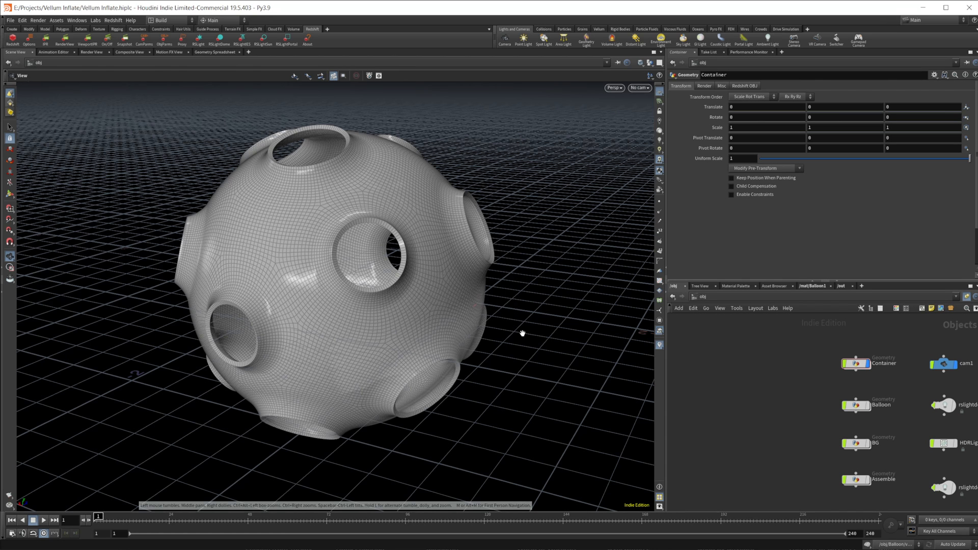
mouse_move(574, 348)
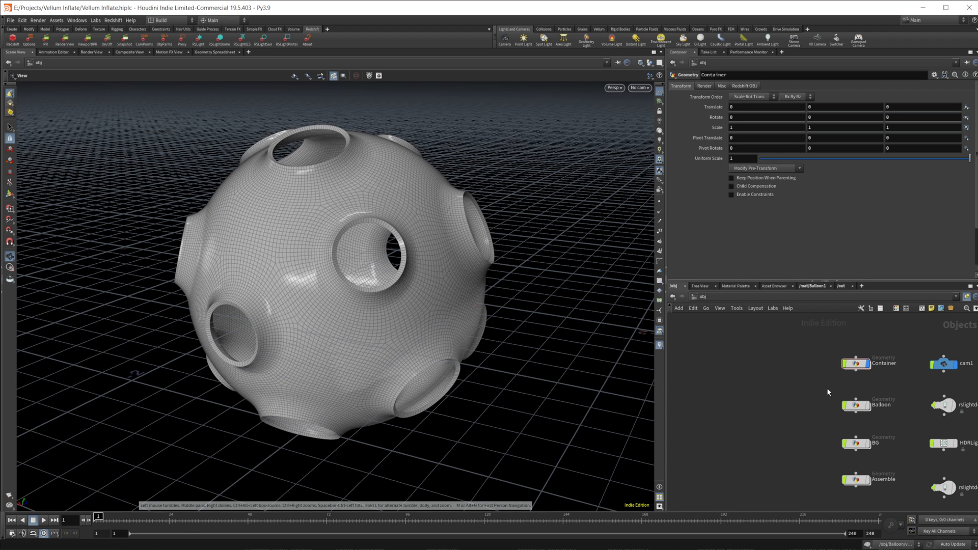
mouse_move(764, 361)
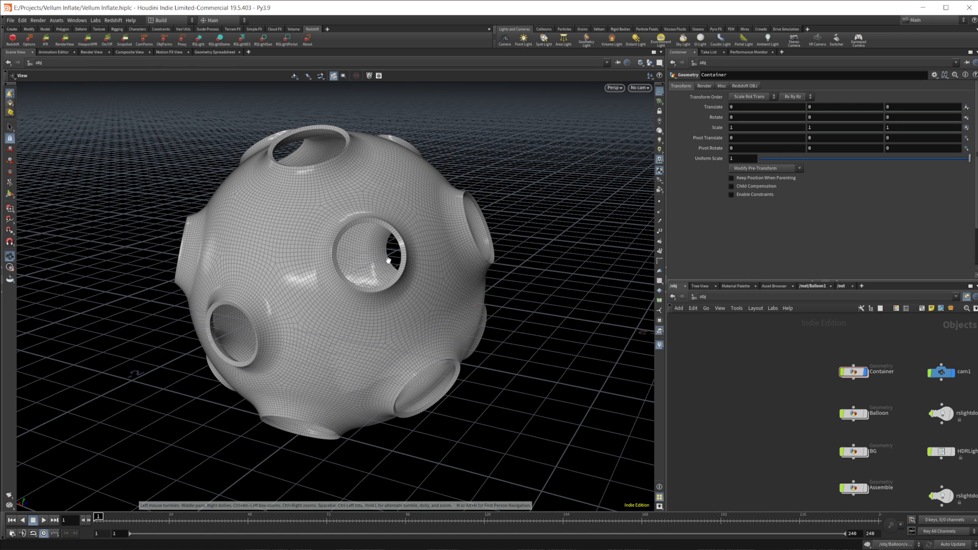
- Orbit the view around the holed sphere before hiding it
drag(387, 260, 319, 274)
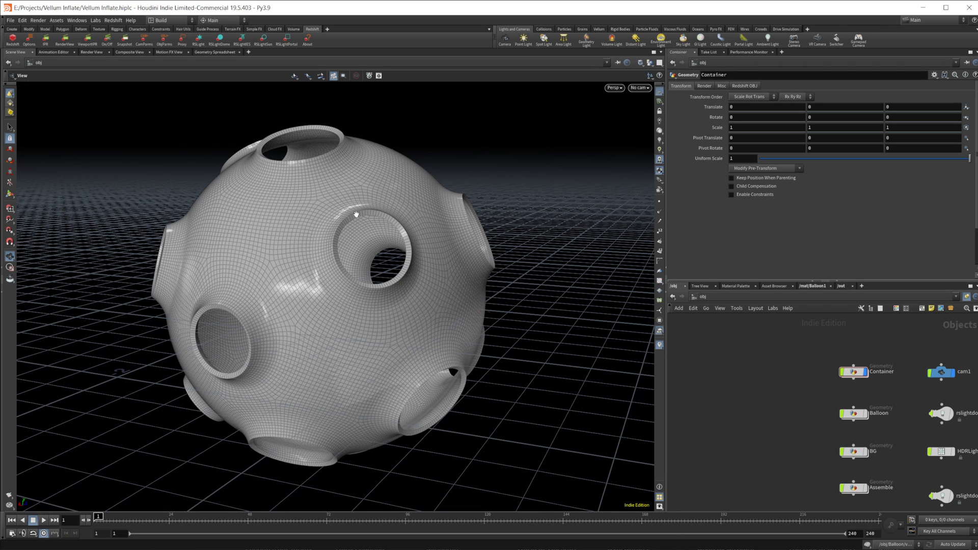
mouse_move(346, 300)
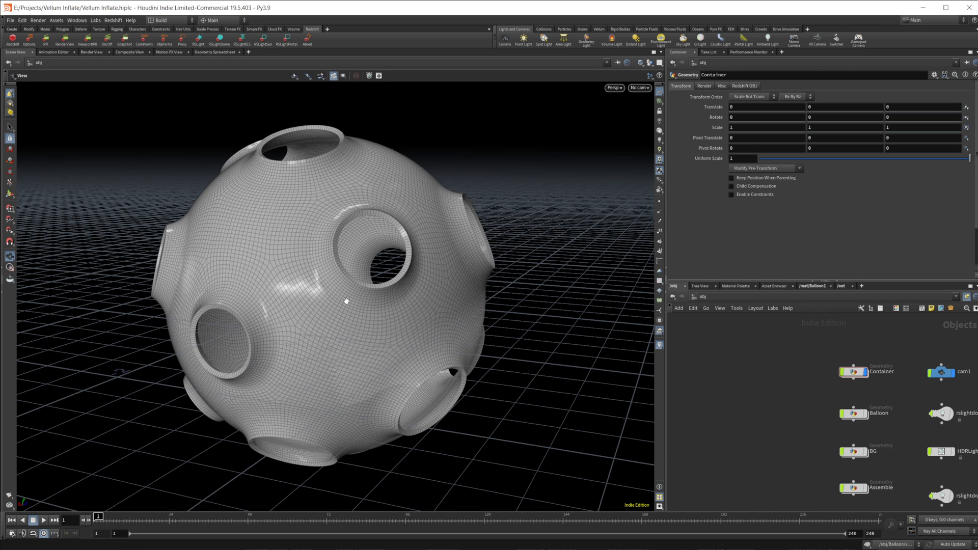
mouse_move(487, 323)
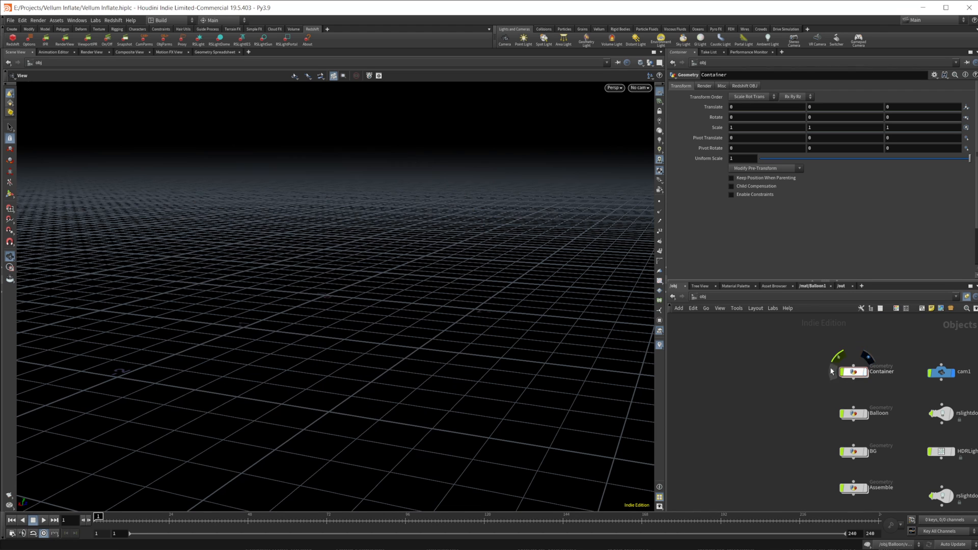
- Create a Geometry object and add a Polygon sphere with Frequency 30 inside it
key(tab)
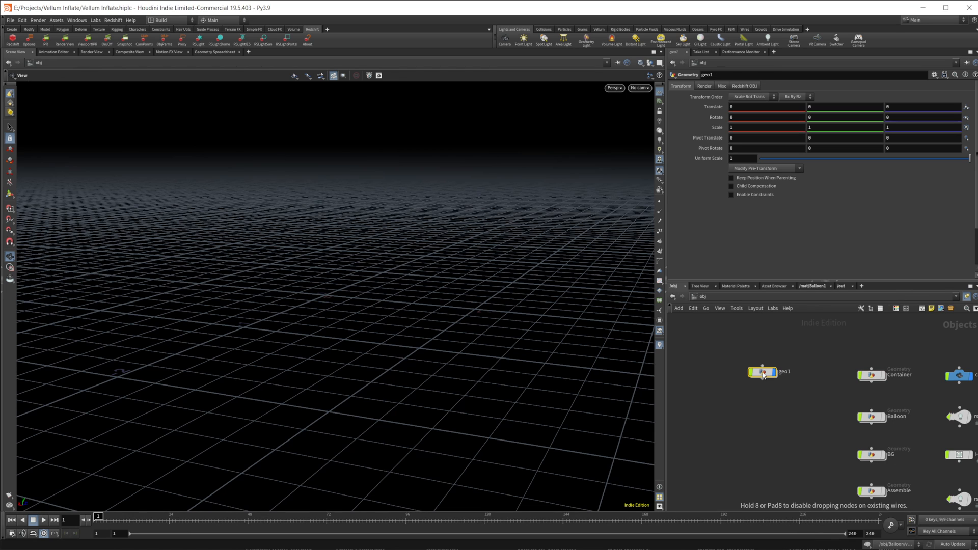
double_click(762, 371)
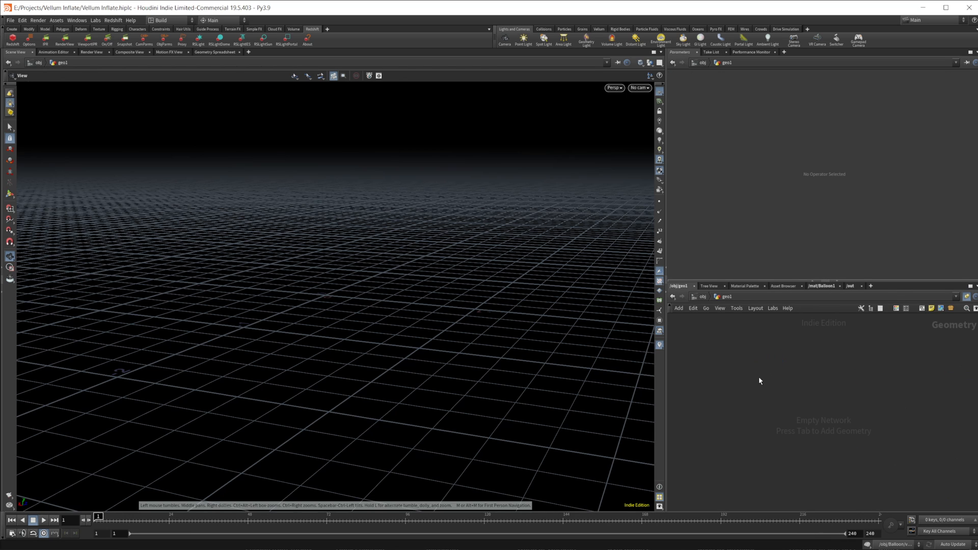
mouse_move(819, 392)
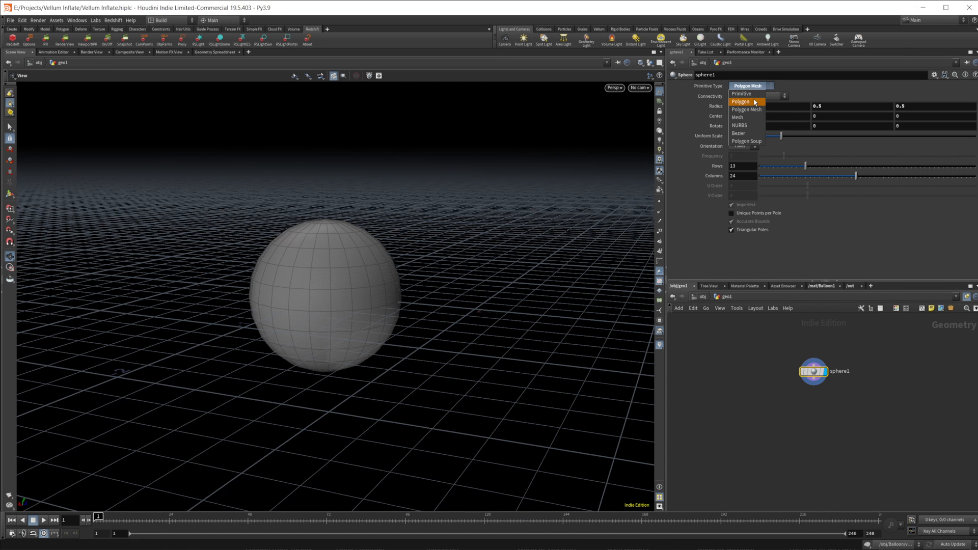
click(740, 101)
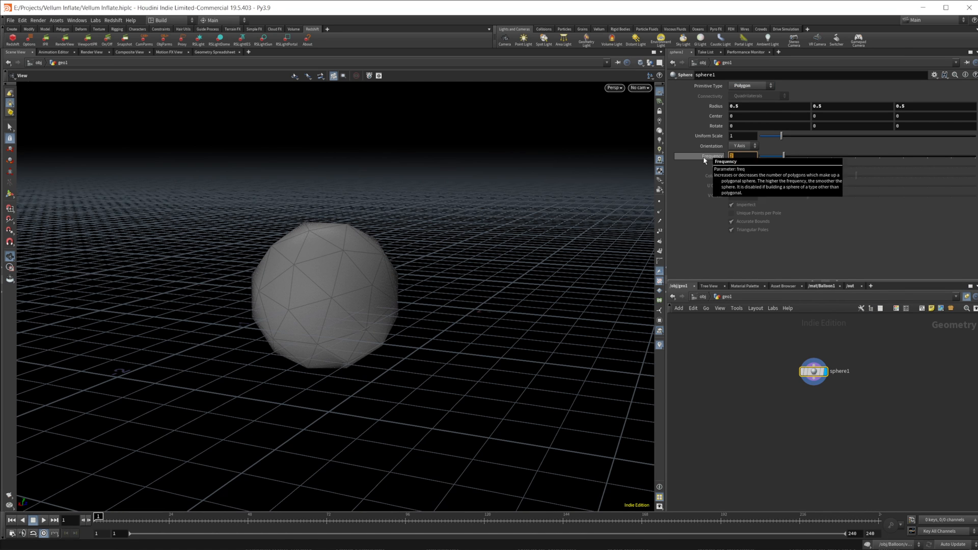
text(30)
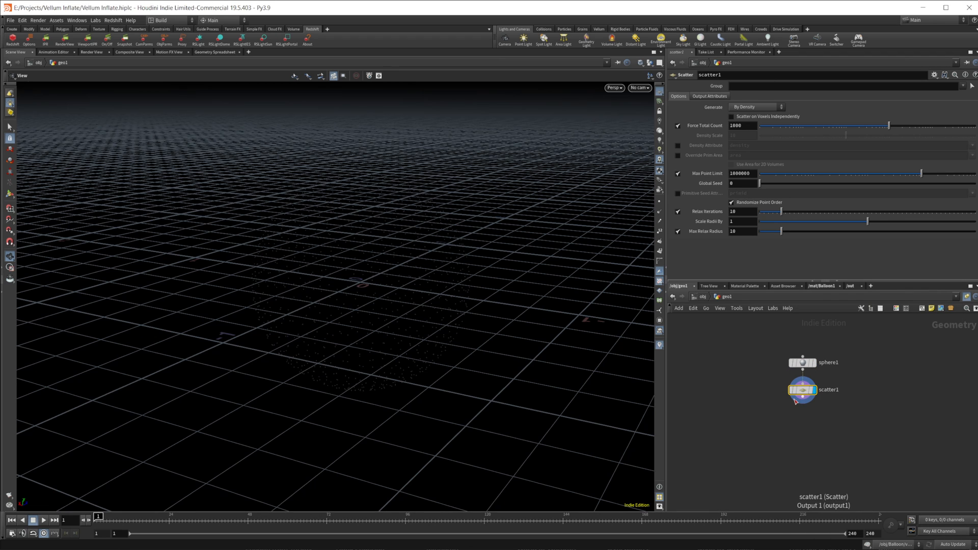
- Append a Scatter with Force Total Count 15 over the sphere
click(741, 125)
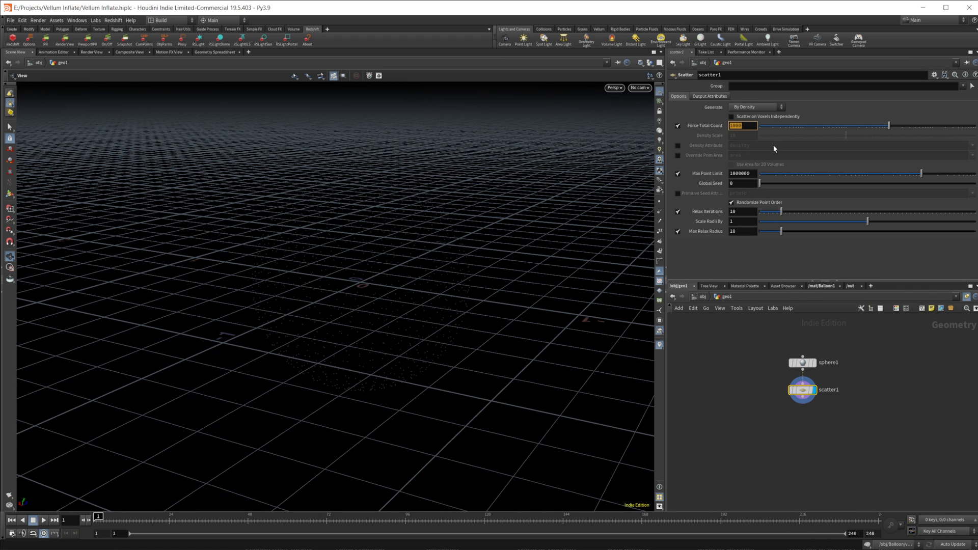
text(15)
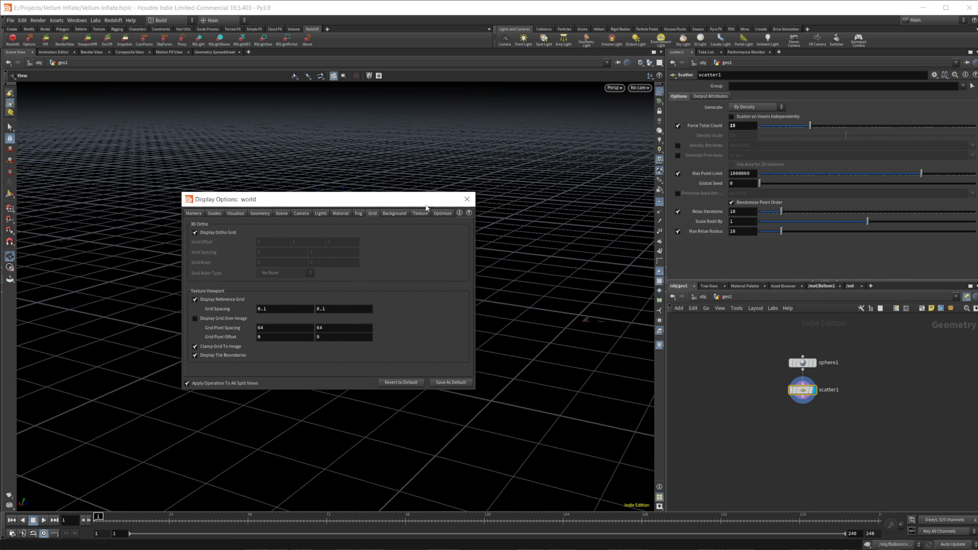
click(467, 198)
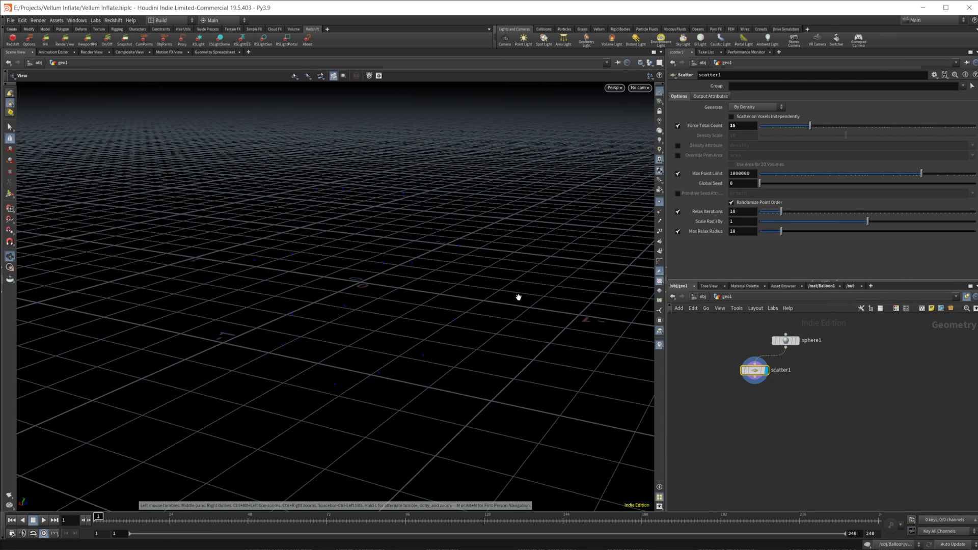
mouse_move(327, 319)
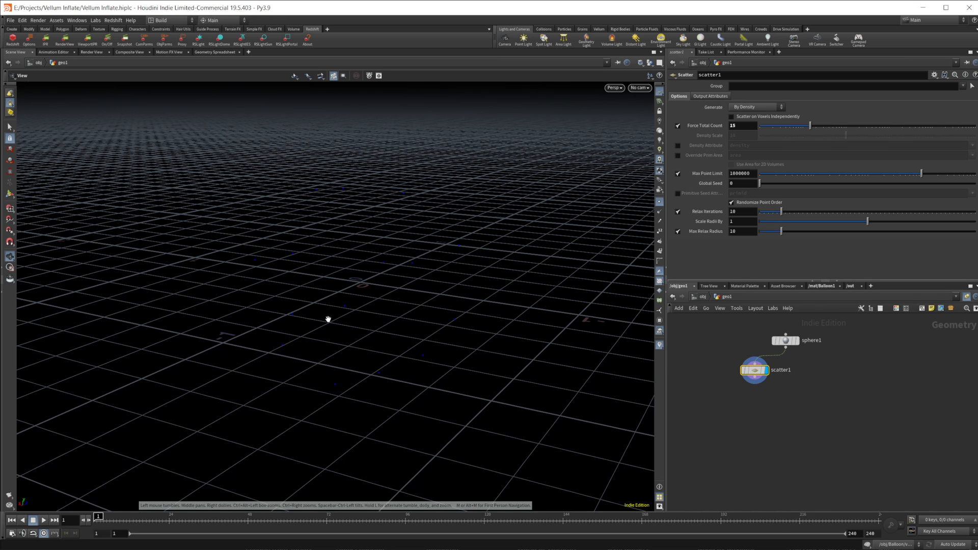
- Randomize pscale on the scattered points between 1 and 2.5
key(tab)
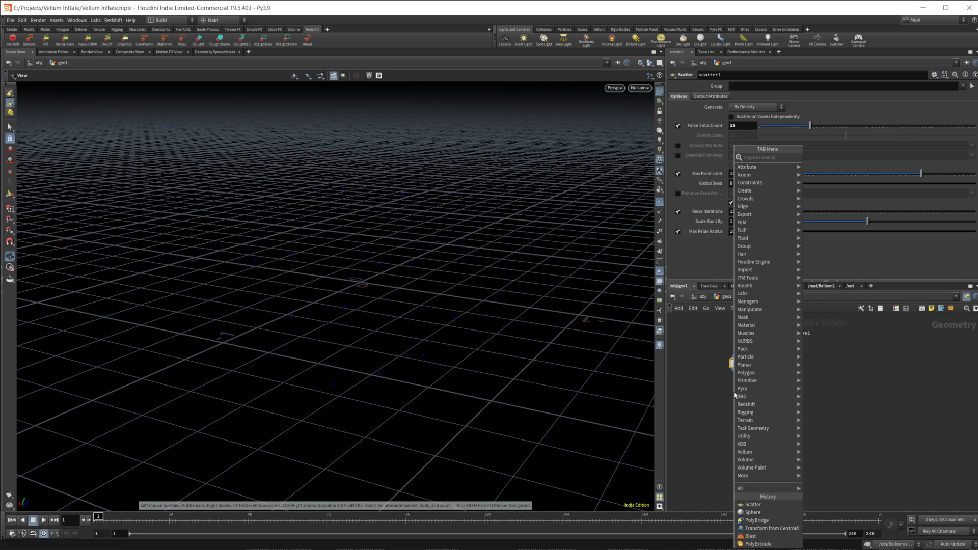
click(745, 166)
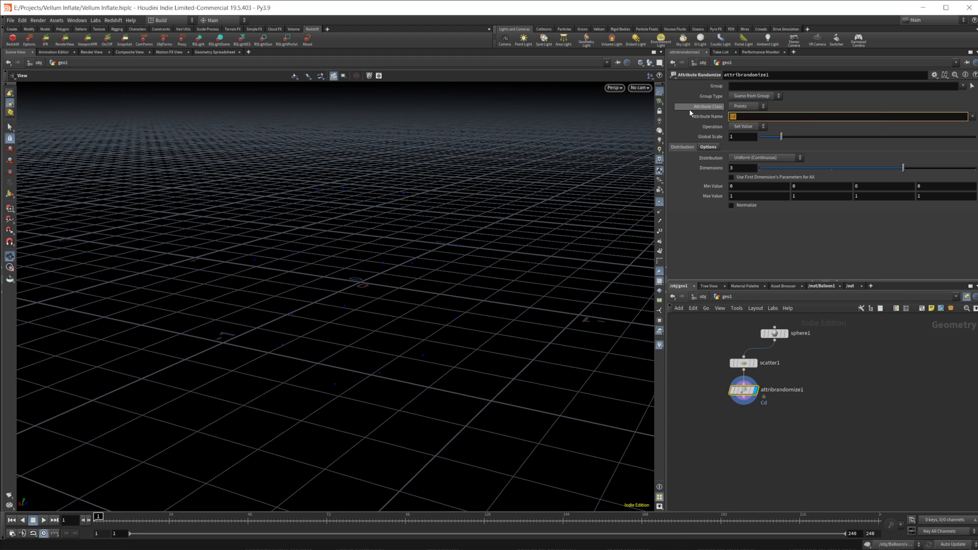
text(pscale)
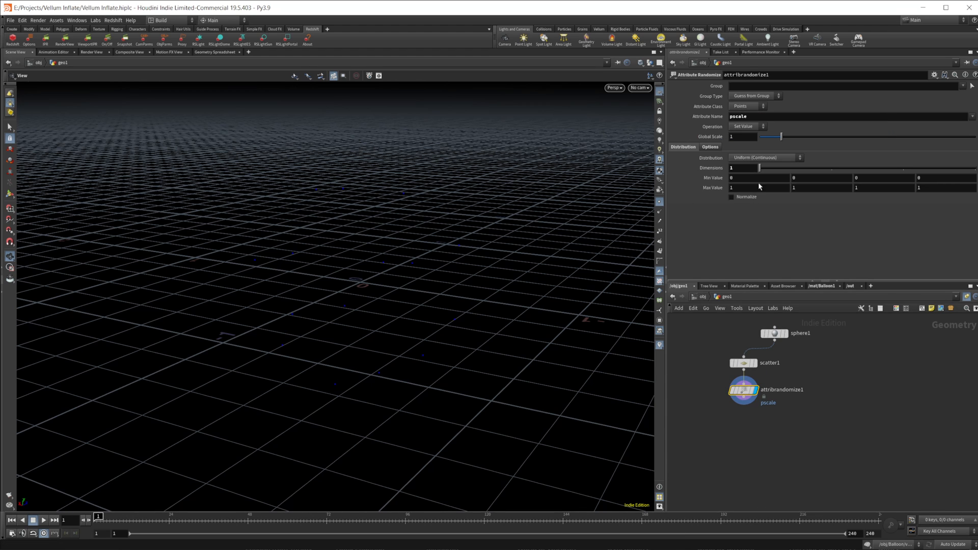
click(758, 177)
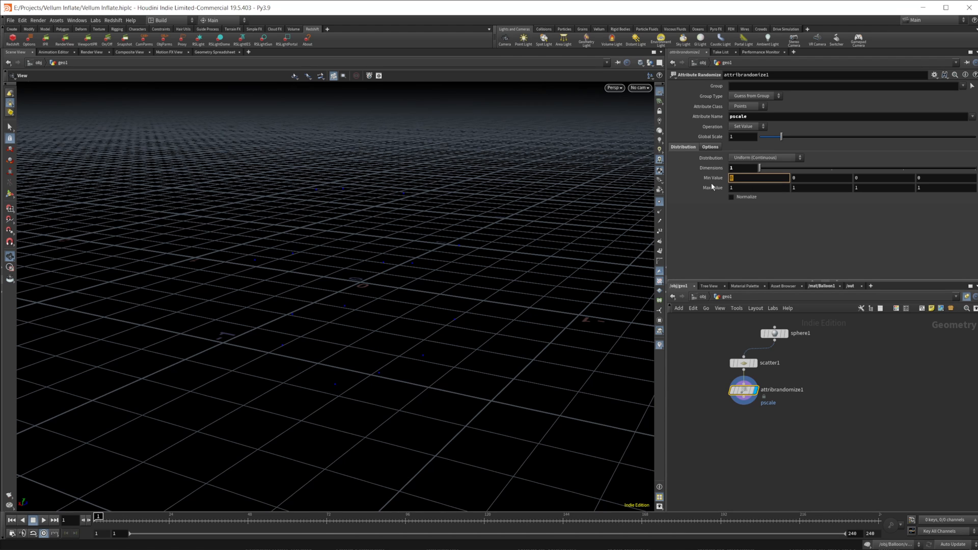
text(1.5)
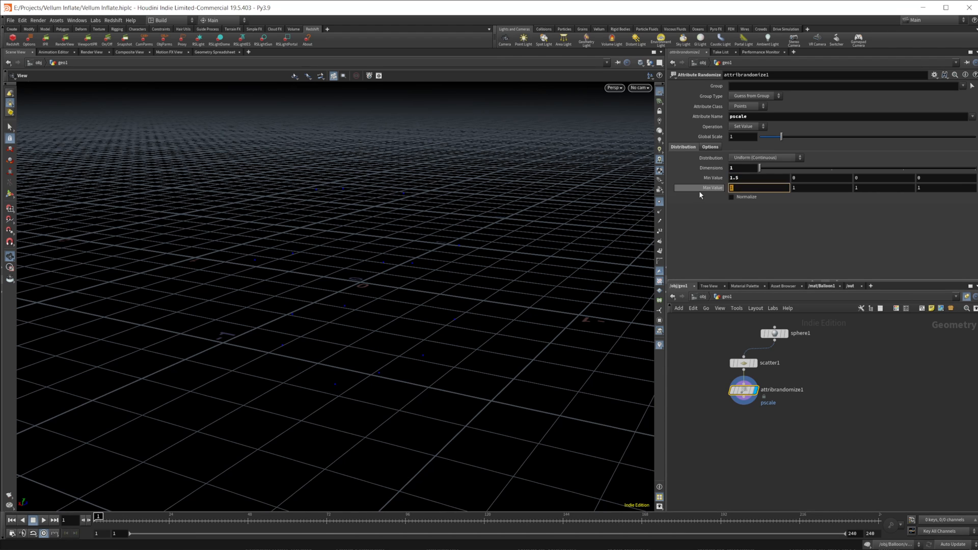
text(2.5)
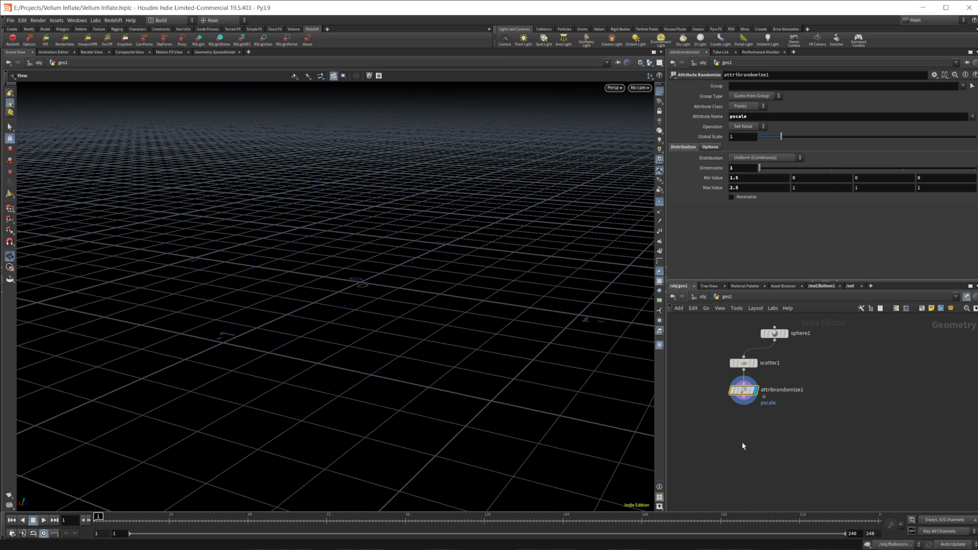
key(tab)
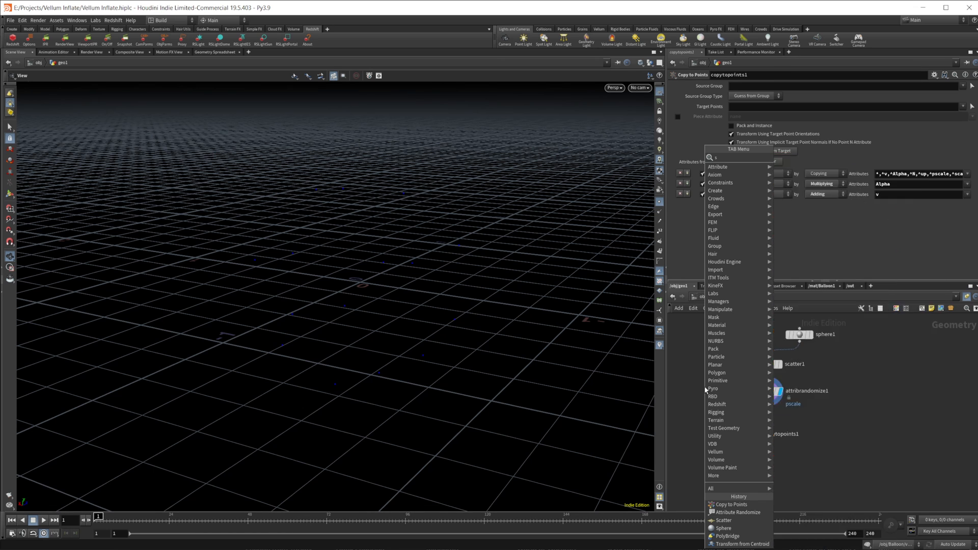
- Copy a second Polygon sphere (Frequency 15) onto the points with Copy to Points
click(723, 528)
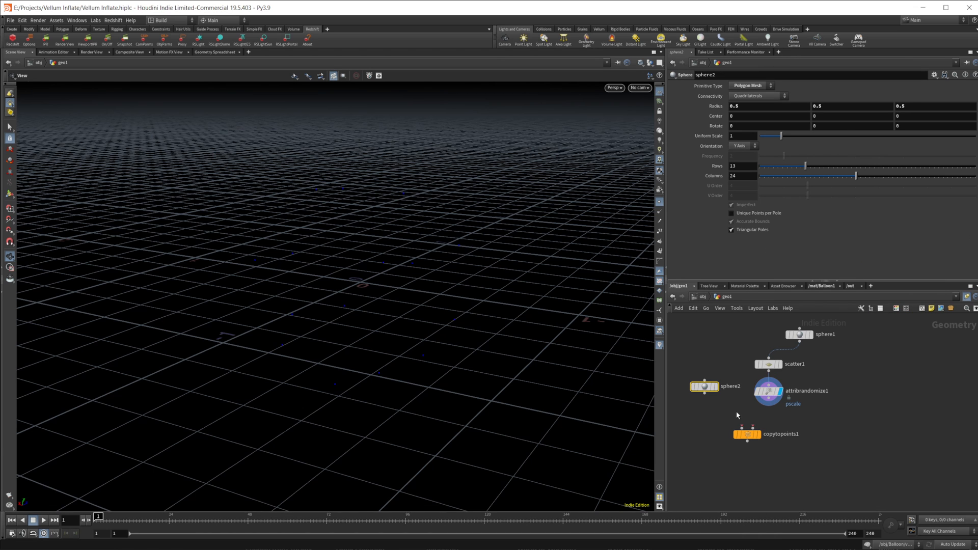
drag(705, 393, 746, 435)
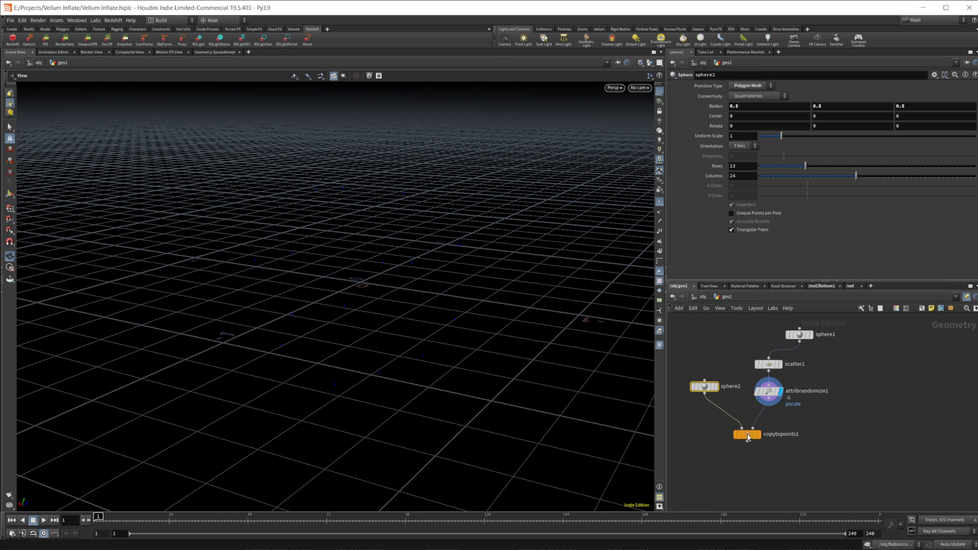
click(746, 434)
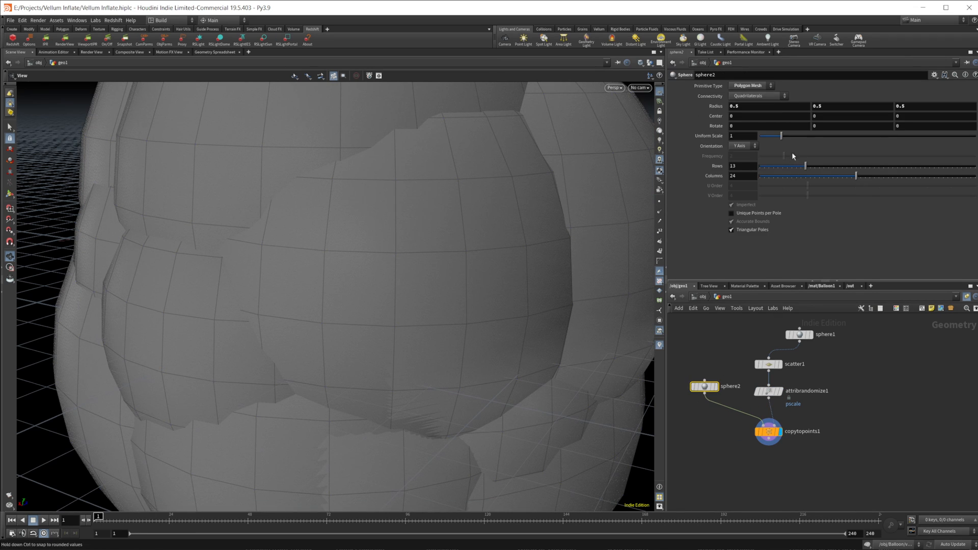
click(750, 86)
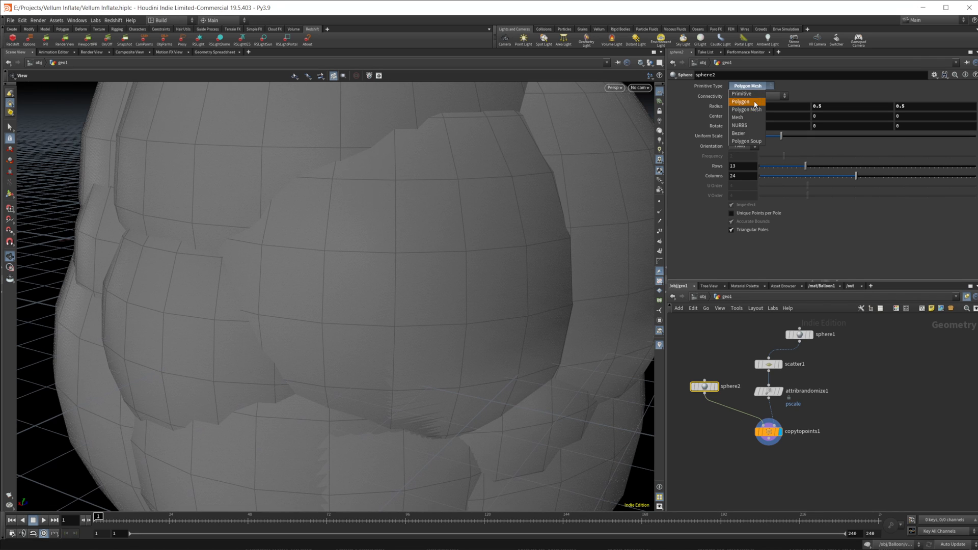
click(741, 101)
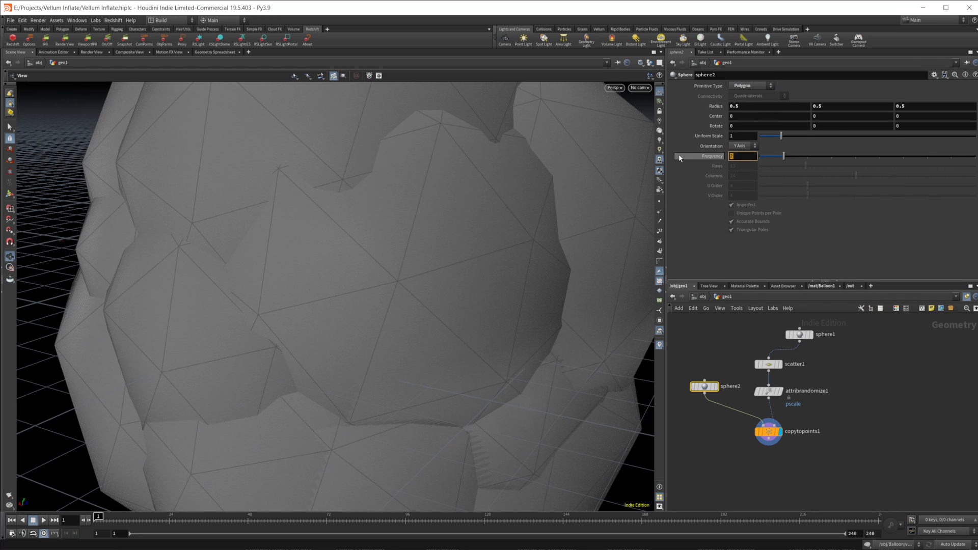
text(15)
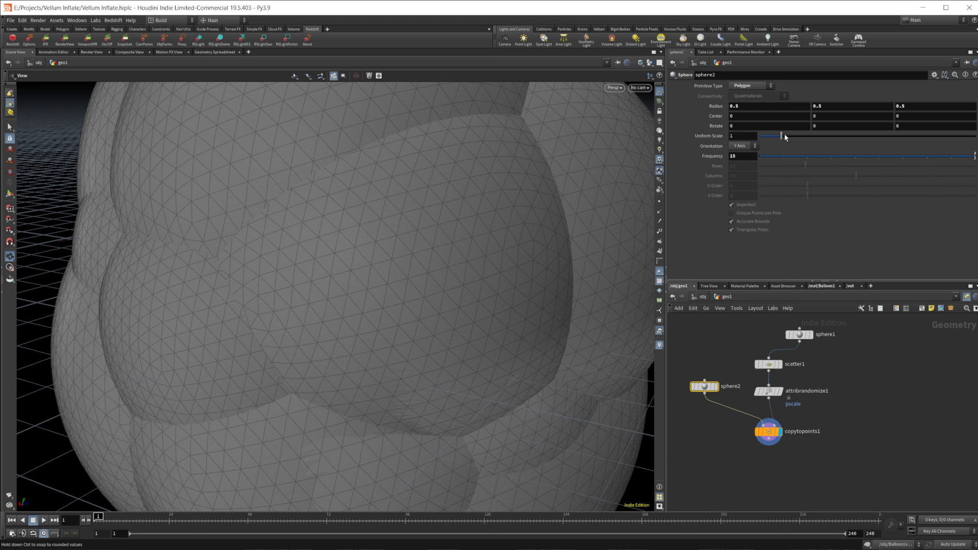
- Lower the copied spheres' Uniform Scale to about 0.115 and check in the viewport
drag(781, 136, 762, 136)
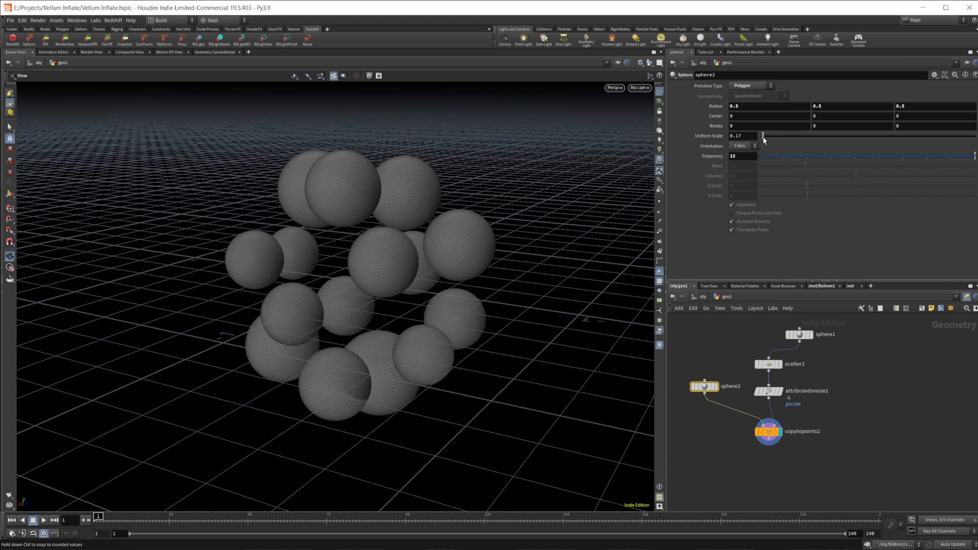
drag(762, 136, 761, 135)
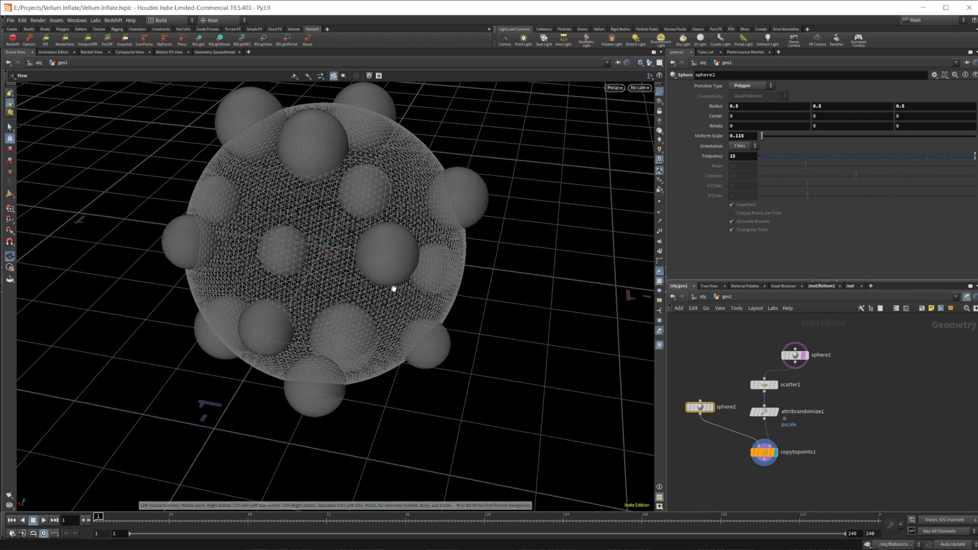
drag(393, 287, 418, 287)
text(boo)
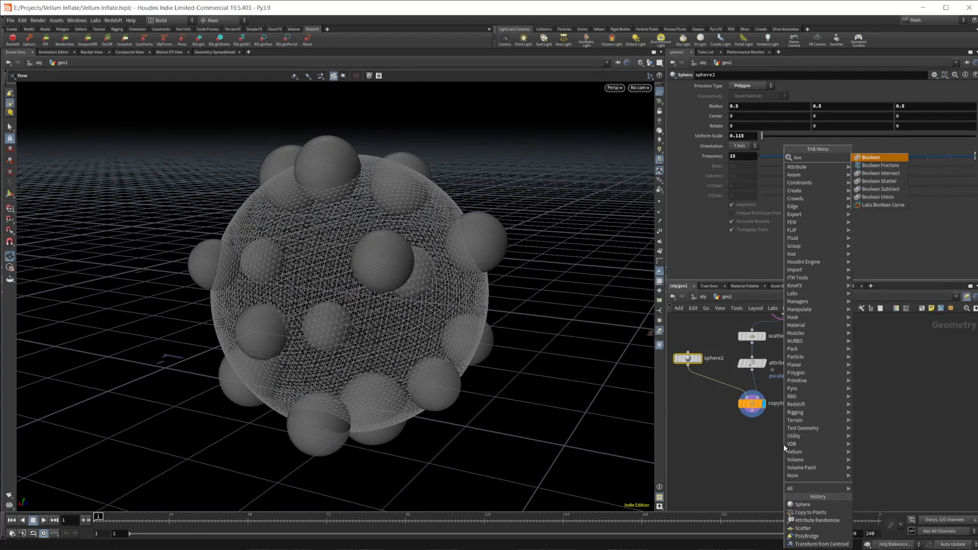
- Boolean the spheres: treat Set B as Surface and Subtract B-A to cut circular holes
click(869, 156)
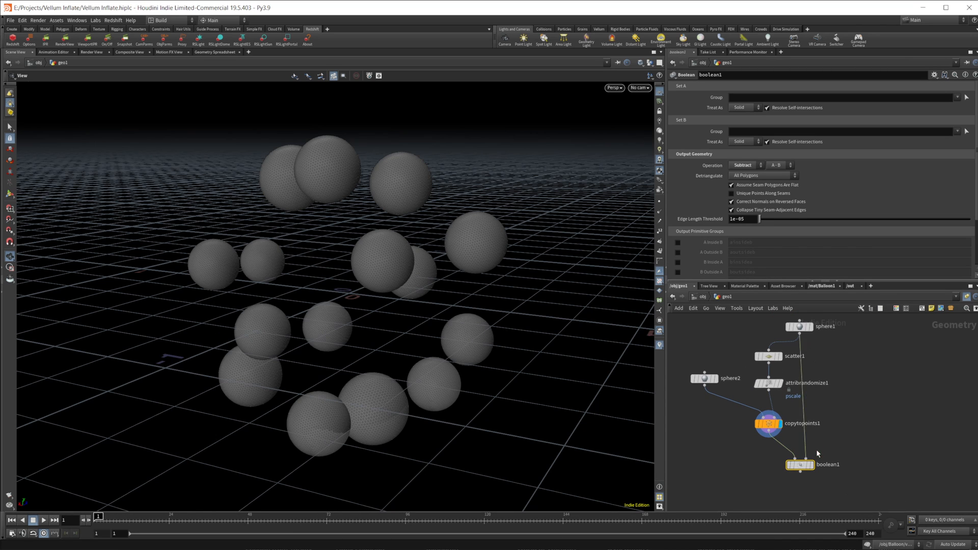
click(800, 465)
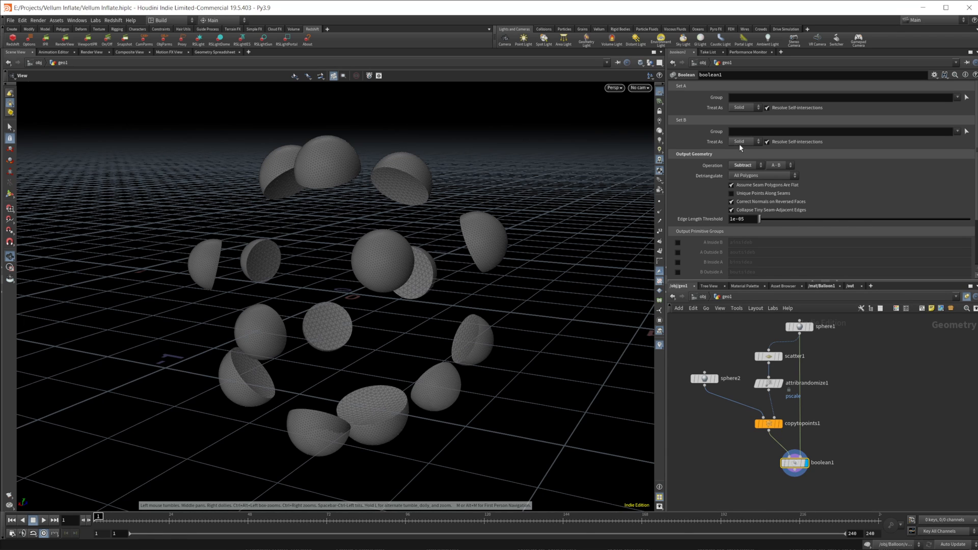
click(742, 142)
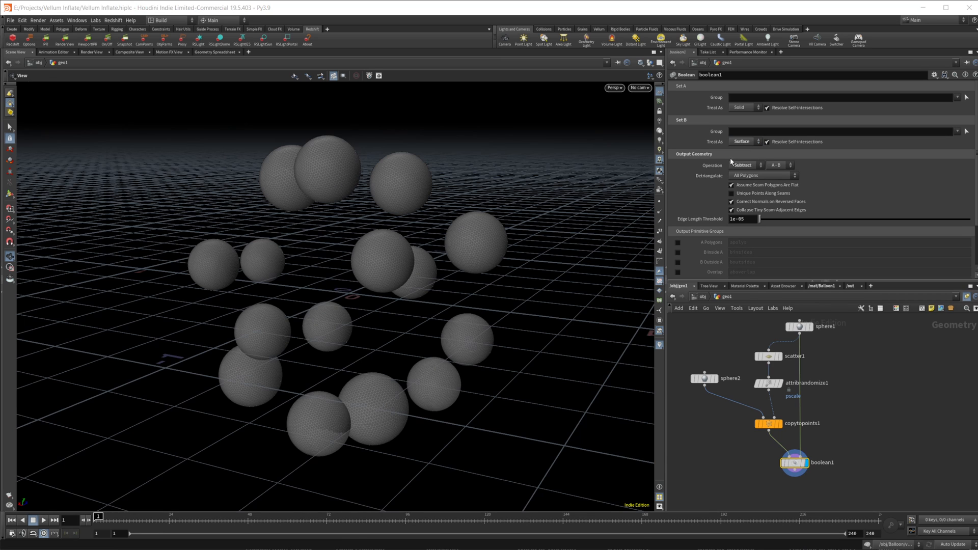
mouse_move(773, 168)
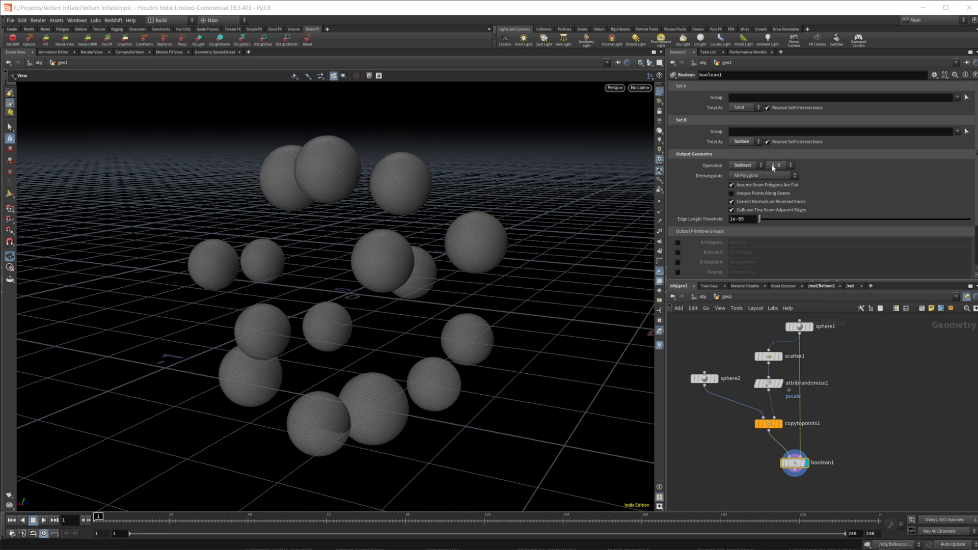
click(779, 165)
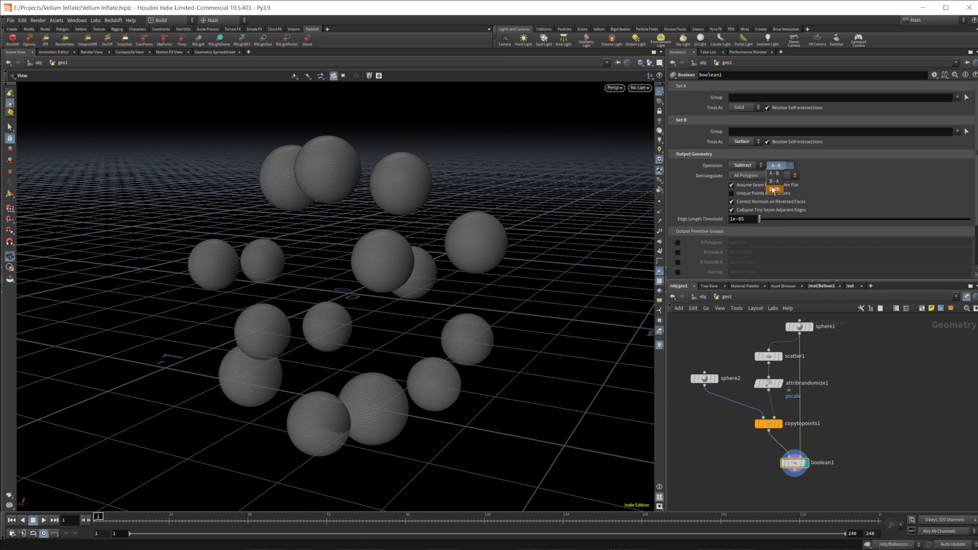
click(775, 181)
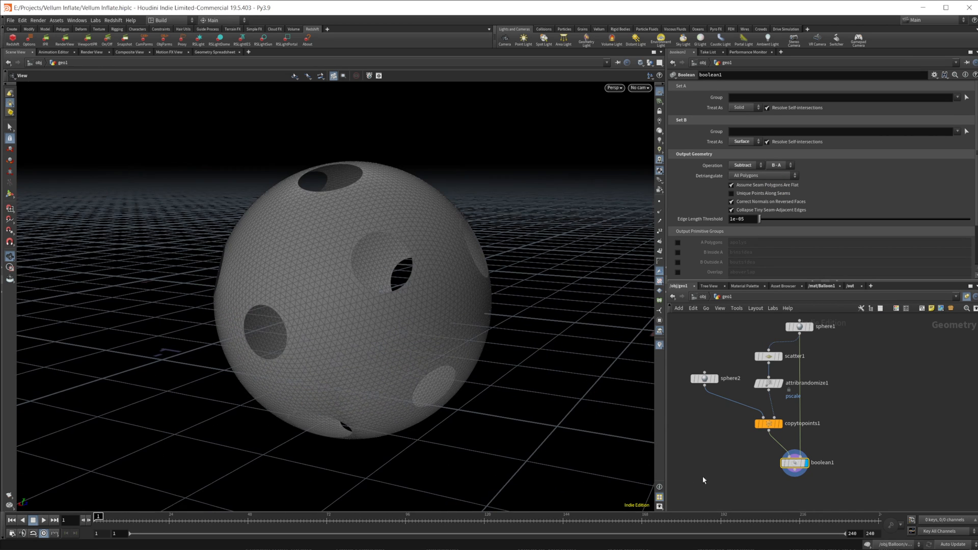
- PolyFill the holes with patches, then Blast keeping only the patch group
key(tab)
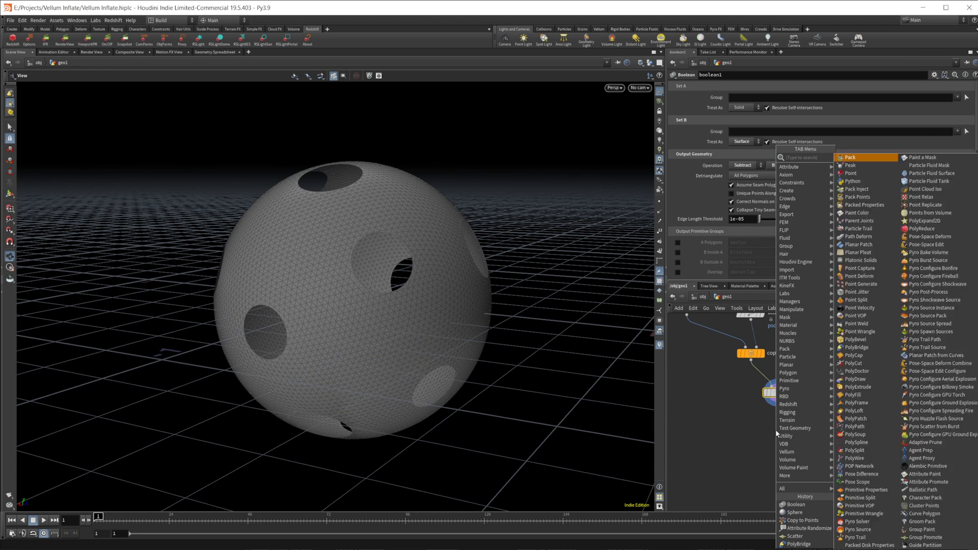
text(poly)
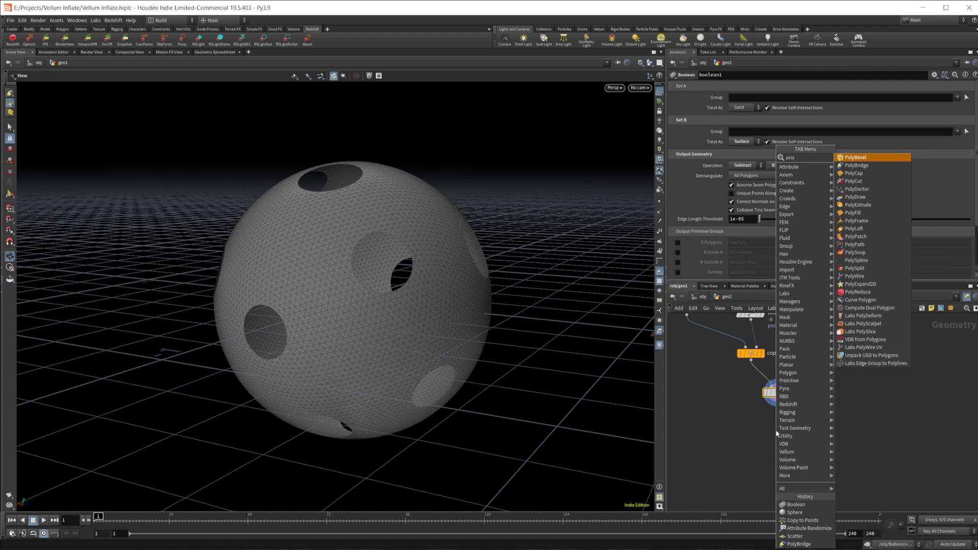
click(851, 213)
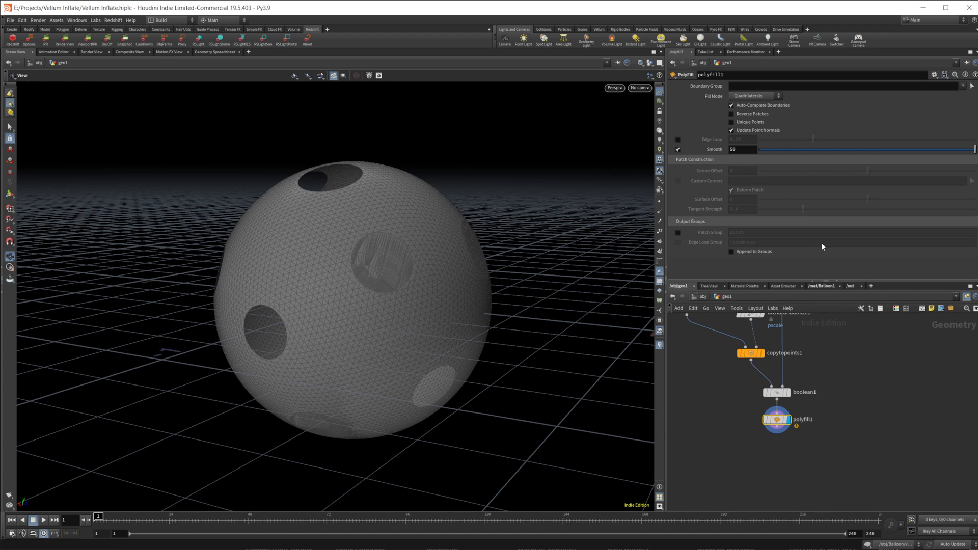
click(752, 96)
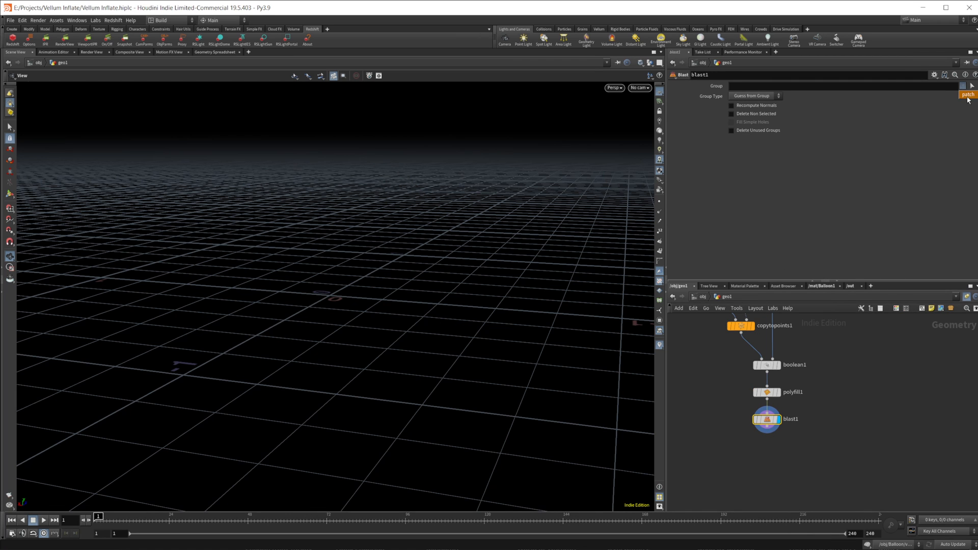
click(968, 94)
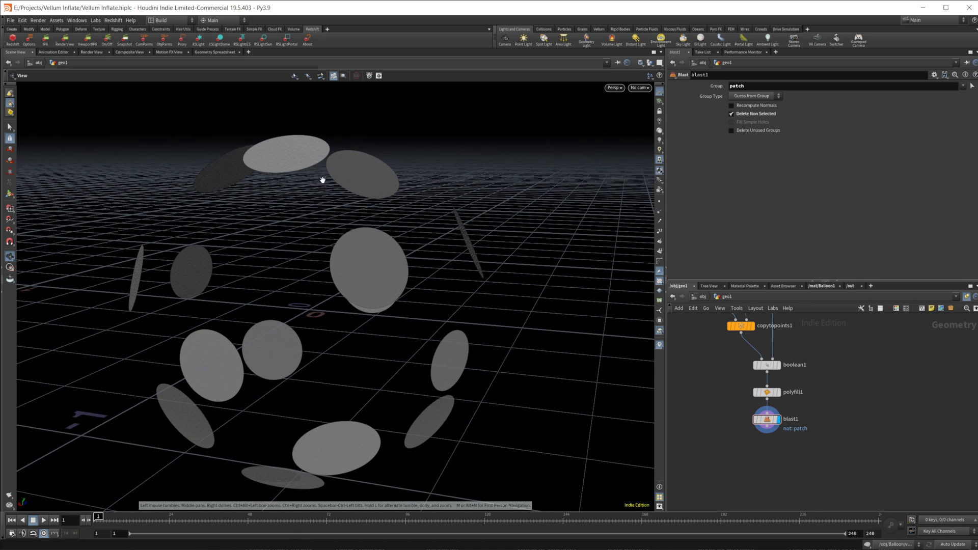
mouse_move(521, 374)
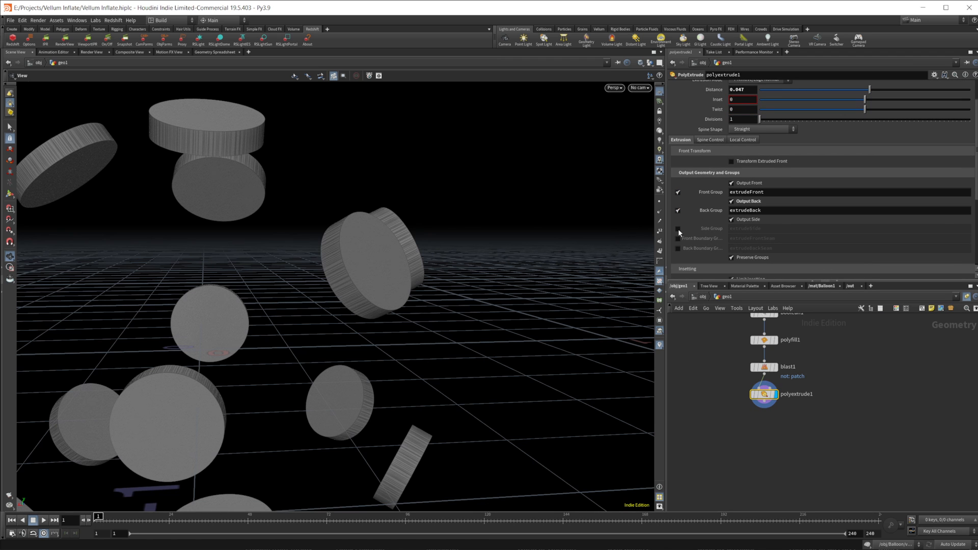
- Enable the PolyExtrude Side Group and position the For-Each block end below
click(678, 228)
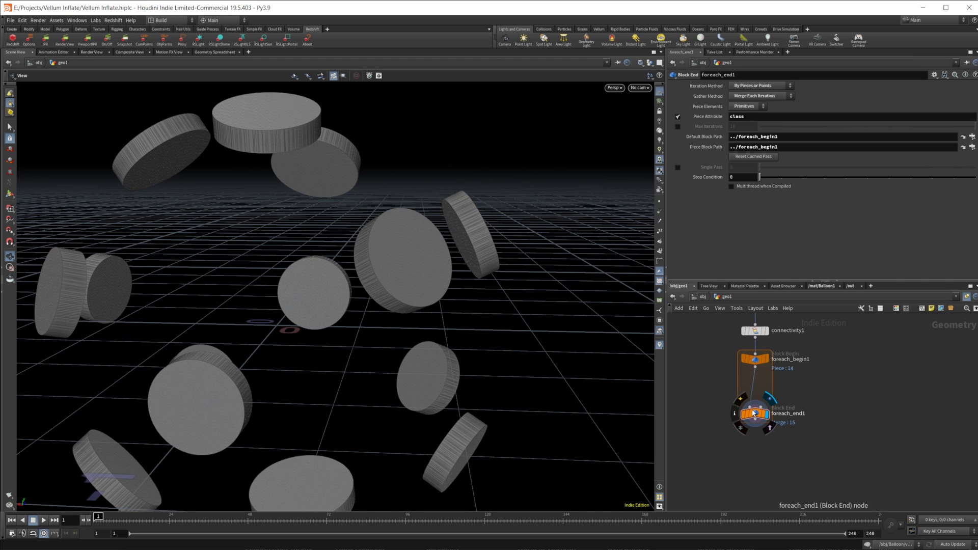
drag(755, 414, 755, 466)
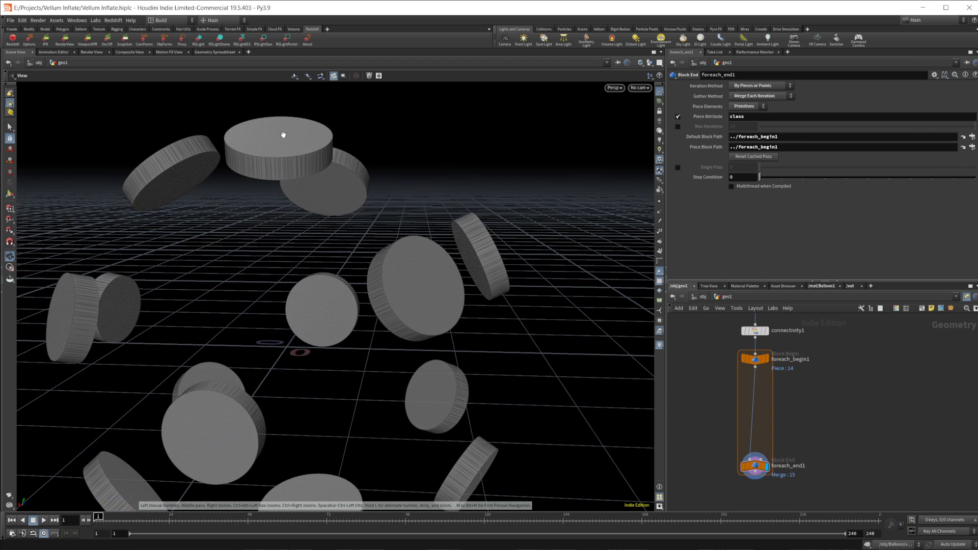
mouse_move(263, 141)
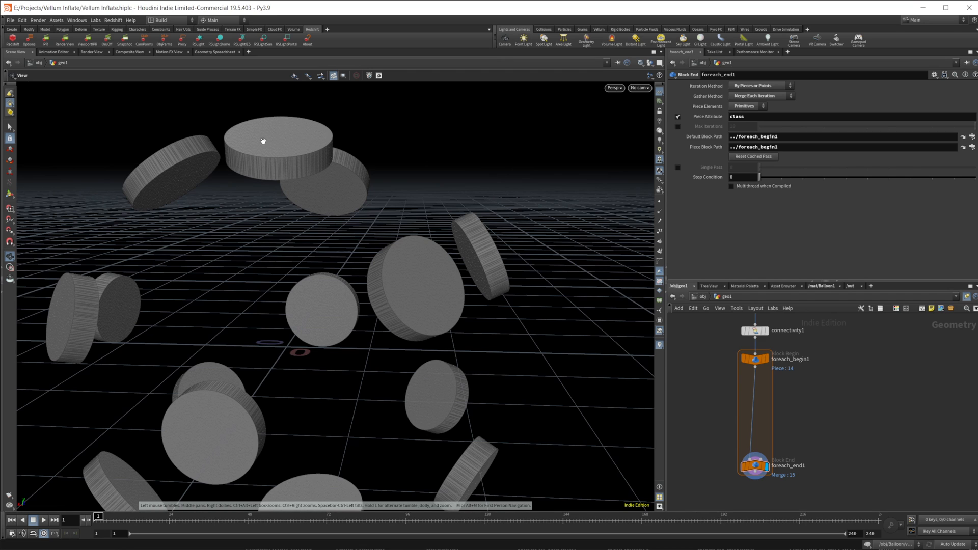
mouse_move(308, 142)
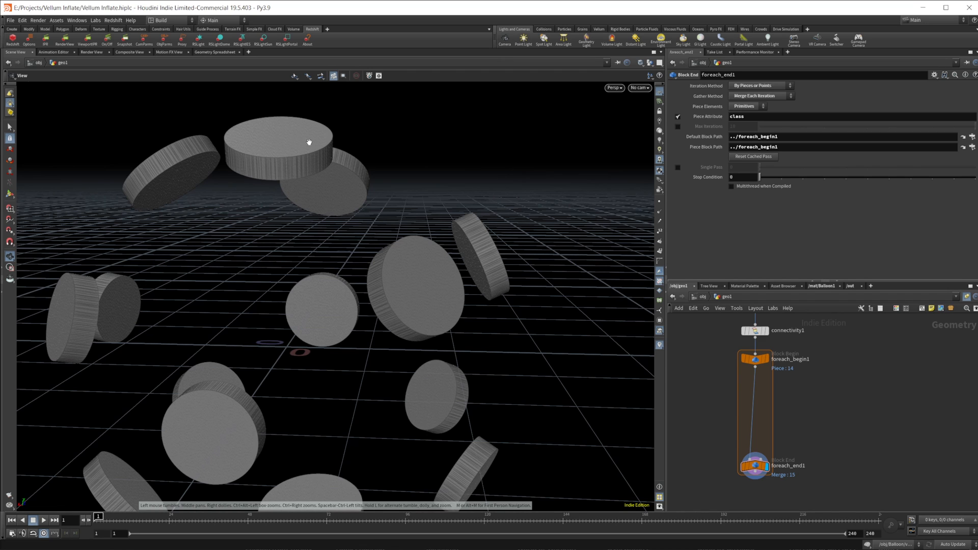
mouse_move(333, 200)
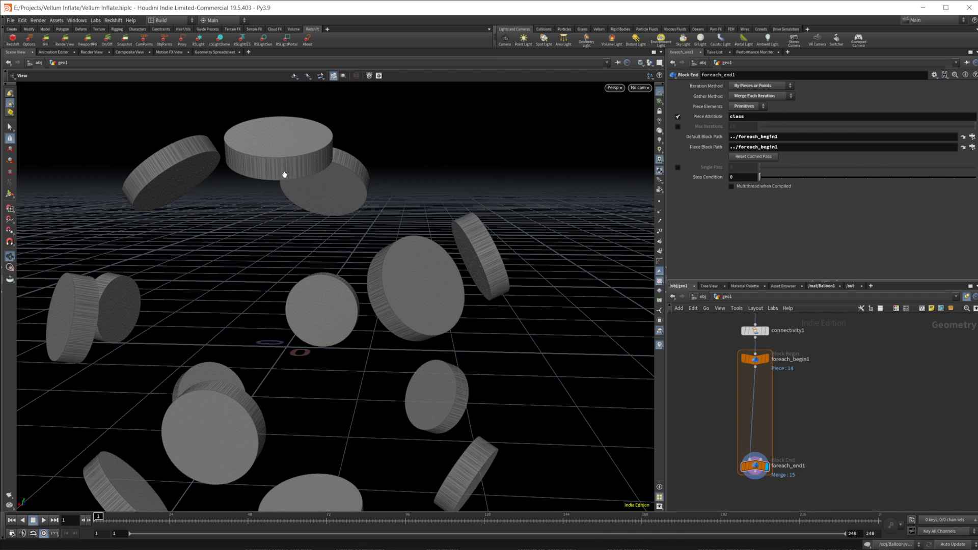
mouse_move(92, 343)
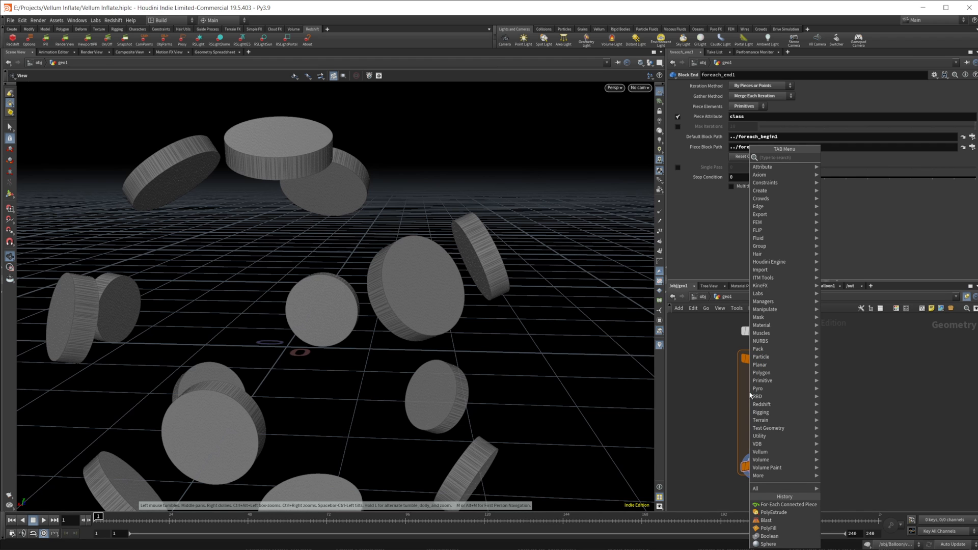
- Add a Blast inside the loop deleting the extrudeSide group
text(bl)
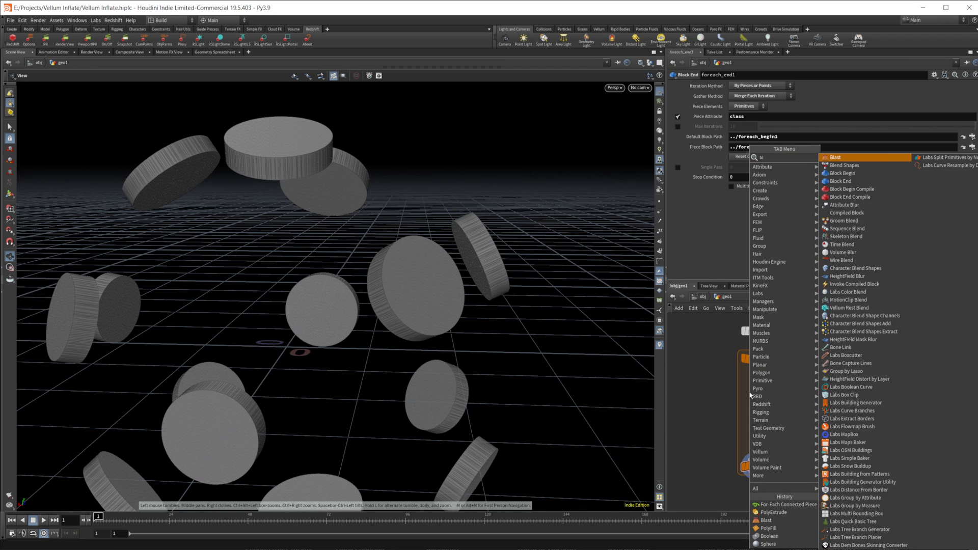
click(835, 157)
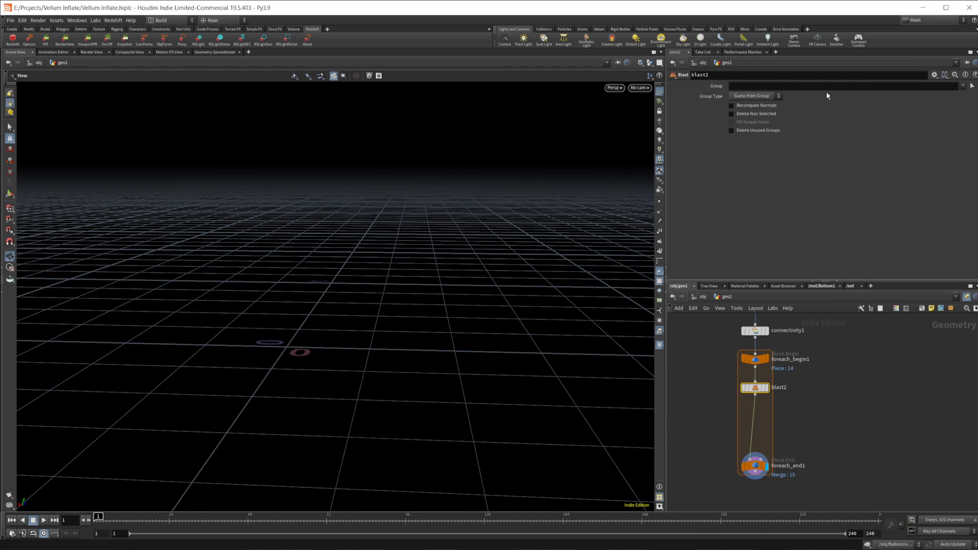
click(971, 85)
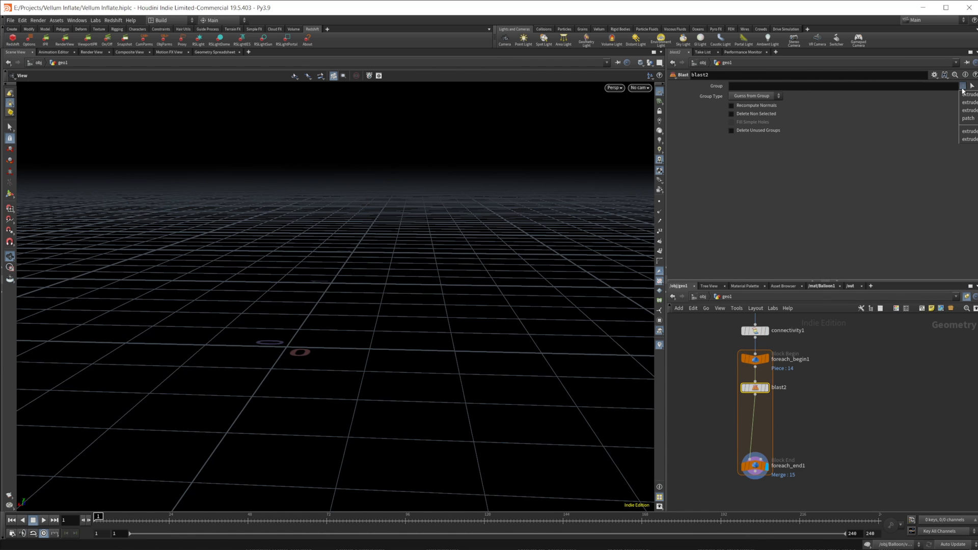
click(970, 94)
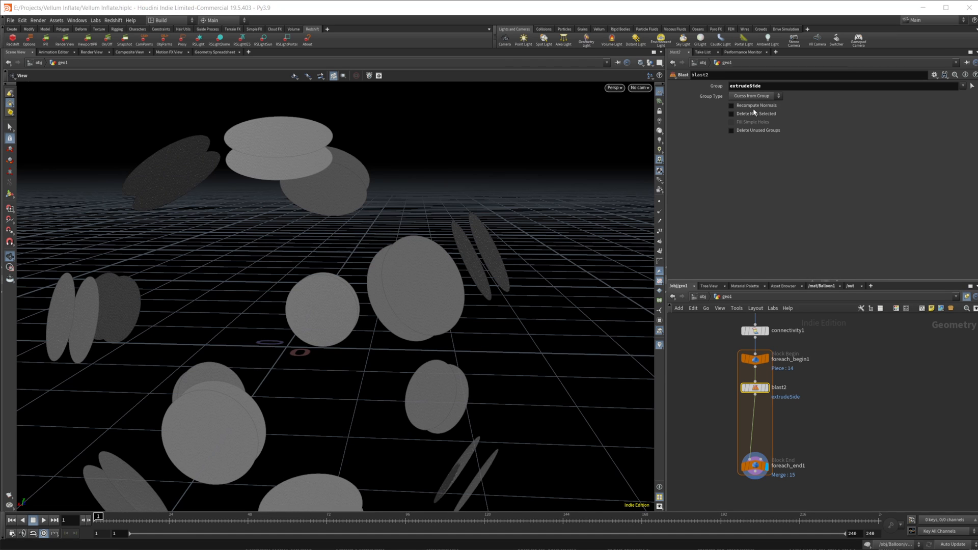
mouse_move(766, 473)
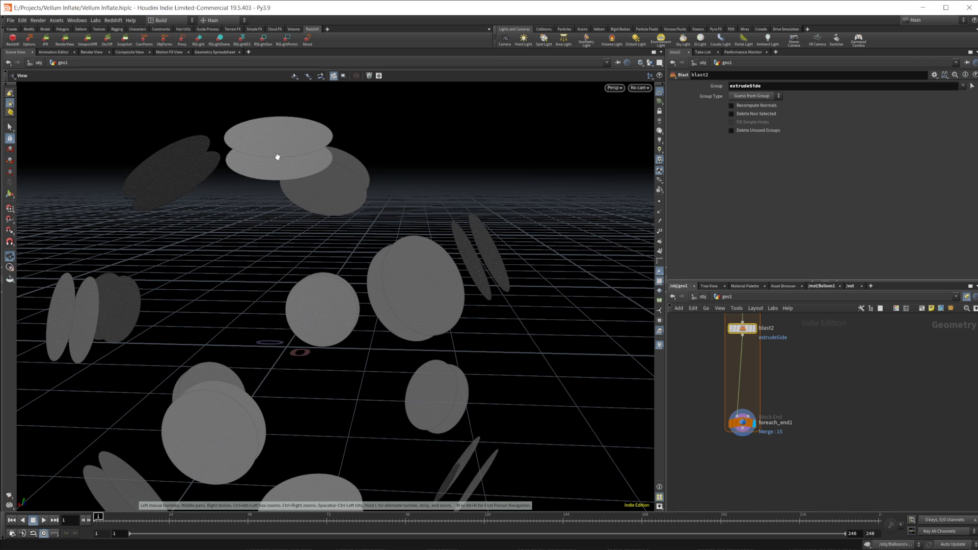
mouse_move(301, 176)
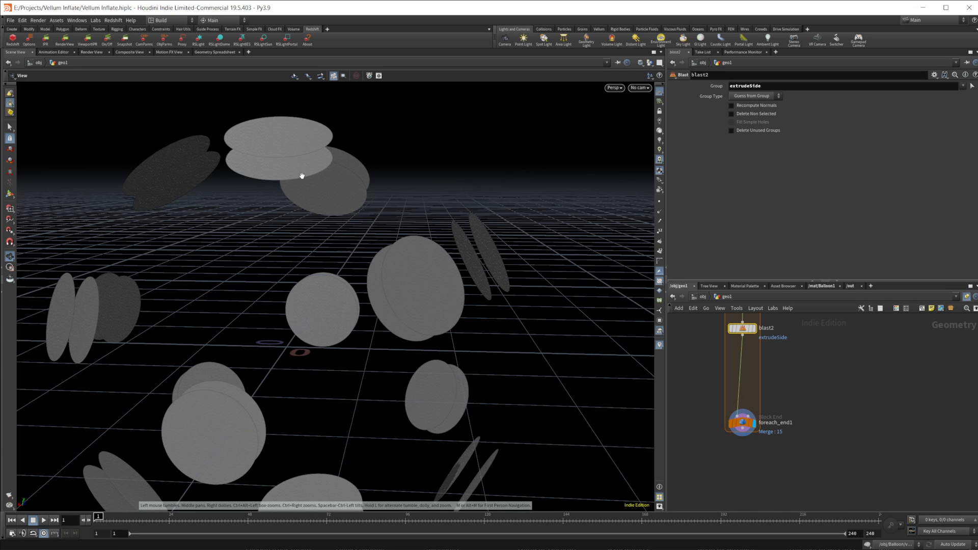
mouse_move(505, 312)
text(trans fr)
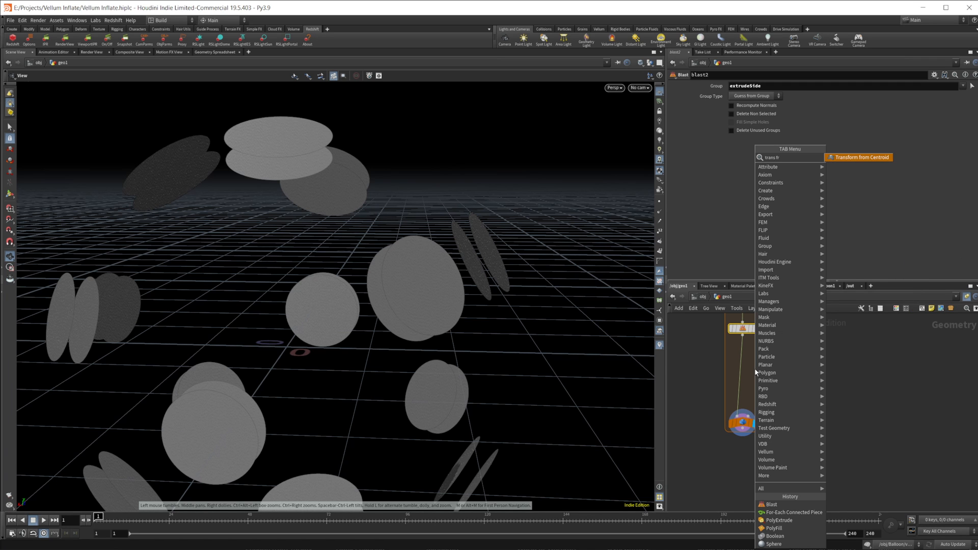
- Add Transform from Centroid scaling the extrudefront discs to about 0.66
click(861, 157)
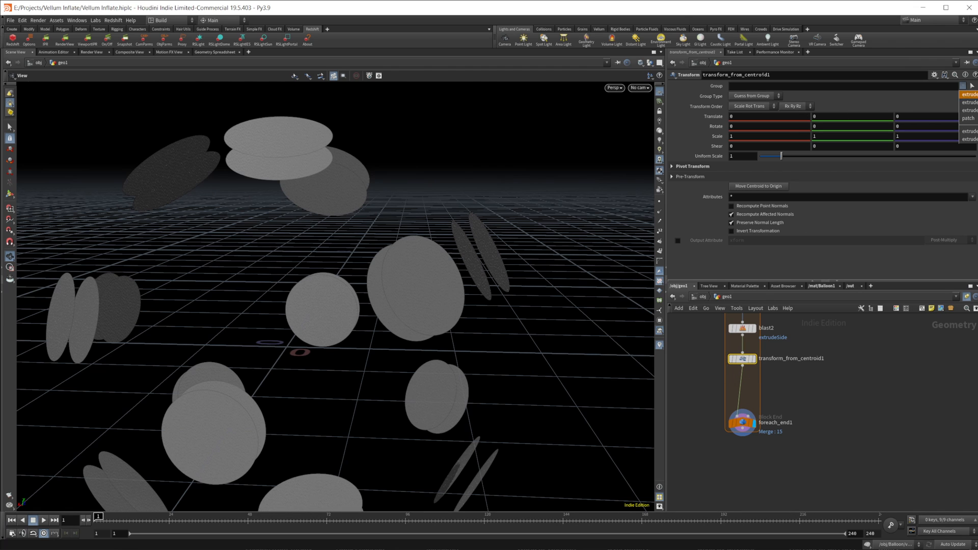
drag(801, 156, 776, 156)
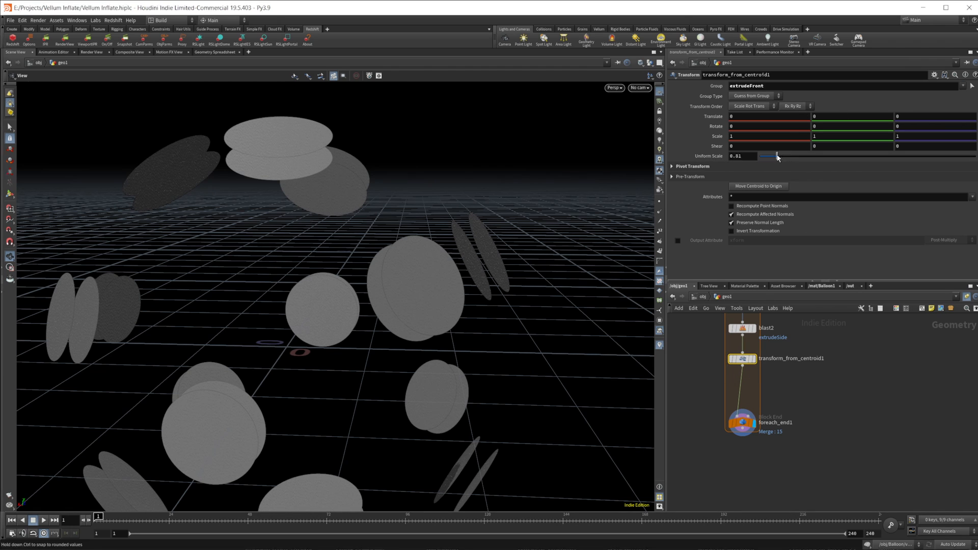
drag(776, 156, 768, 156)
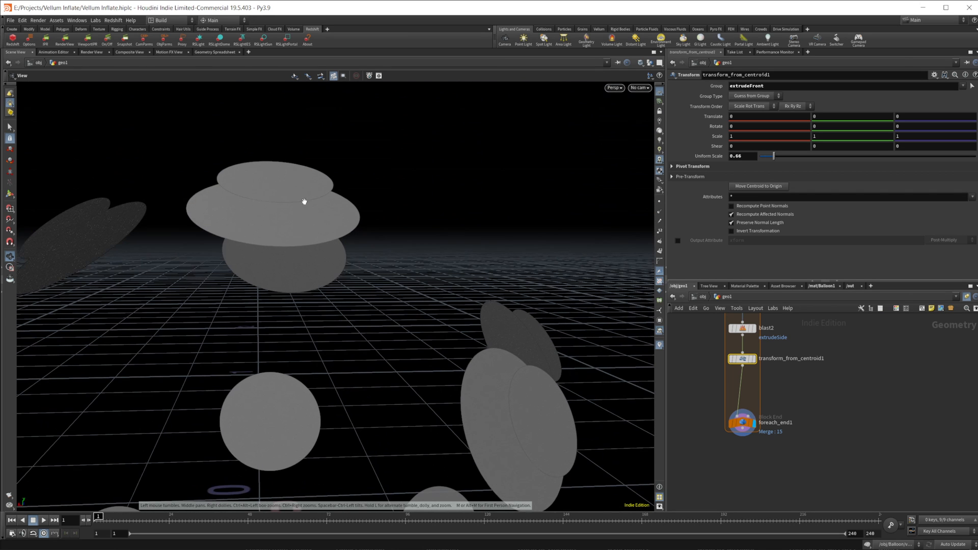
mouse_move(527, 323)
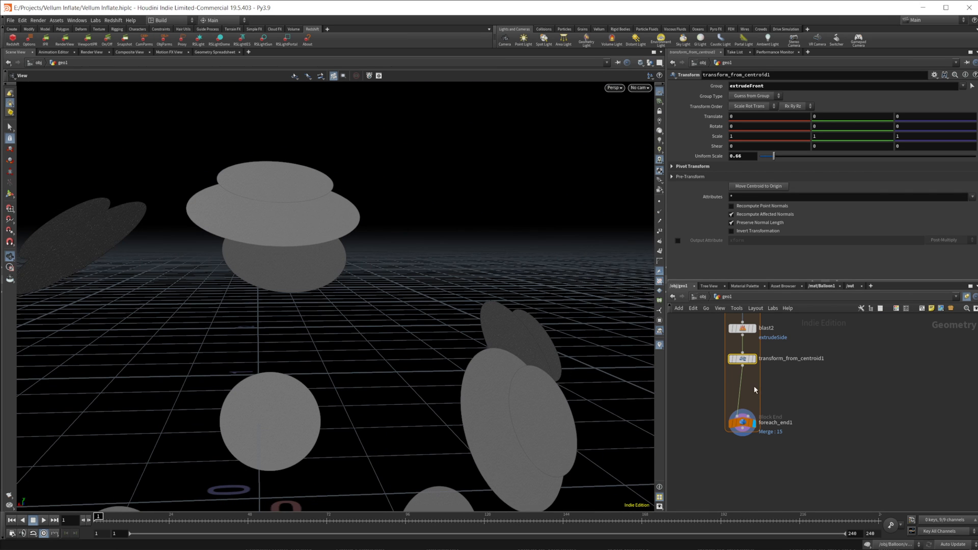
- PolyBridge extrudeBackSeam to extrudeFrontSeam with 7 divisions
key(tab)
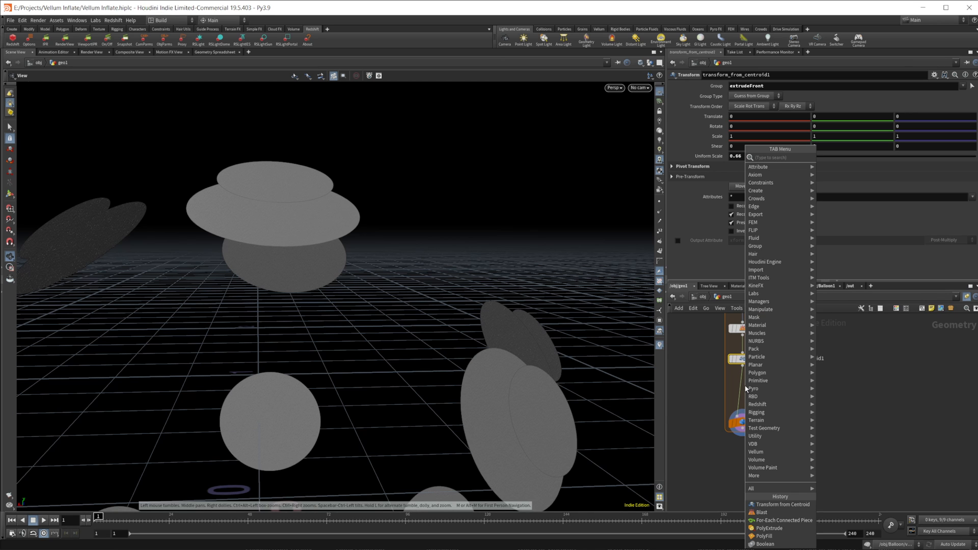
text(poly)
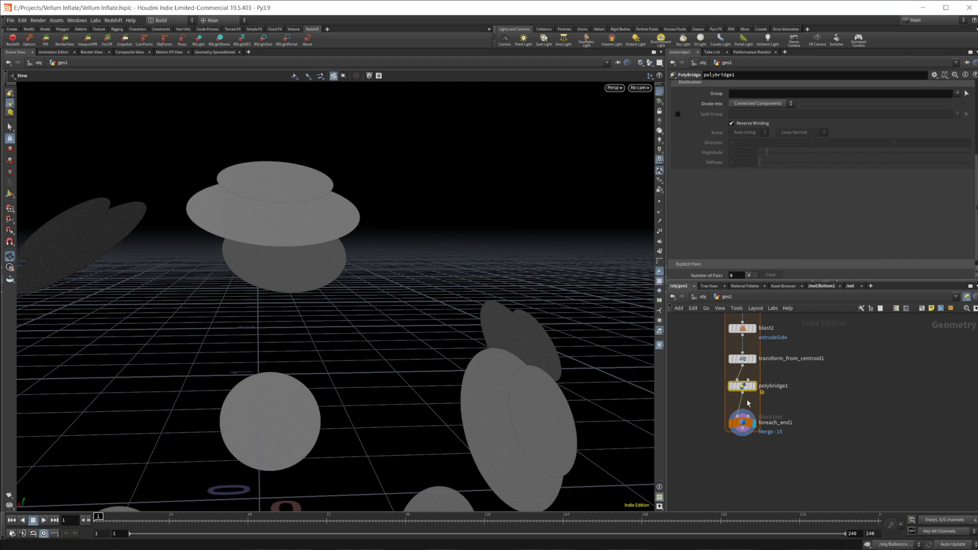
mouse_move(741, 391)
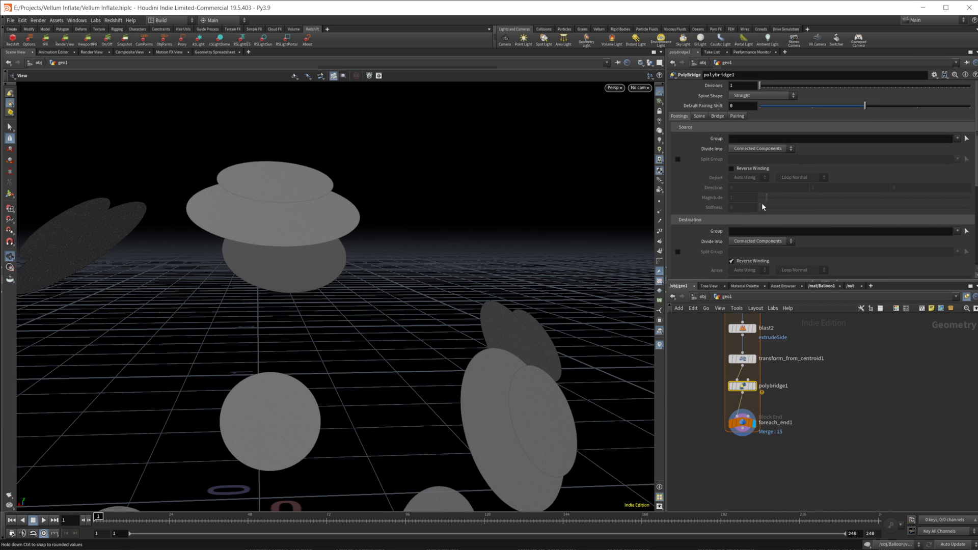
drag(734, 84, 765, 84)
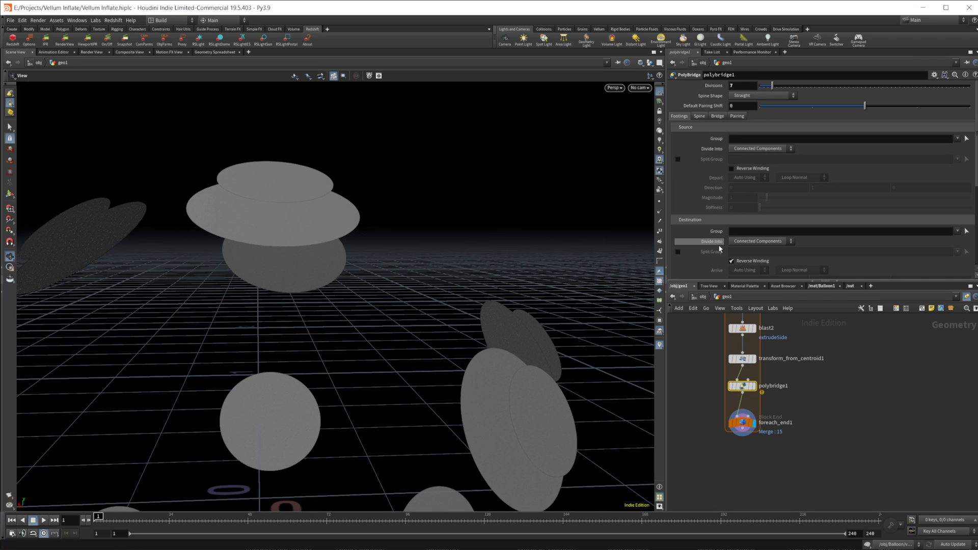
mouse_move(953, 140)
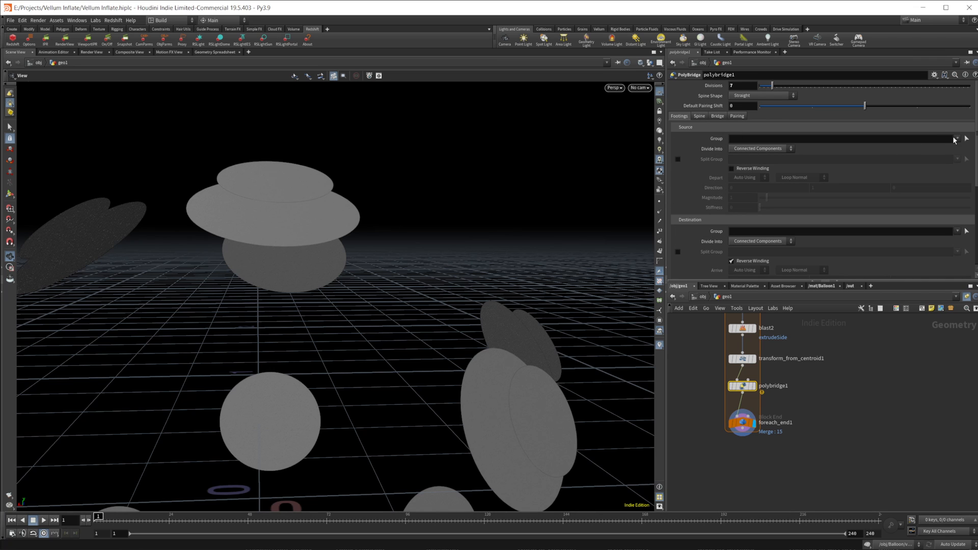
click(967, 139)
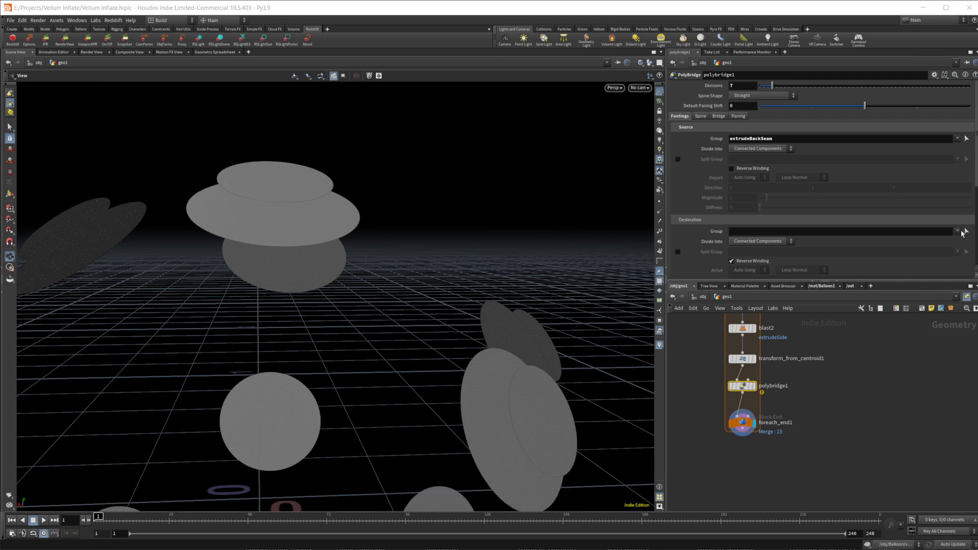
click(959, 231)
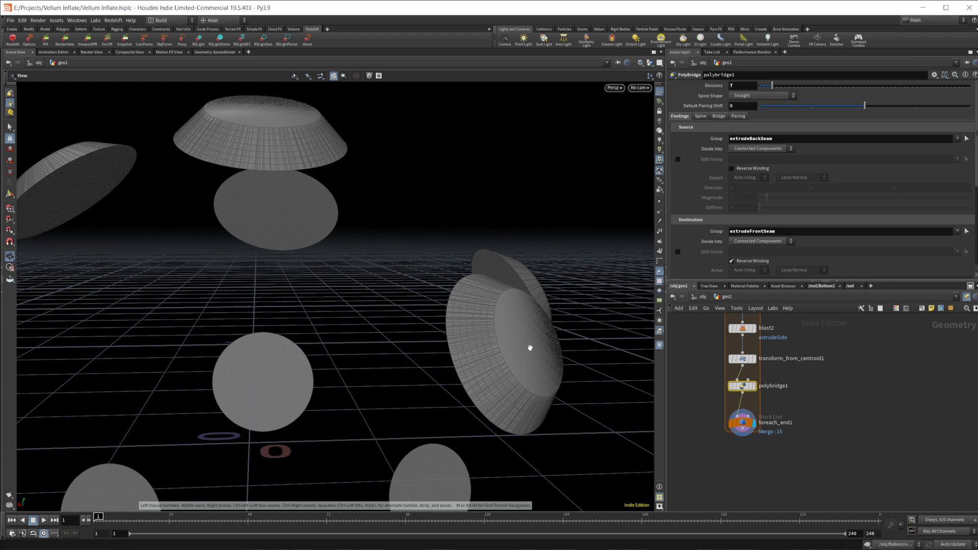
mouse_move(450, 400)
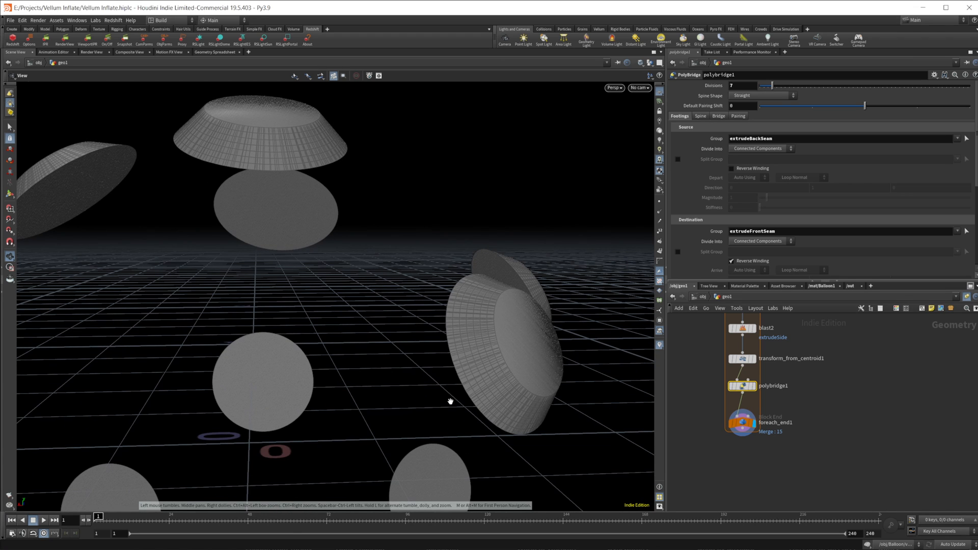
mouse_move(701, 350)
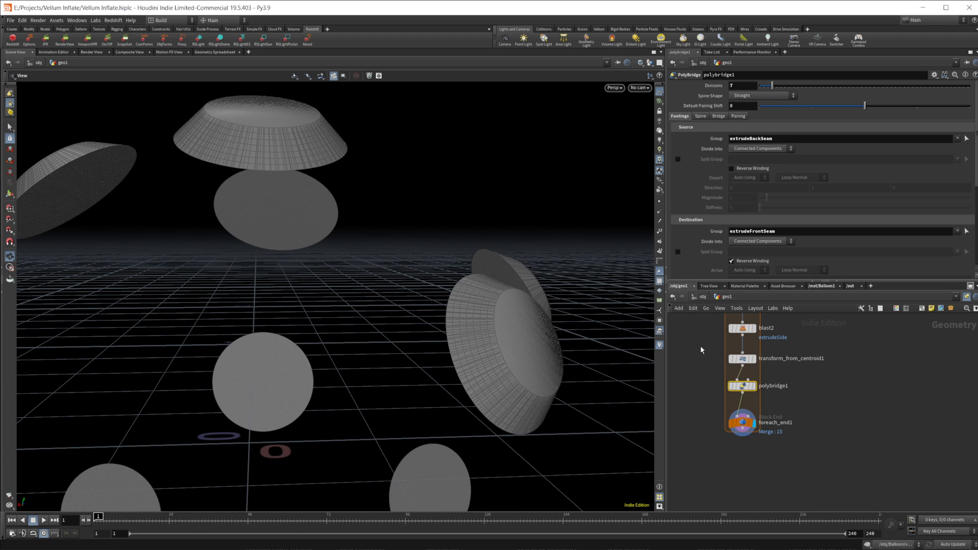
mouse_move(482, 324)
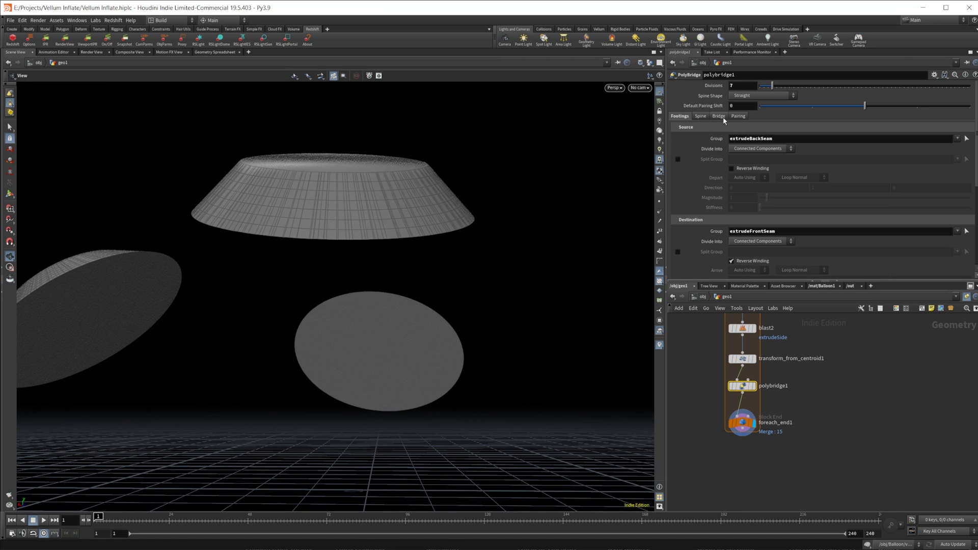
- Add a Thickness Scale Ramp midpoint at position ~0.49, value ~0.83 to curve the walls
click(718, 86)
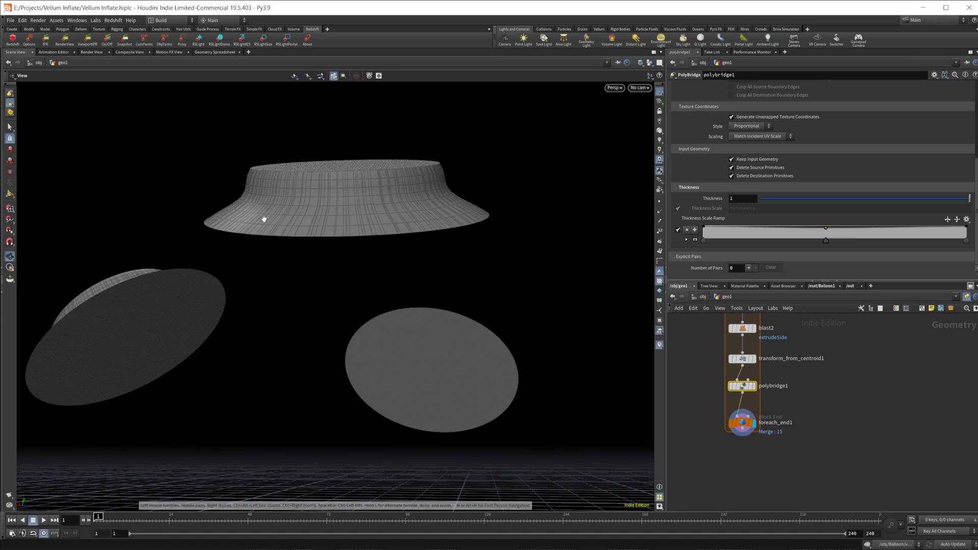
mouse_move(697, 251)
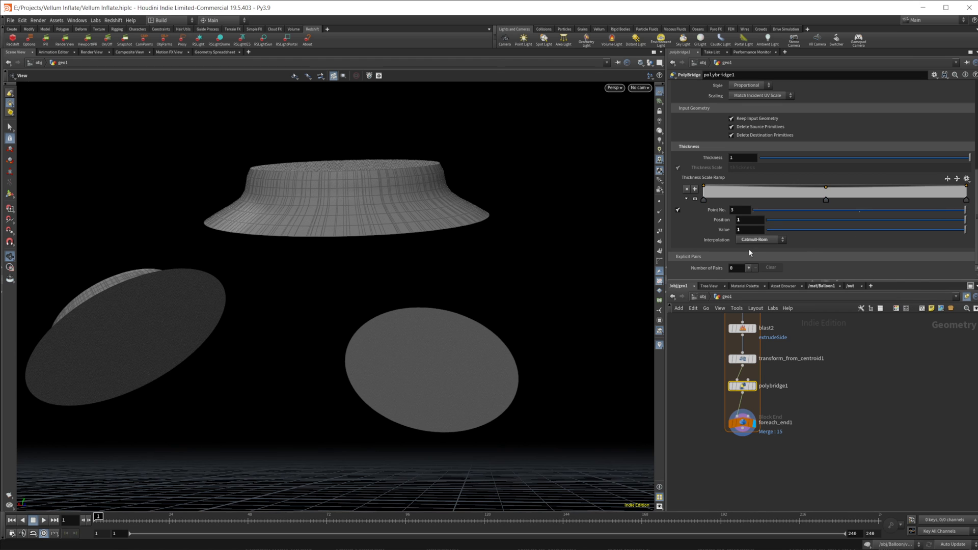
click(760, 239)
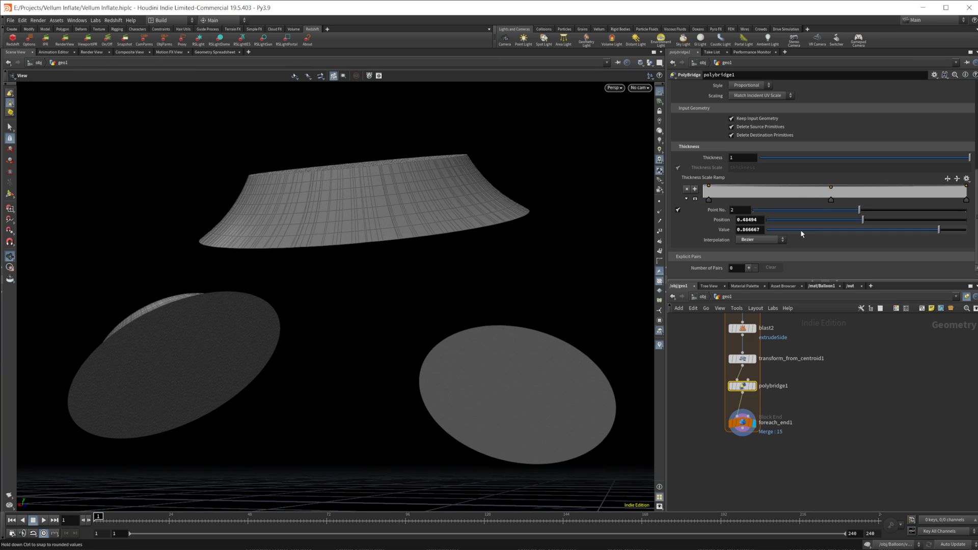
drag(832, 200, 825, 200)
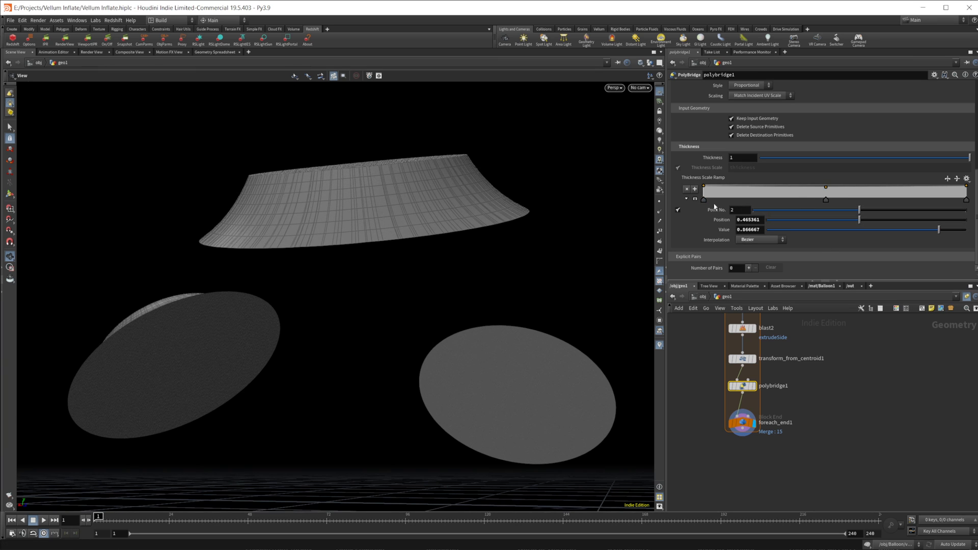
drag(826, 199, 834, 200)
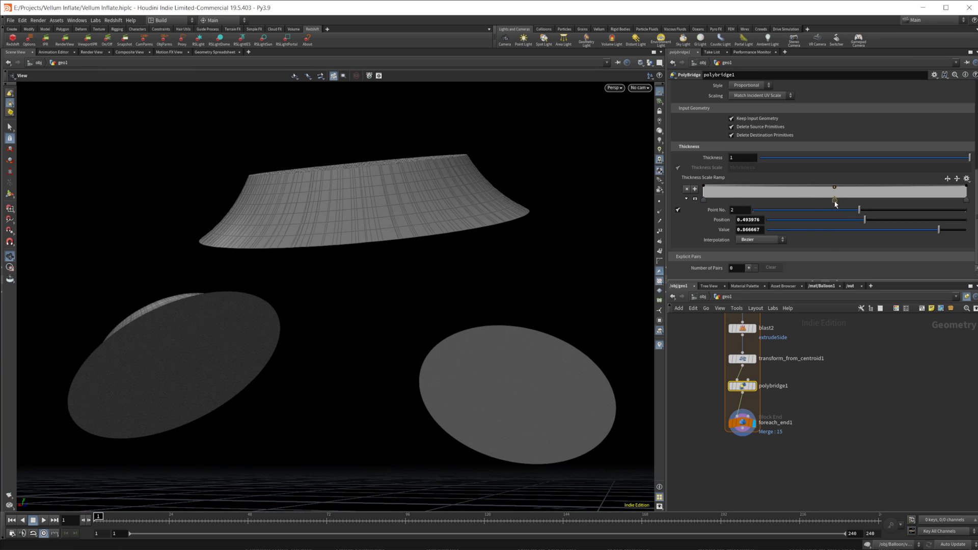
drag(940, 230, 928, 229)
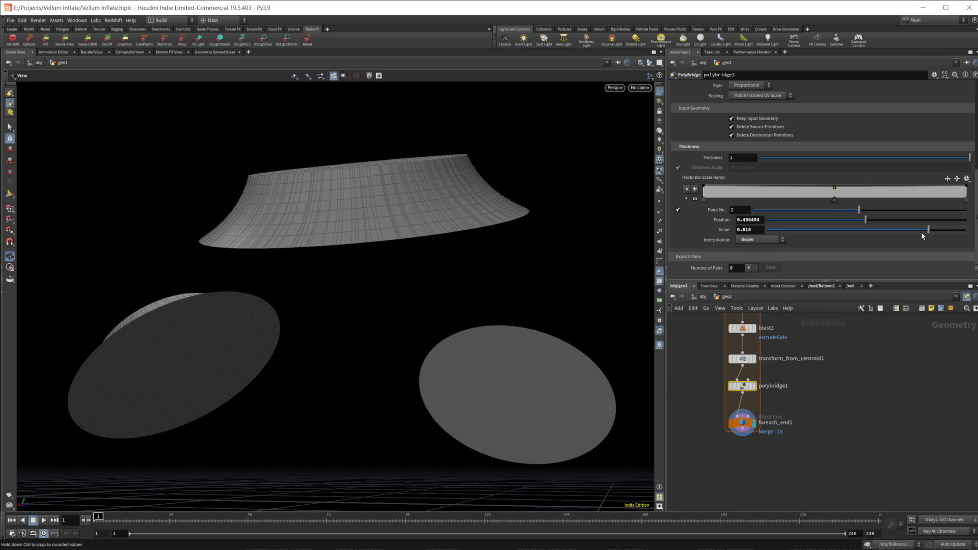
drag(926, 229, 804, 229)
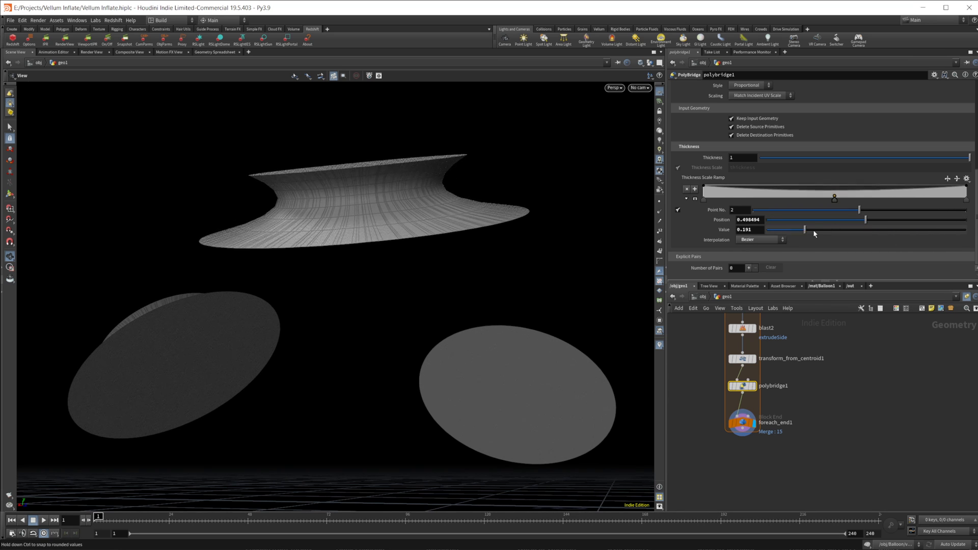
drag(804, 229, 910, 229)
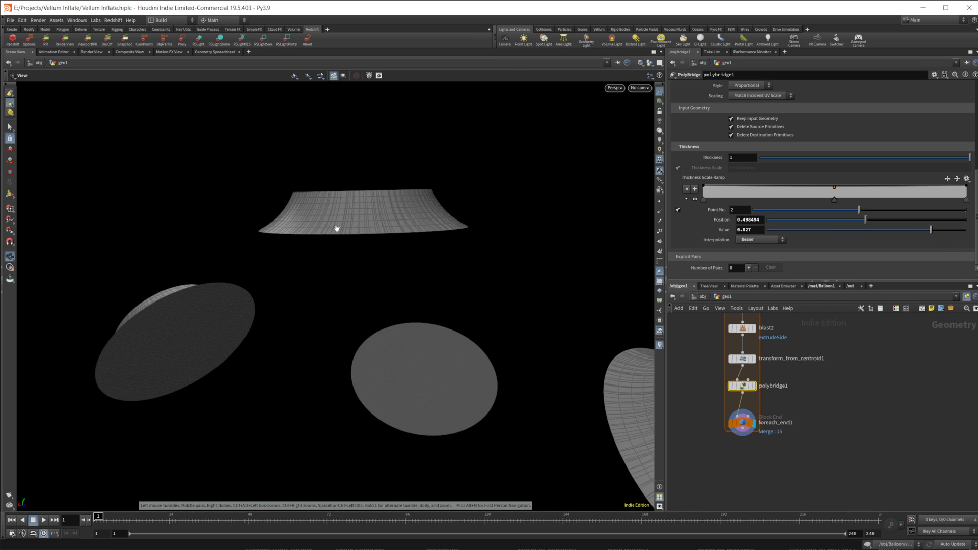
drag(337, 228, 369, 260)
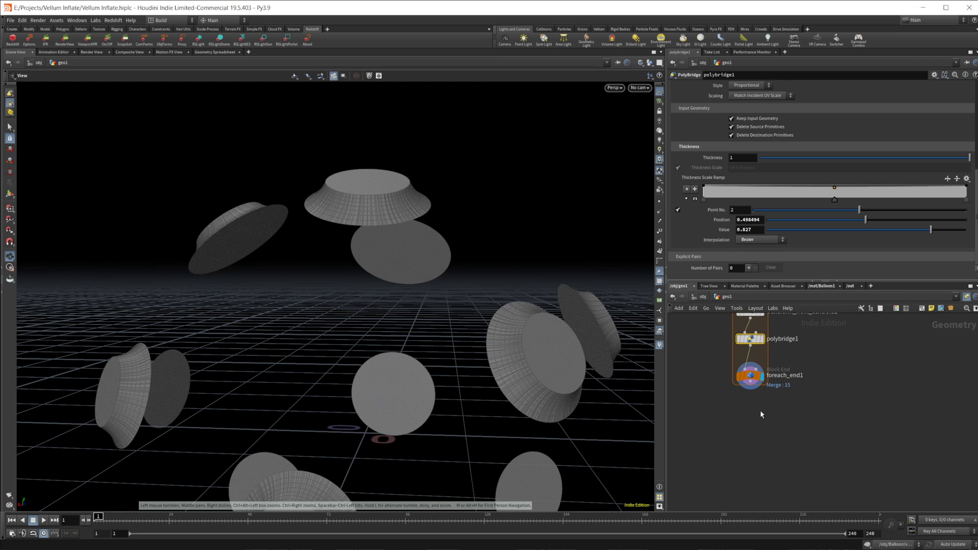
mouse_move(764, 414)
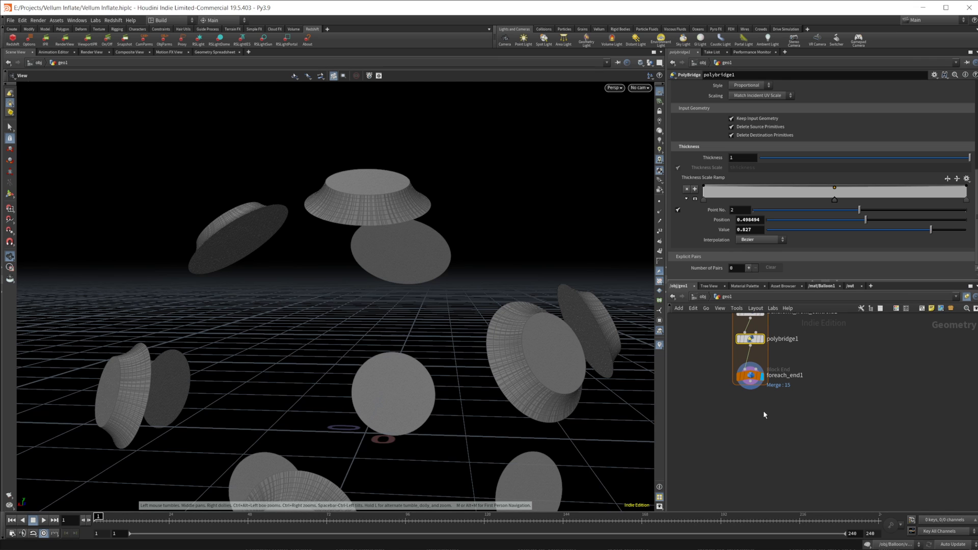
mouse_move(744, 412)
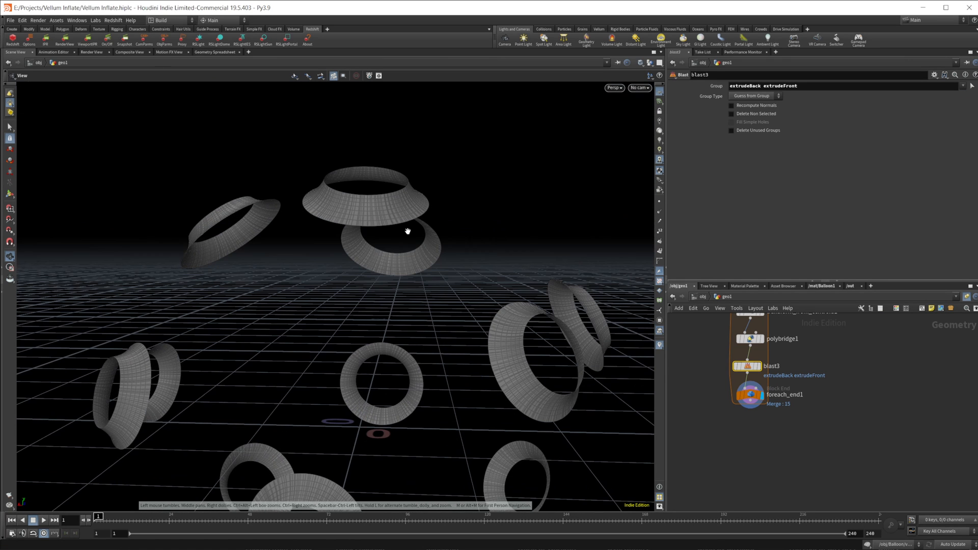
mouse_move(358, 228)
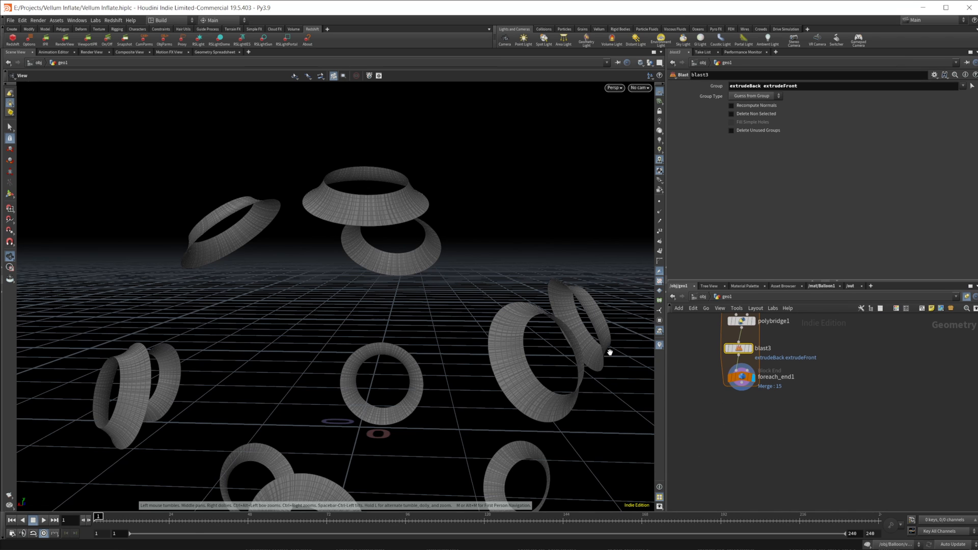
- Add a Blast after polybridge1 removing groups extrudeBack and extrudeFront
key(Tab)
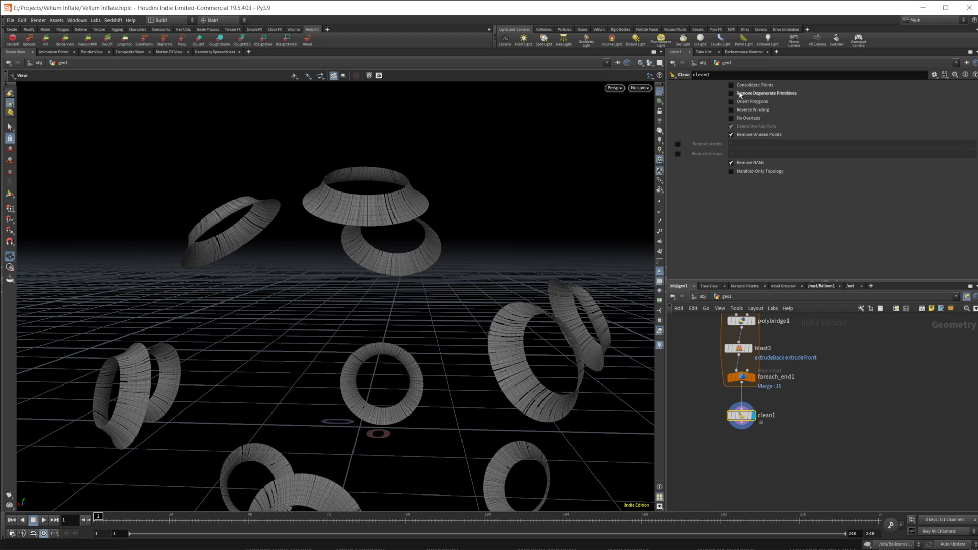
- Enable Remove Degenerate Primitives and Remove Unused Points on the Clean SOP after foreach_end1
click(731, 92)
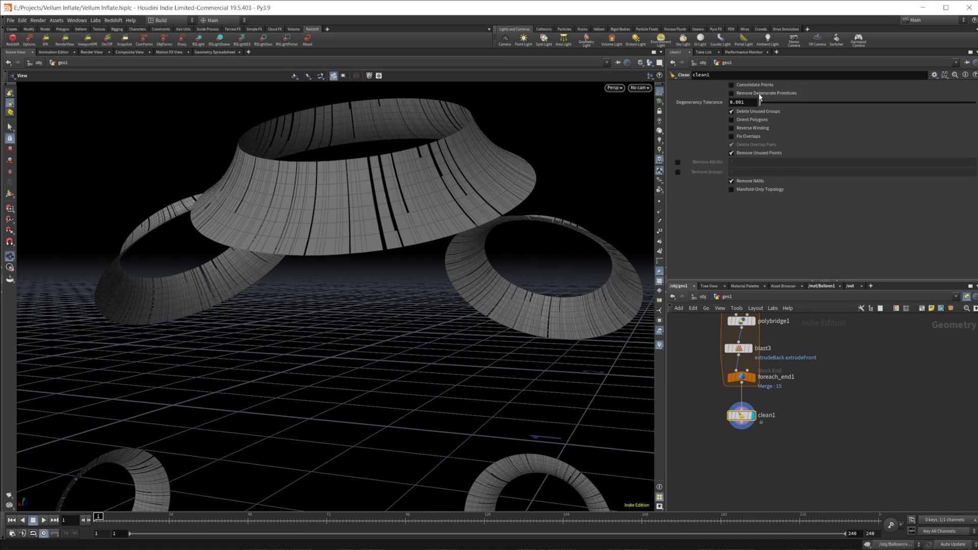
click(731, 94)
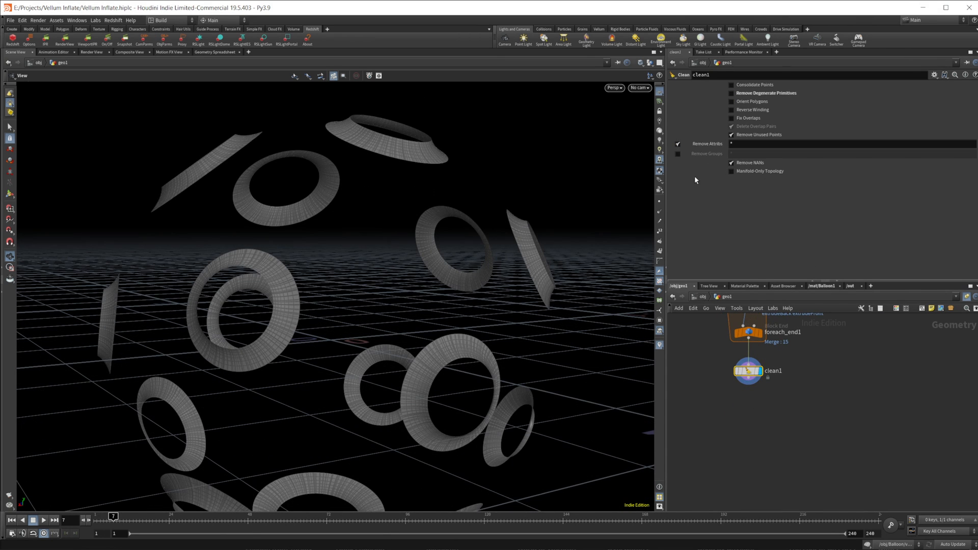
mouse_move(744, 398)
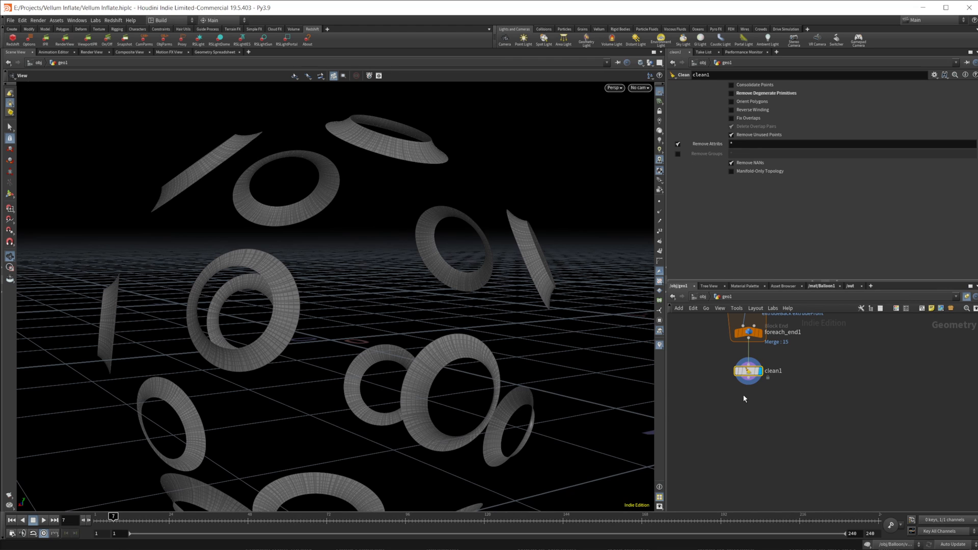
mouse_move(777, 226)
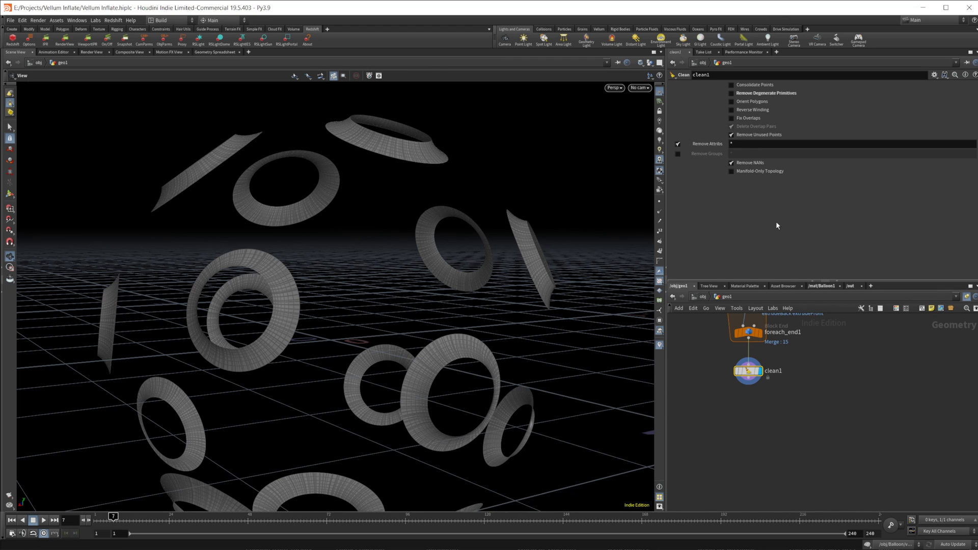
mouse_move(697, 183)
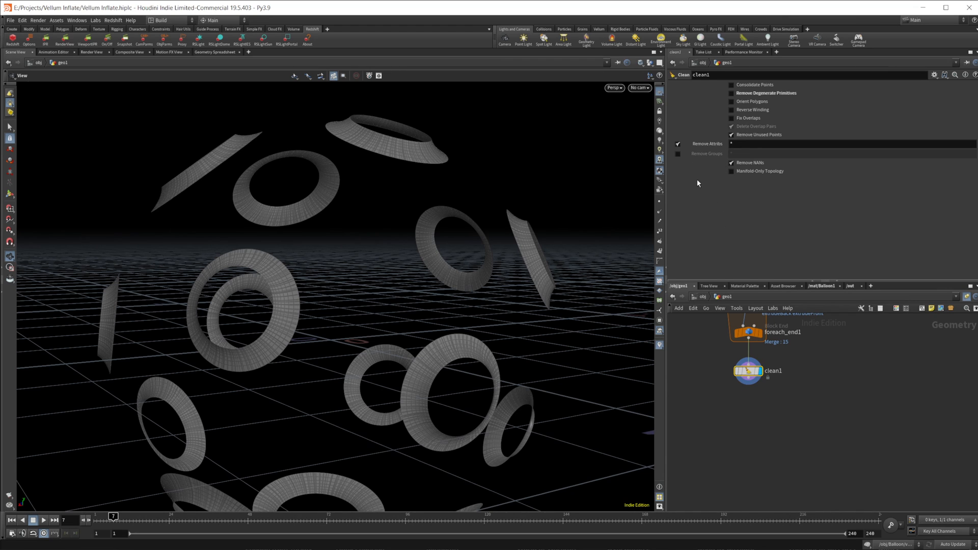
mouse_move(702, 170)
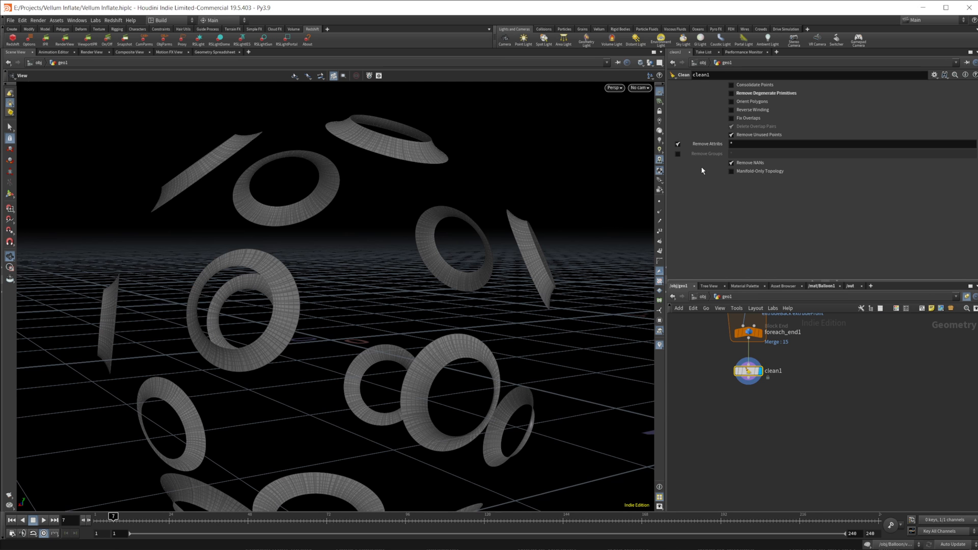
- Blast the patch group from the sphere and merge it with clean1, displaying the merged result
key(Tab)
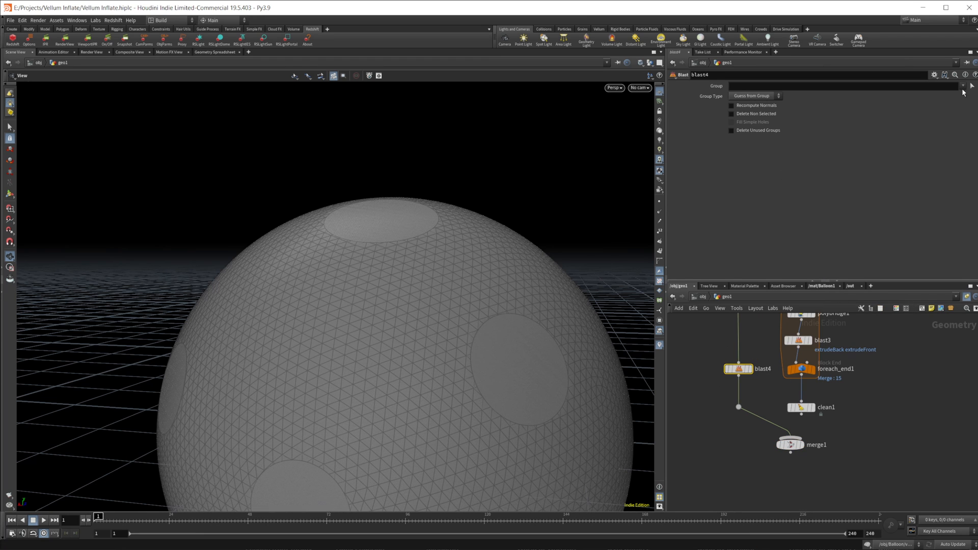
text(patch)
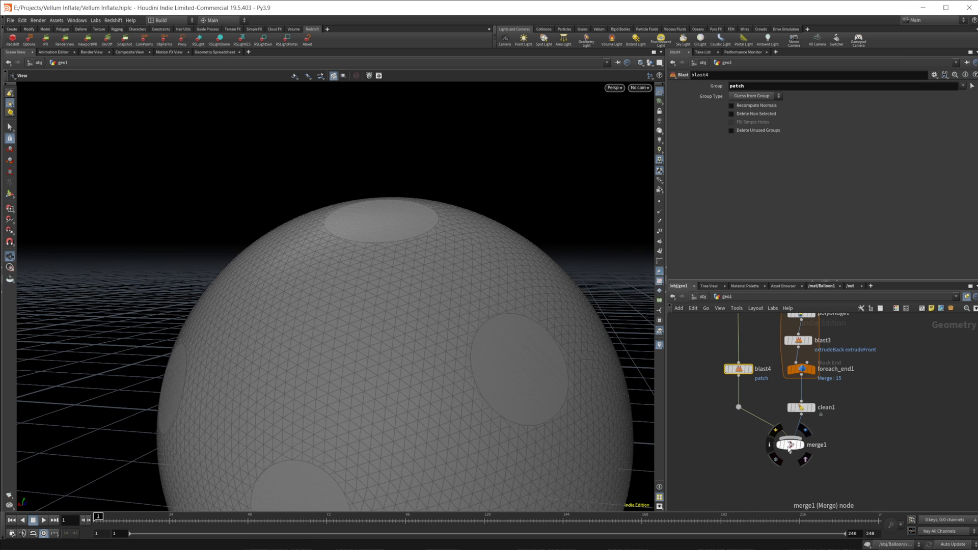
click(790, 444)
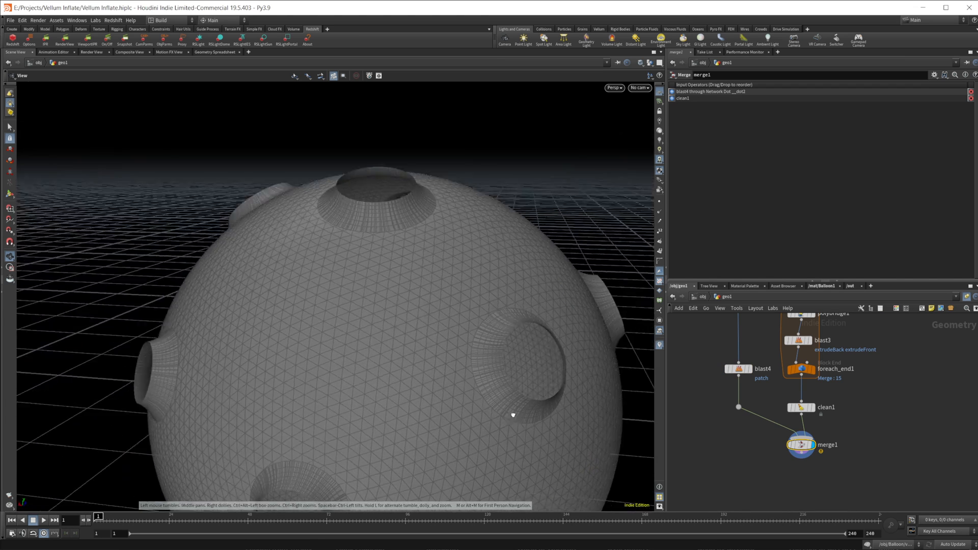
drag(512, 414, 398, 293)
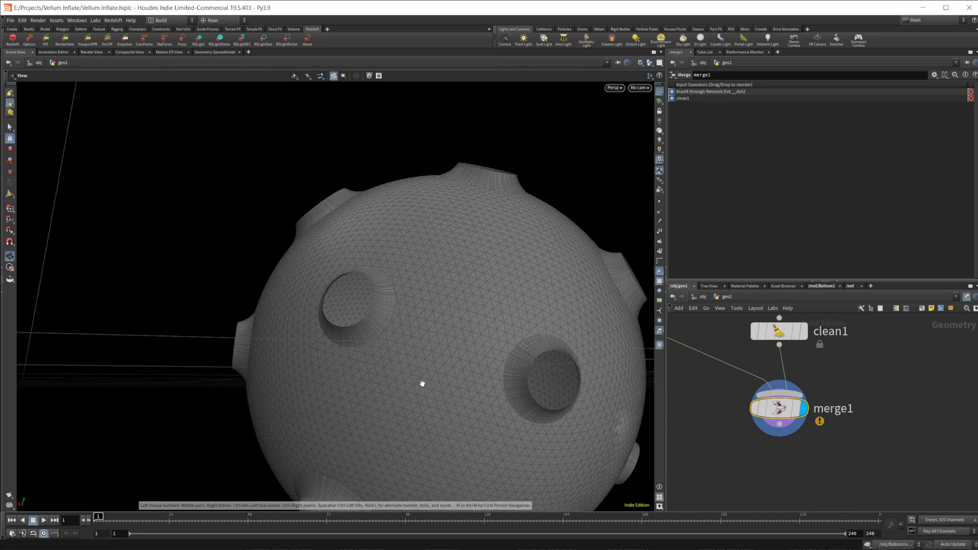
drag(420, 383, 489, 329)
text(fuse)
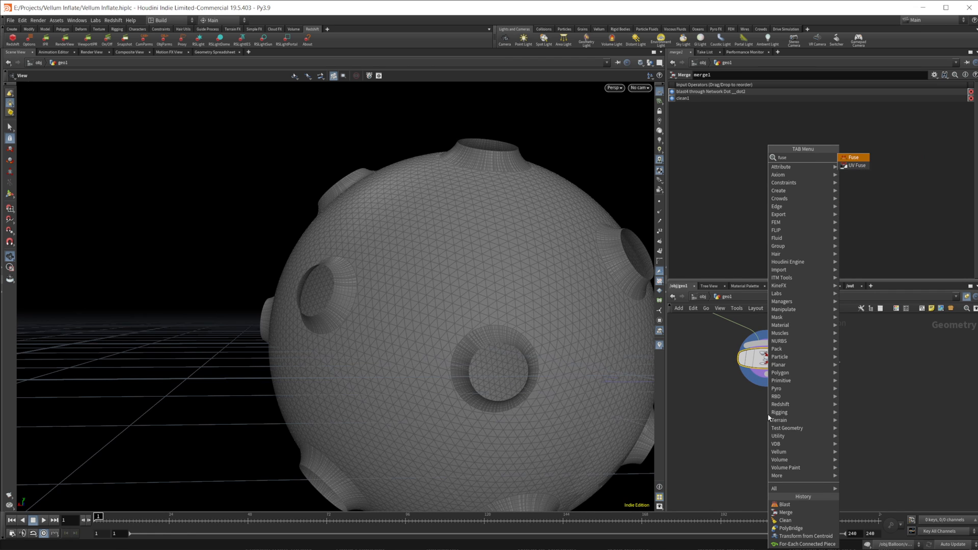
- Add a Fuse SOP after merge1 and make it the display node
click(851, 157)
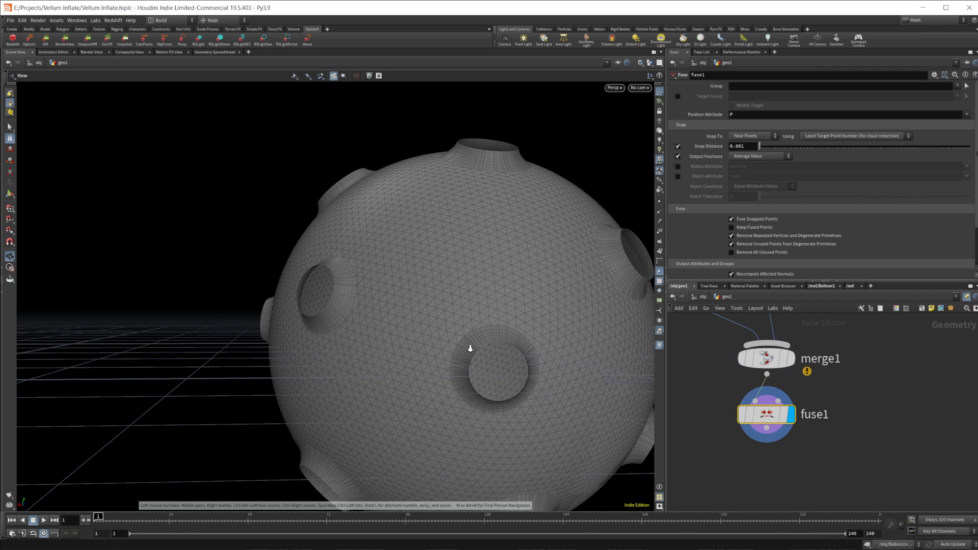
scroll(down, 3)
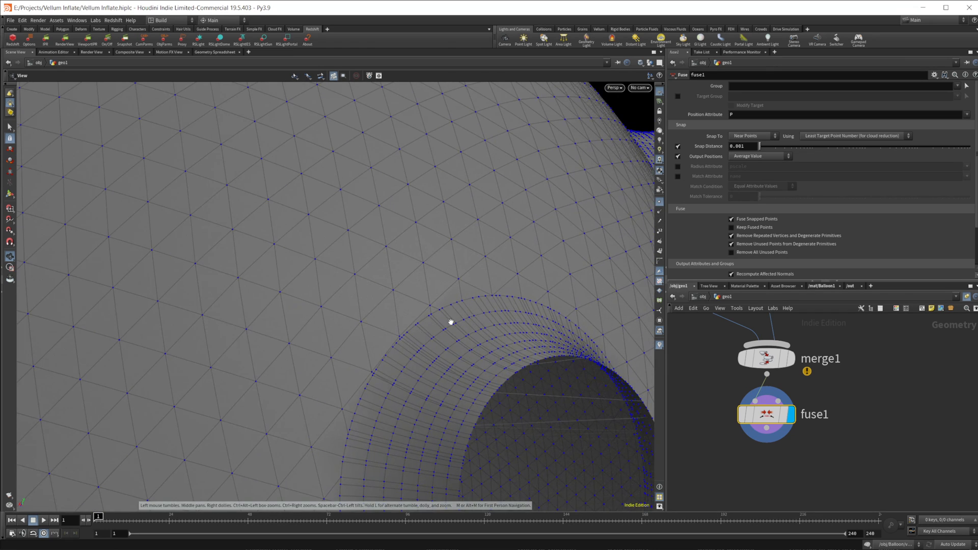
right_click(766, 414)
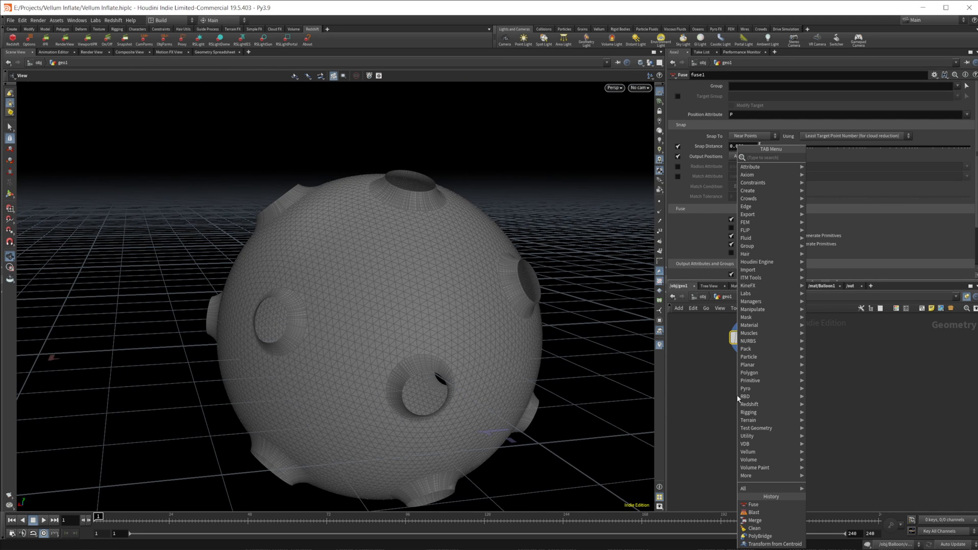
- Add Labs Exoside QuadRemesher after fuse1 with Adaptive Size 100 and Target Quad Count 30000, then cook it
text(ex)
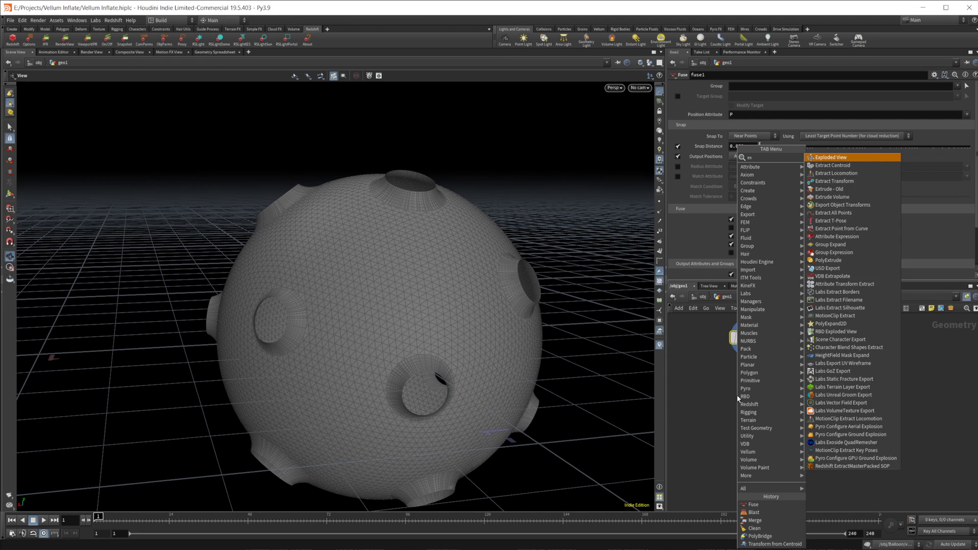
click(844, 442)
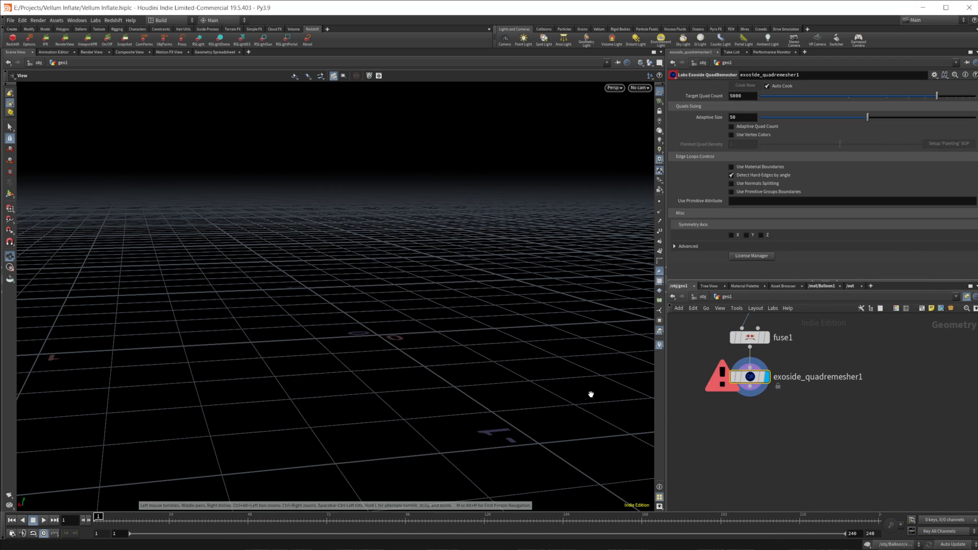
click(743, 96)
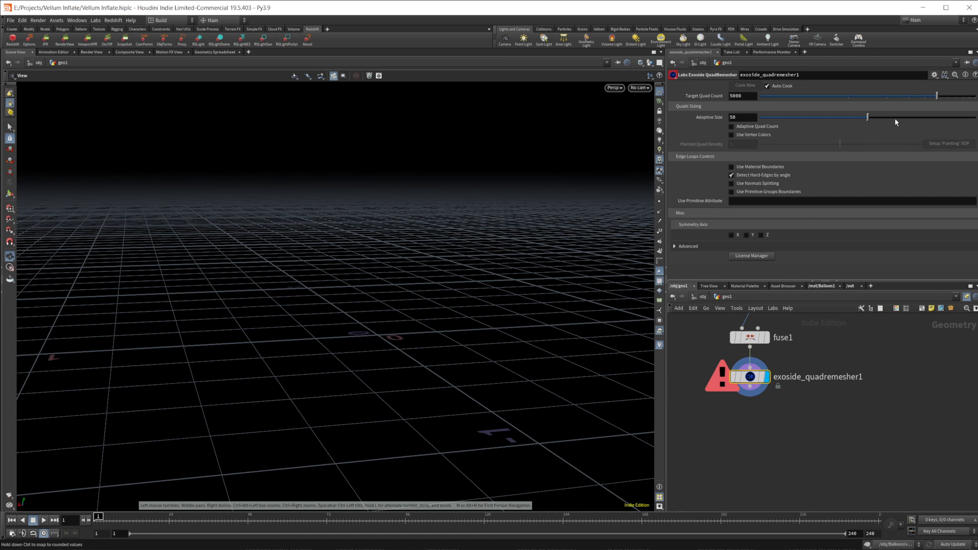
drag(866, 117, 890, 116)
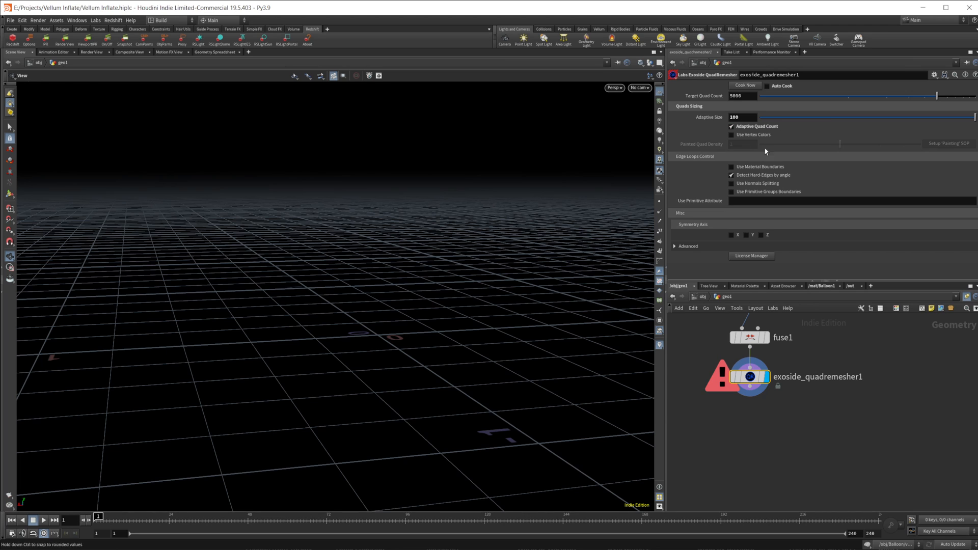
mouse_move(750, 107)
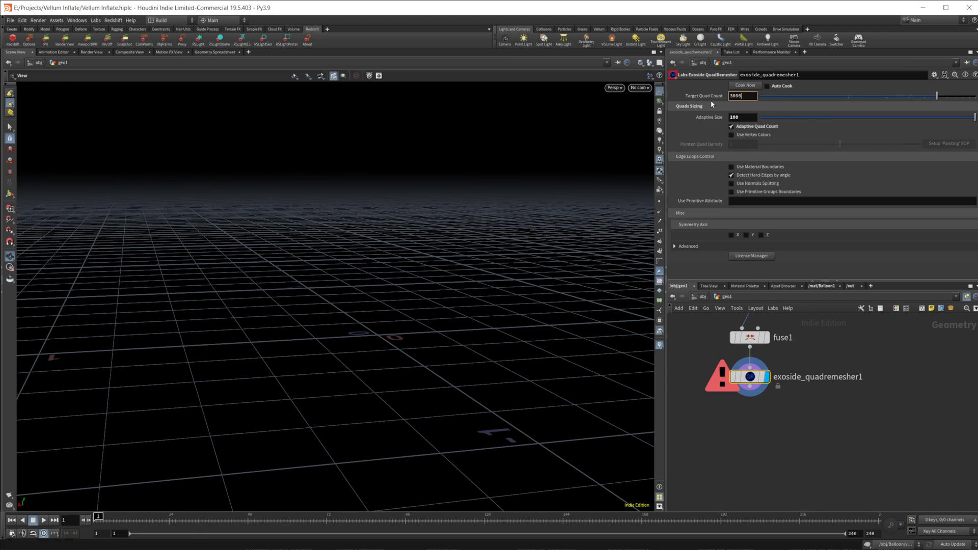
text(30000)
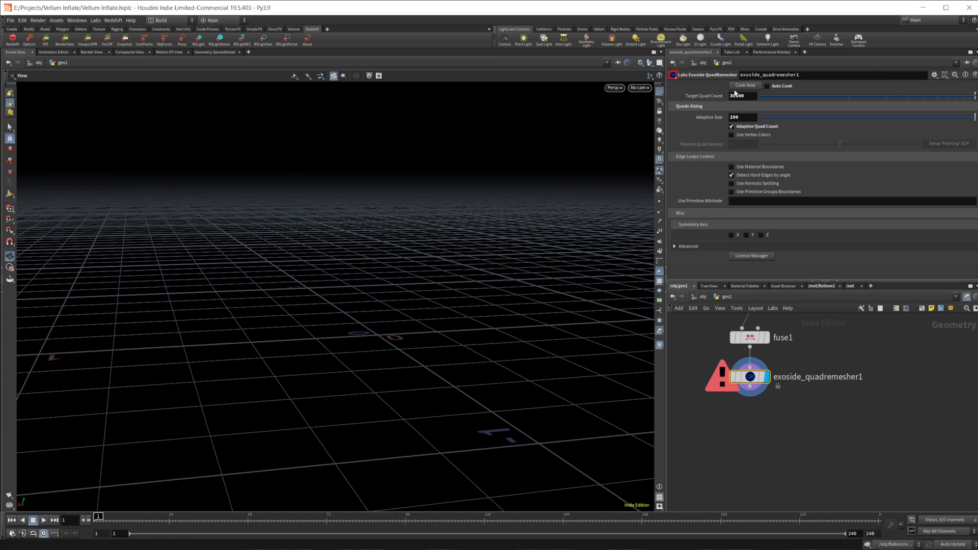
click(743, 86)
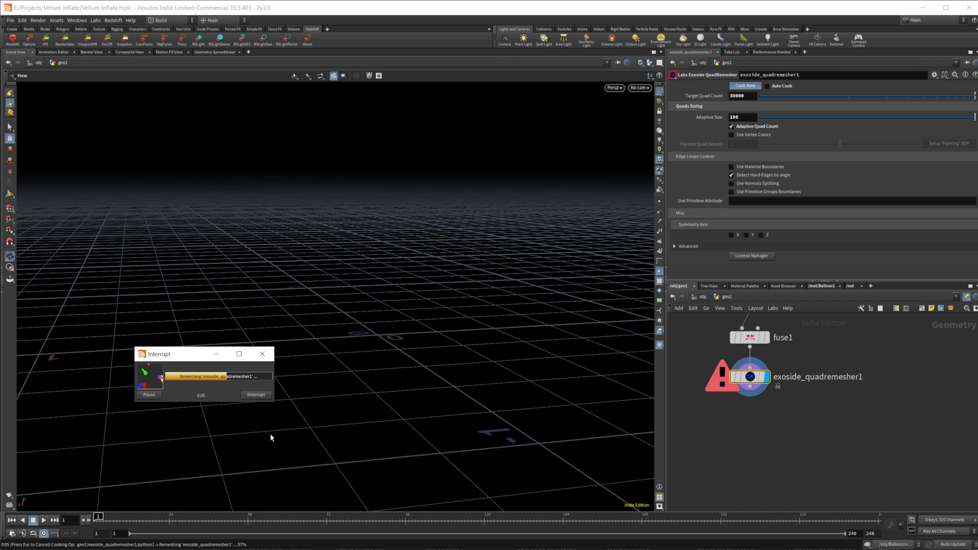
mouse_move(341, 466)
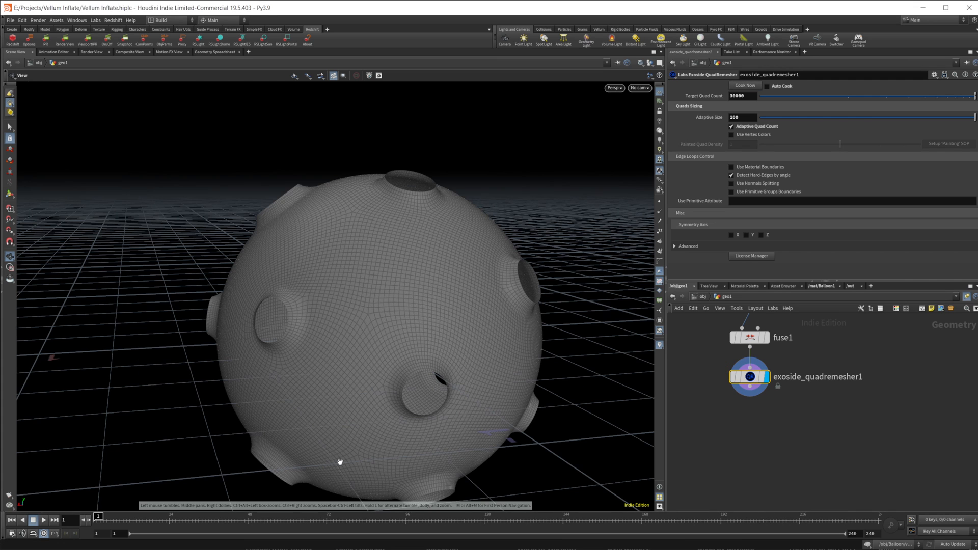
mouse_move(399, 414)
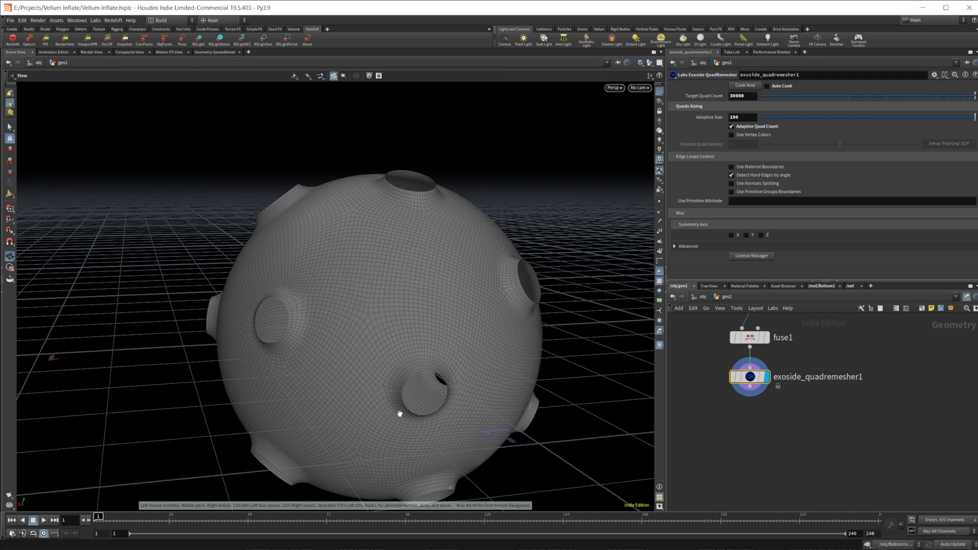
drag(400, 413, 426, 307)
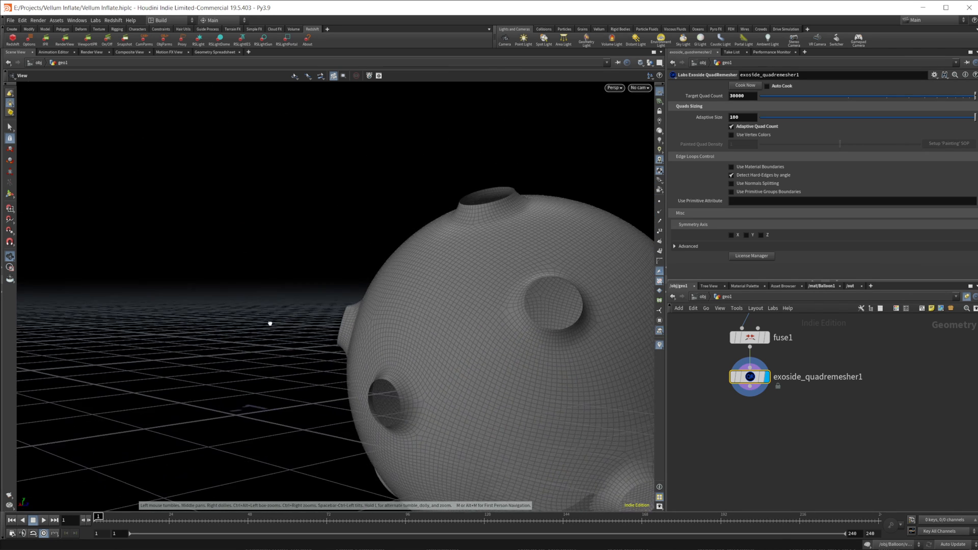
drag(269, 323, 352, 319)
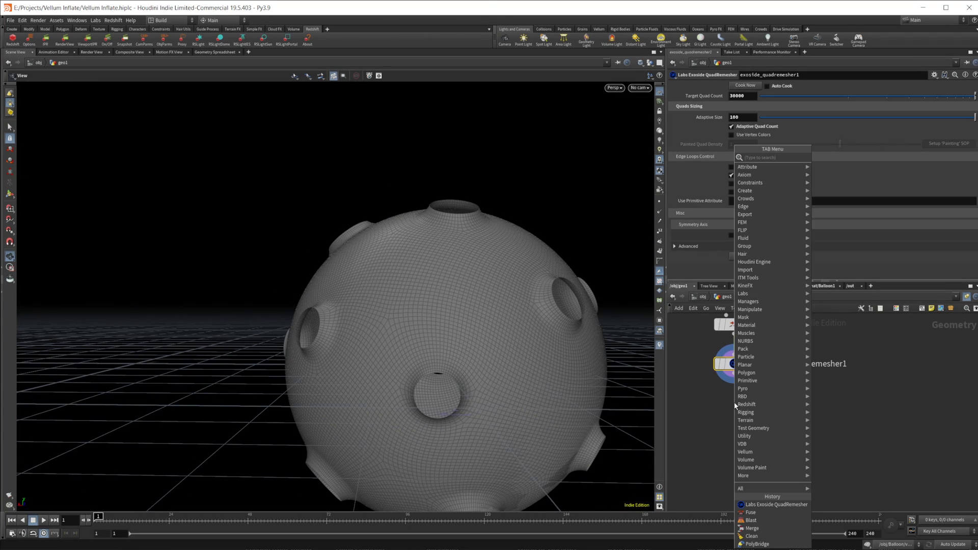
- Add a PolyExtrude after the quad remesher with Distance about 0.017
text(poly ext)
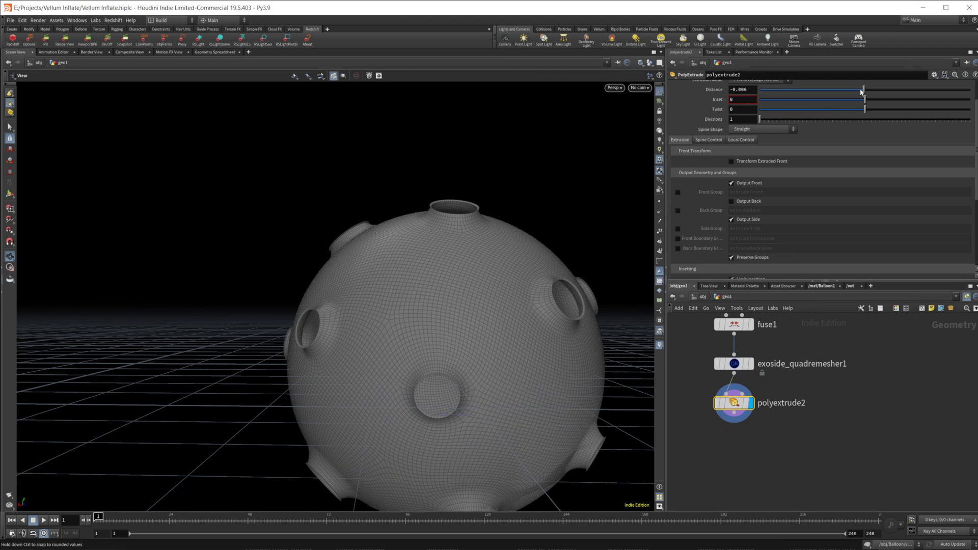
drag(862, 90, 866, 90)
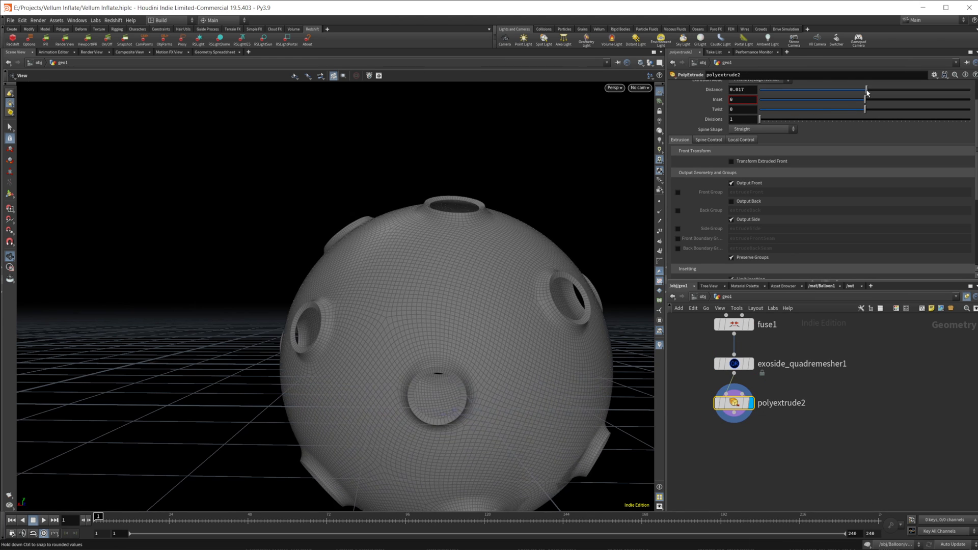
click(742, 89)
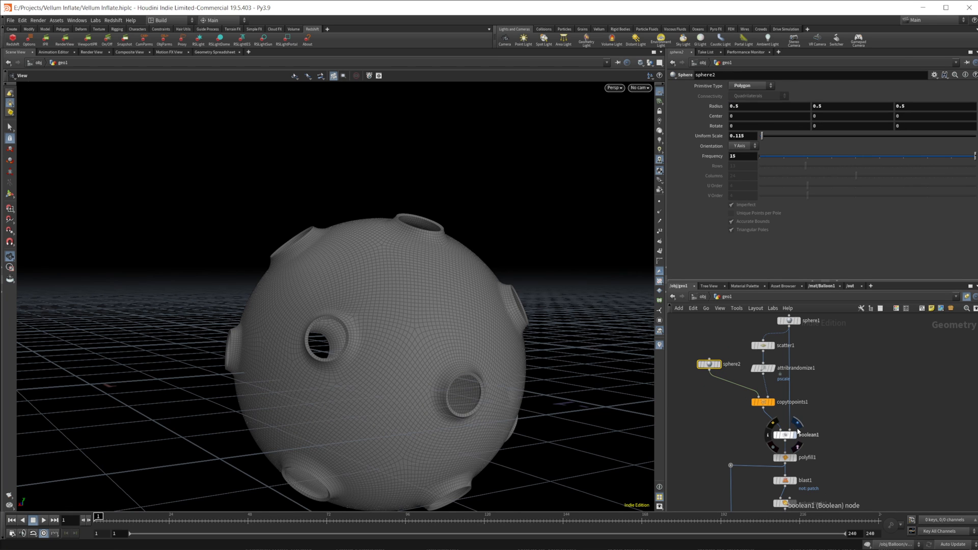
mouse_move(795, 432)
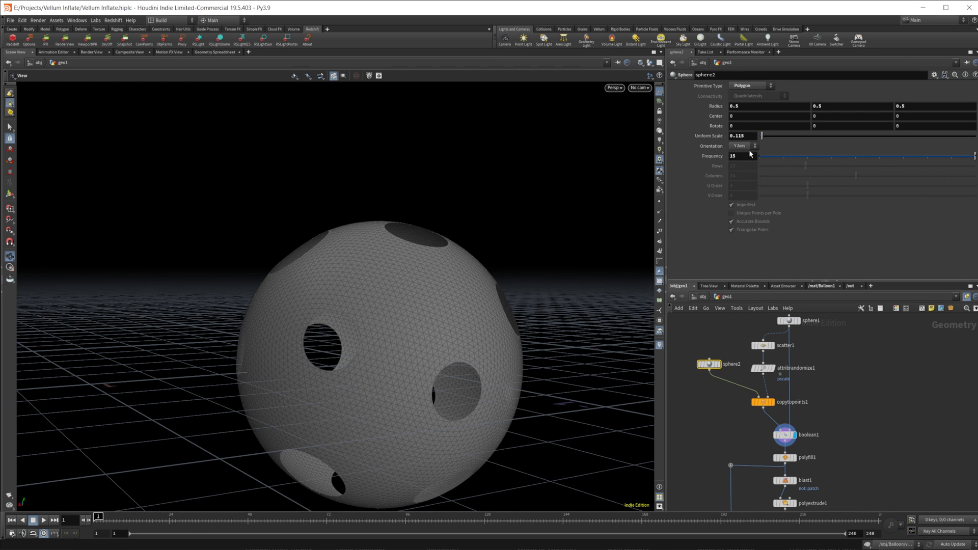
- Inspect a hole rim up close and set polyextrude1 Distance to 0.035
click(743, 136)
text(0.14)
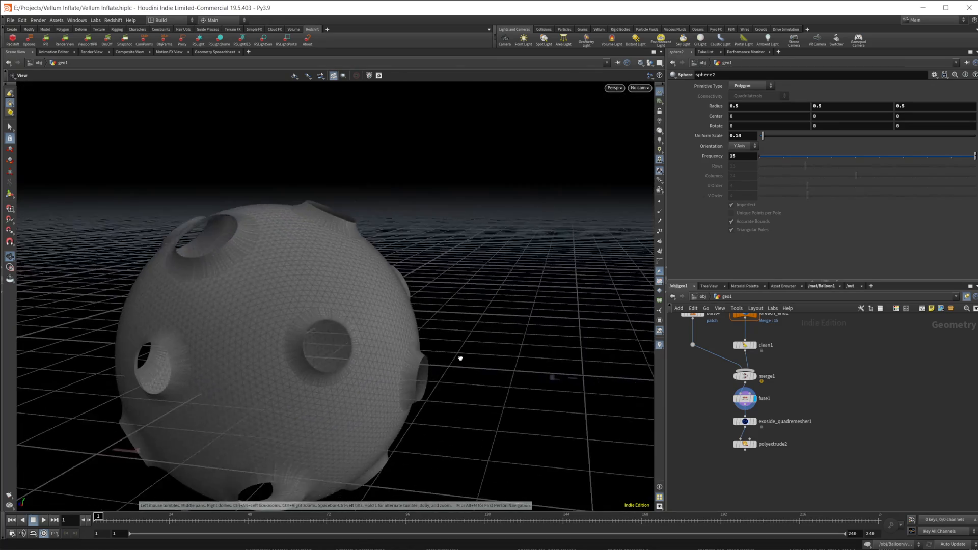
drag(459, 358, 393, 336)
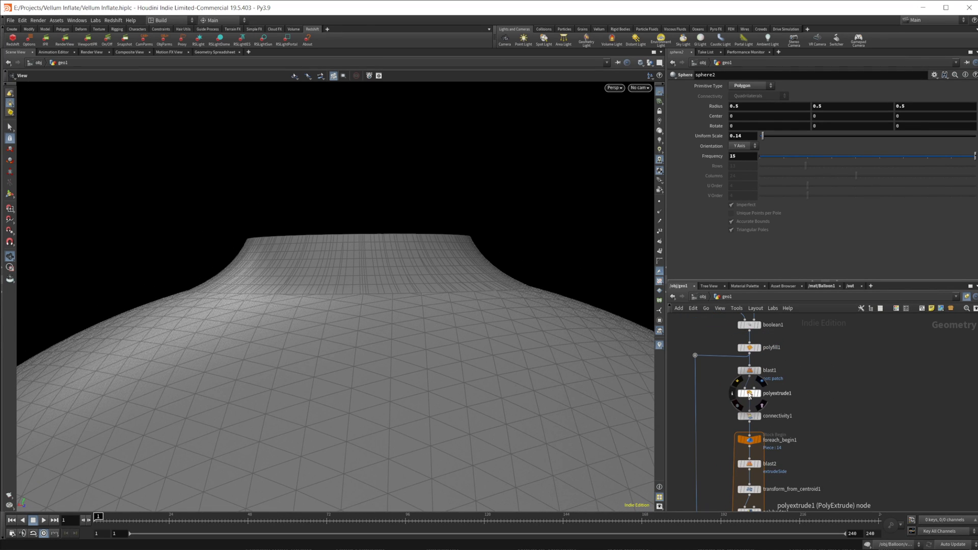
click(748, 393)
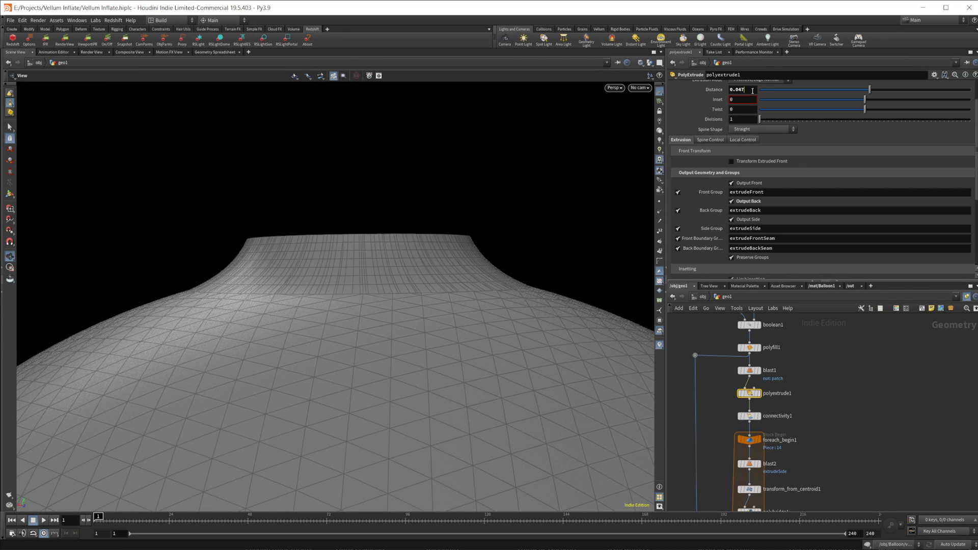
text(0.03)
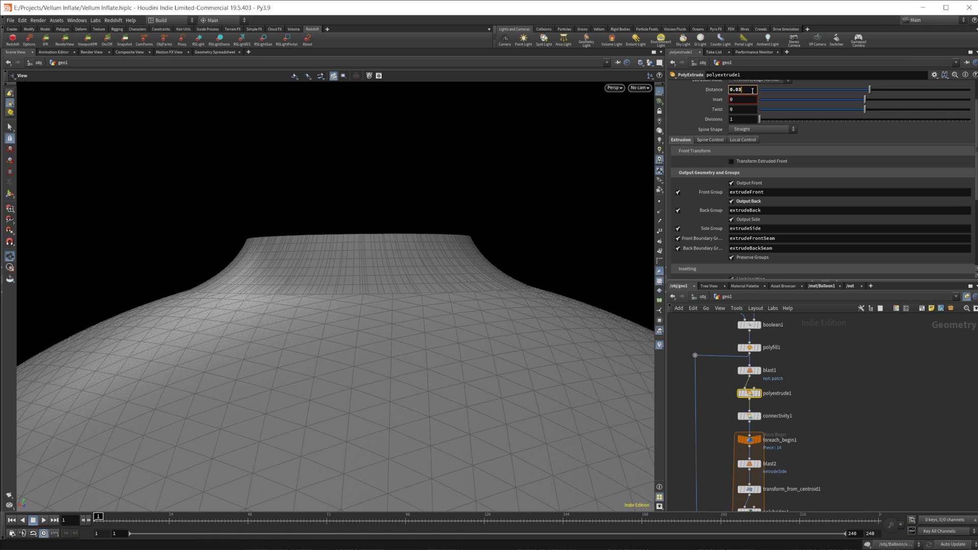
text(0.035)
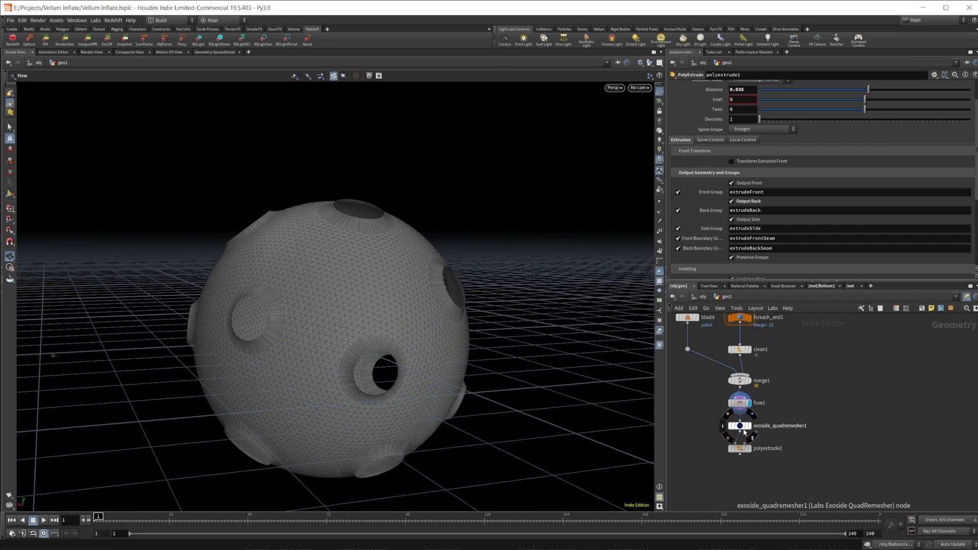
- Recook the quad remesher, display the final result and set polyextrude2 Distance to 0.015
click(739, 425)
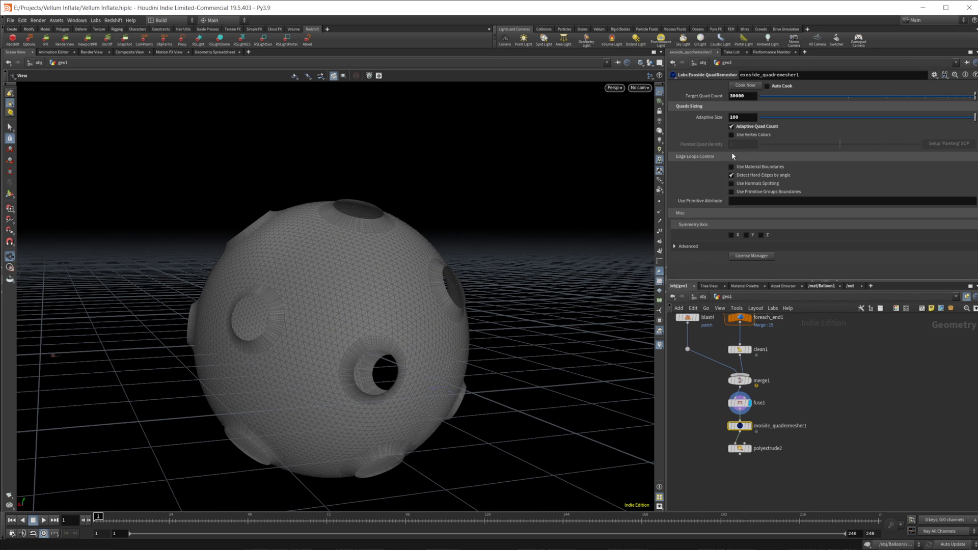
click(744, 86)
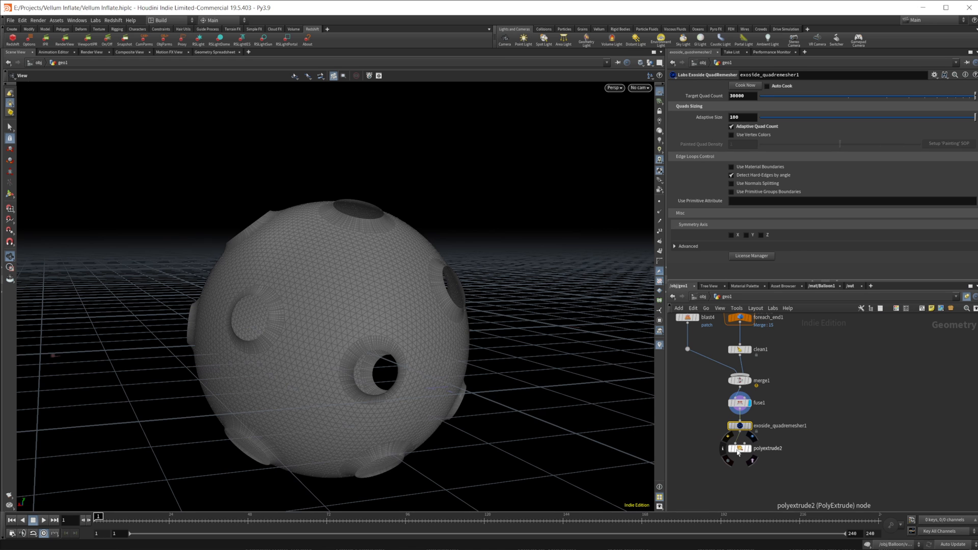
click(753, 426)
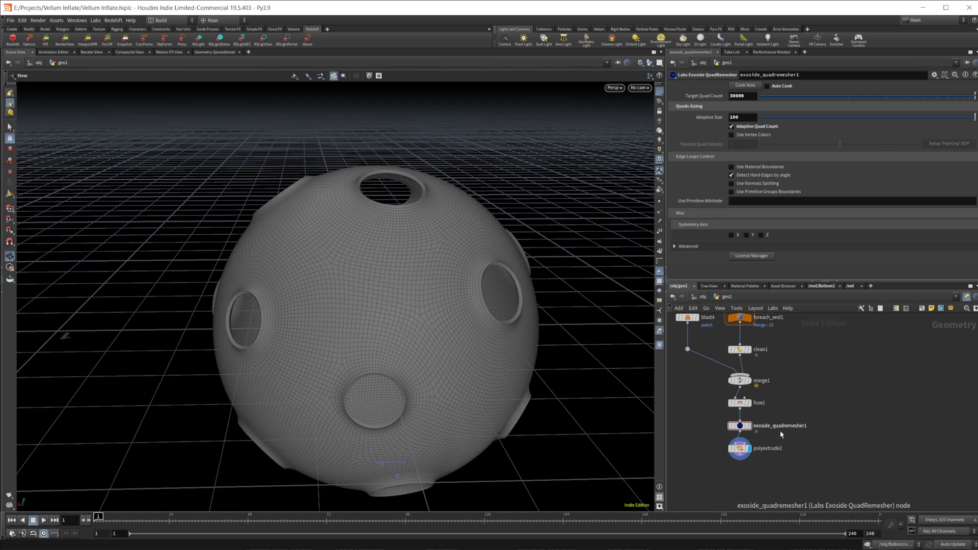
click(739, 448)
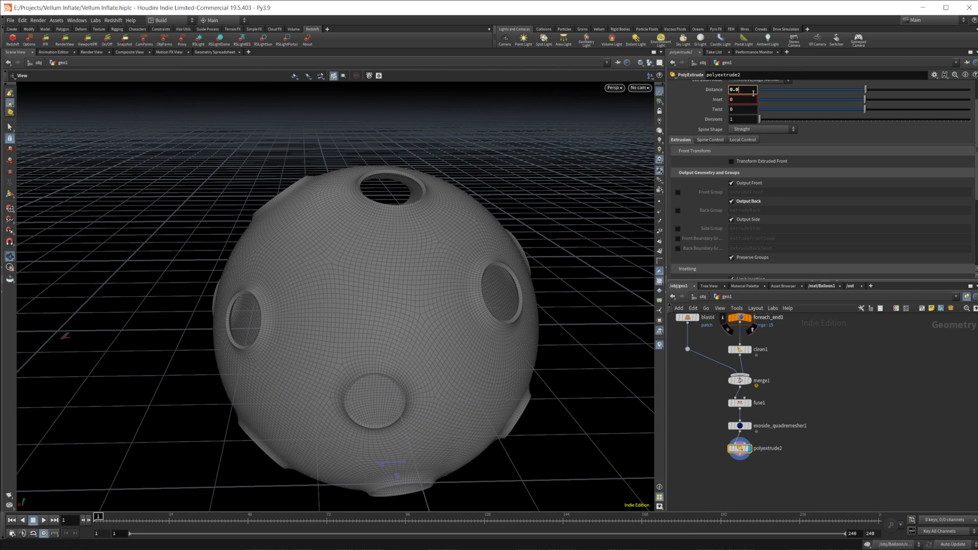
text(0.02)
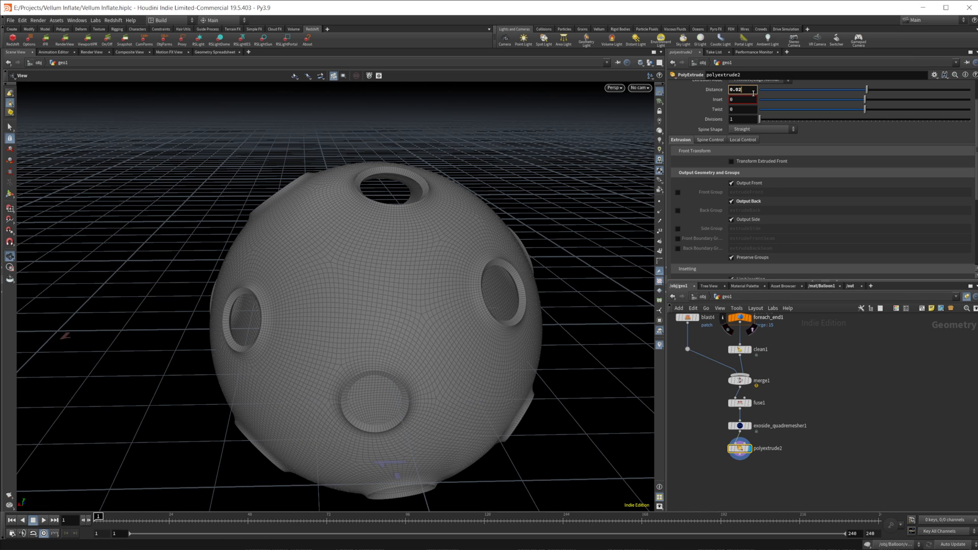
text(0.015)
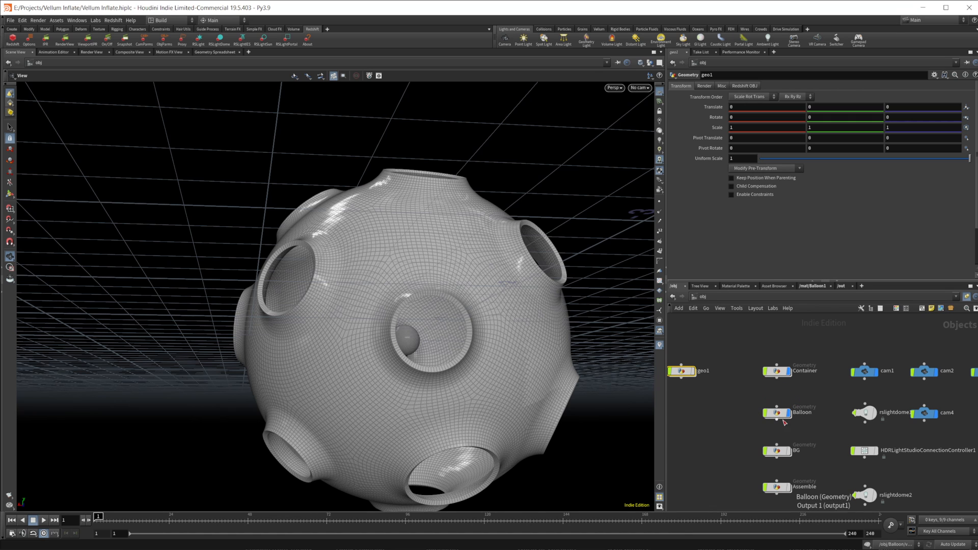
- Play the animation, then dive into the Balloon object and scrub to a later frame
click(43, 519)
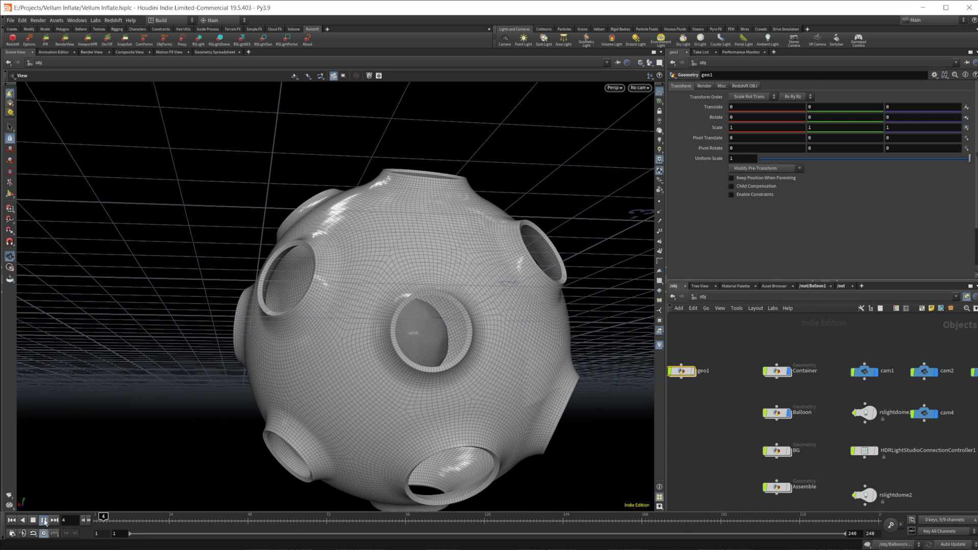
click(44, 520)
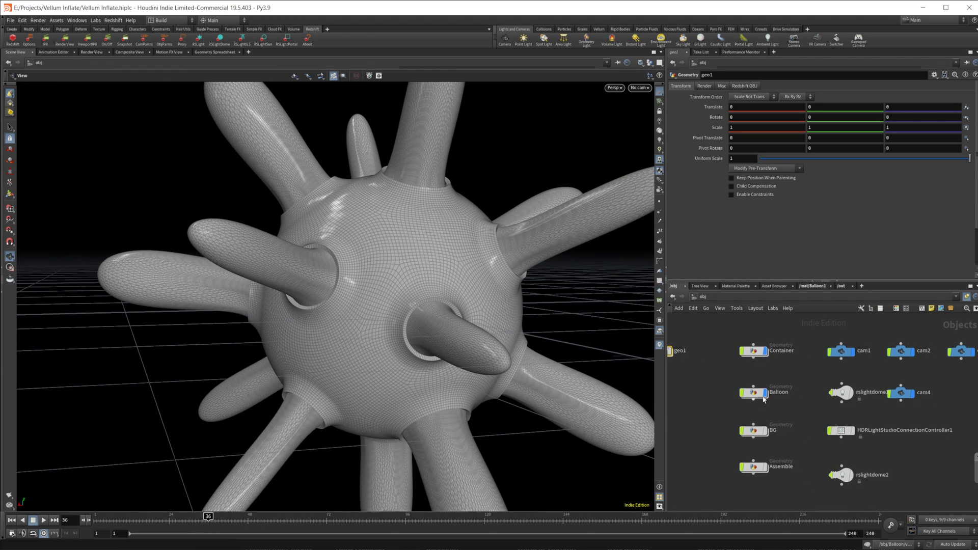
double_click(752, 392)
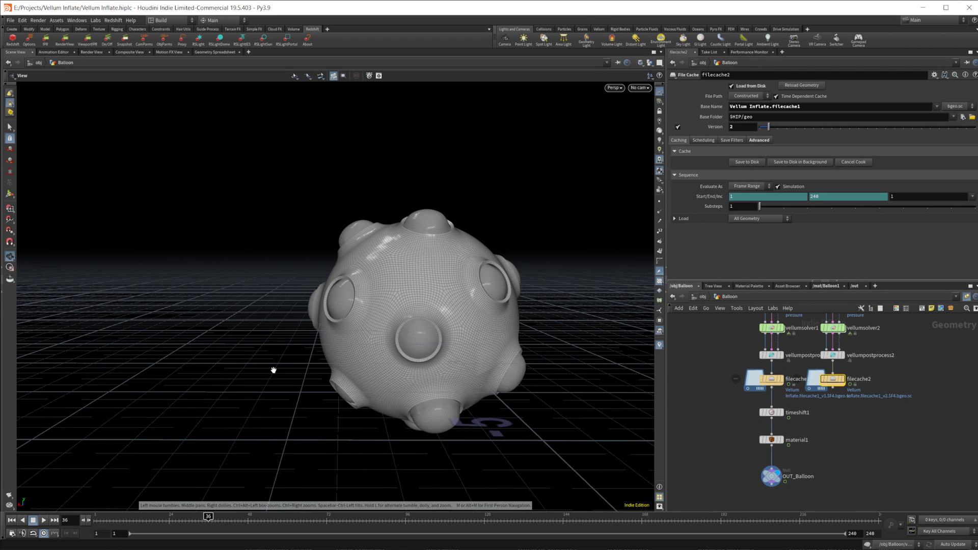
drag(208, 515, 304, 515)
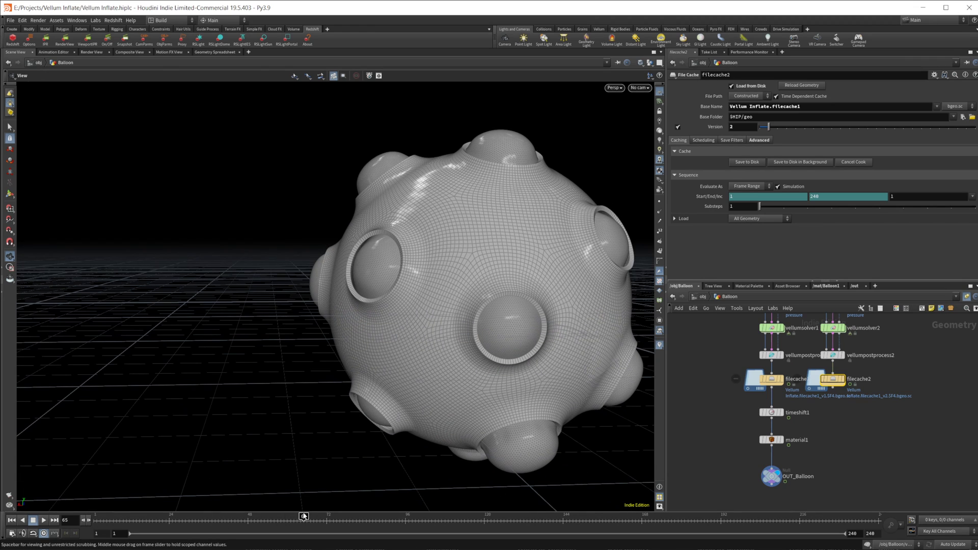
drag(304, 515, 379, 515)
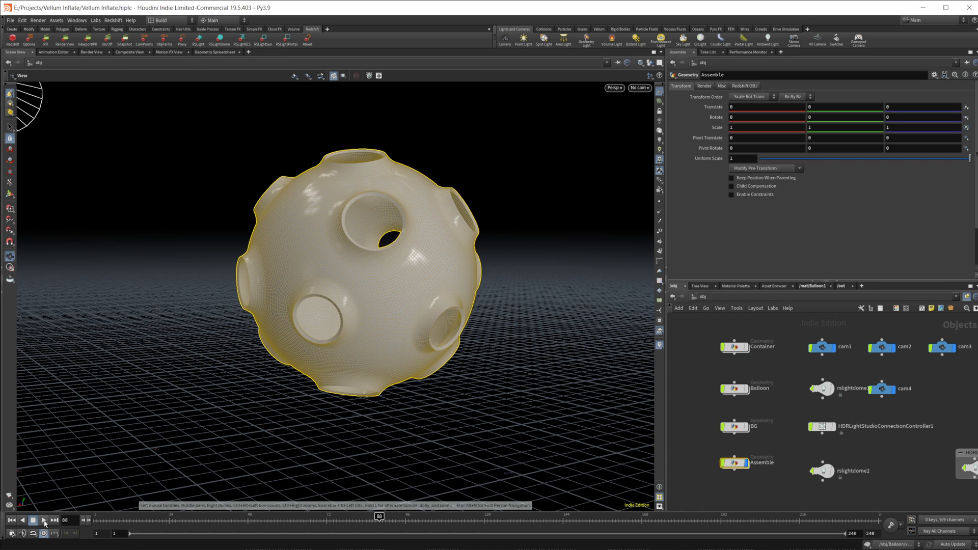
- Back at /obj, play the assembled holed balloon inflating
click(44, 520)
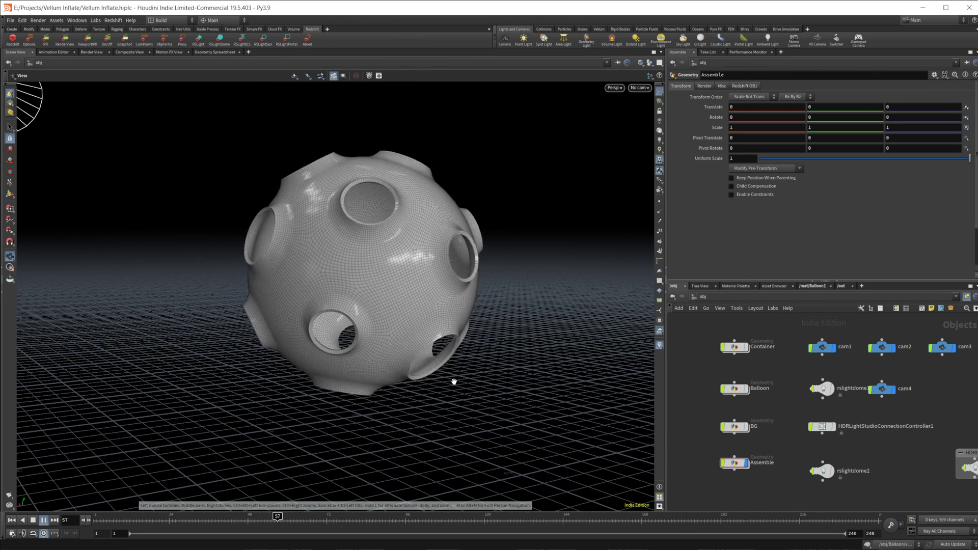
click(44, 519)
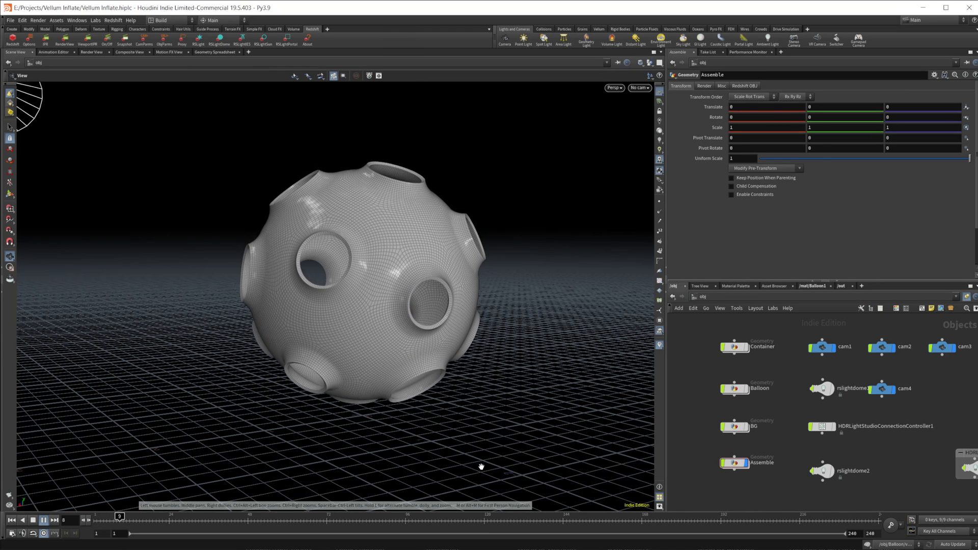
click(44, 519)
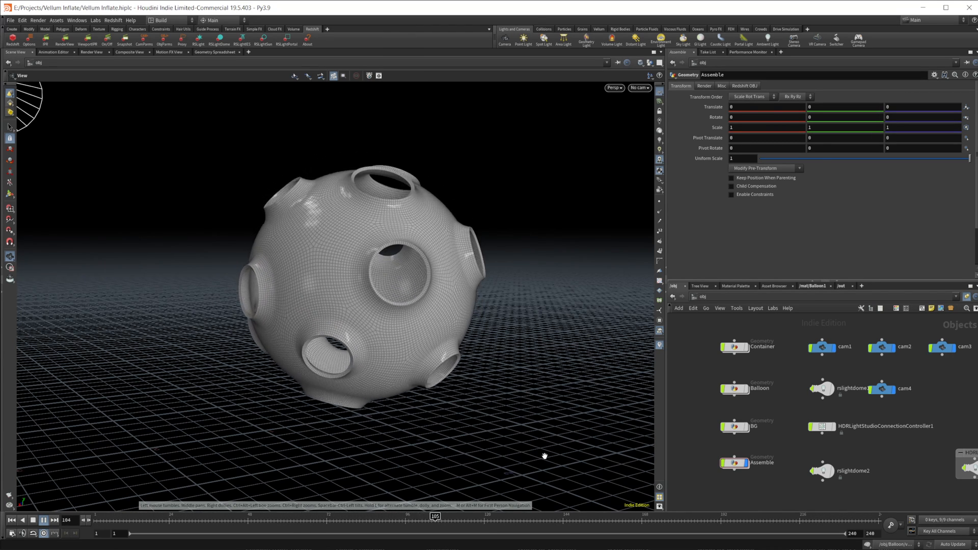
click(44, 520)
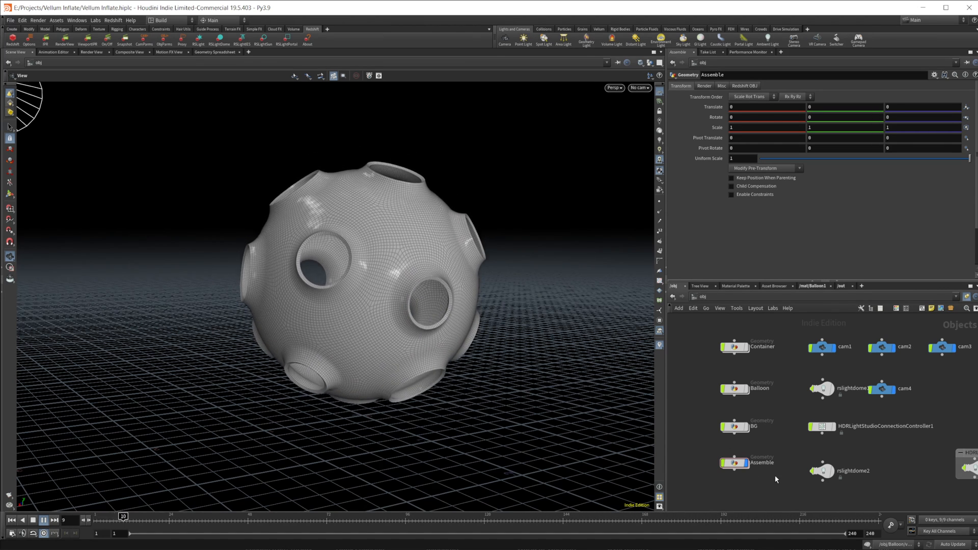
click(55, 519)
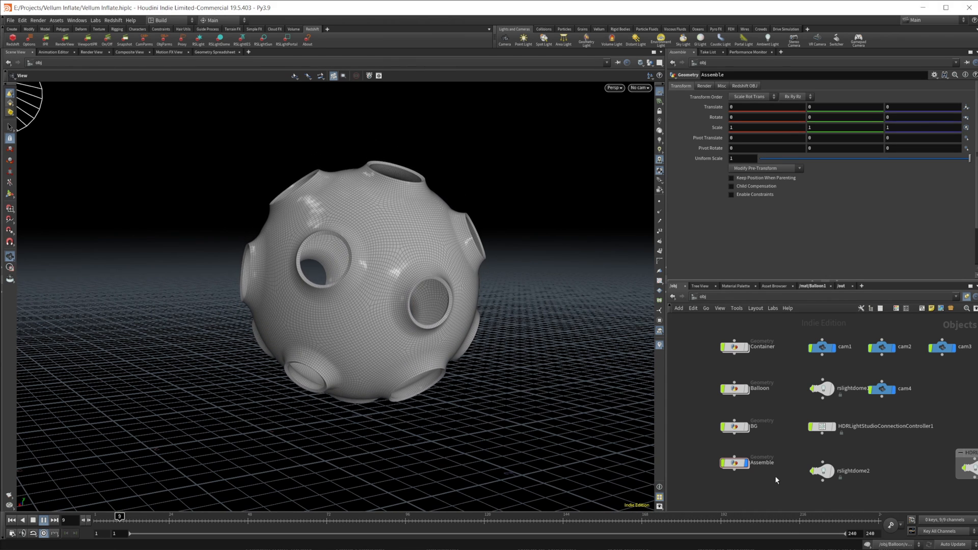
click(43, 519)
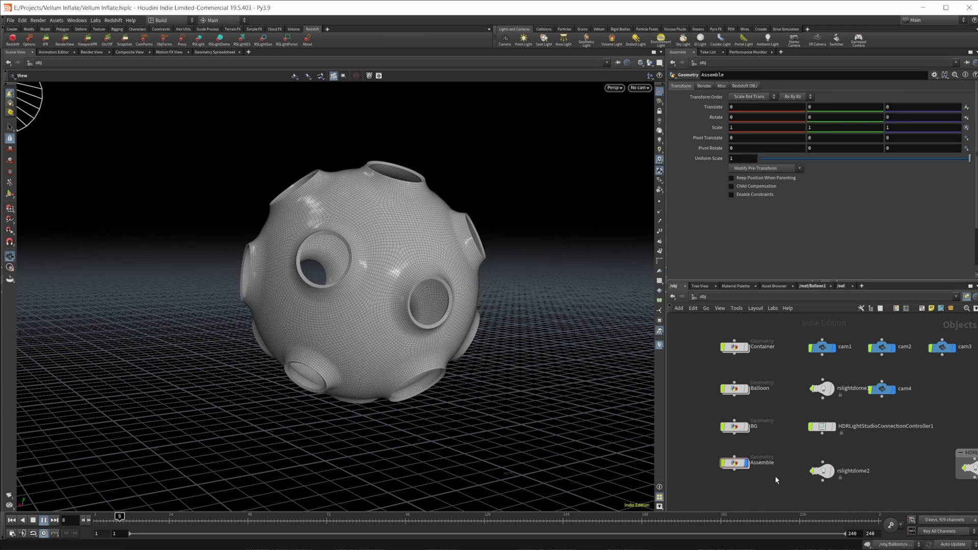
click(44, 519)
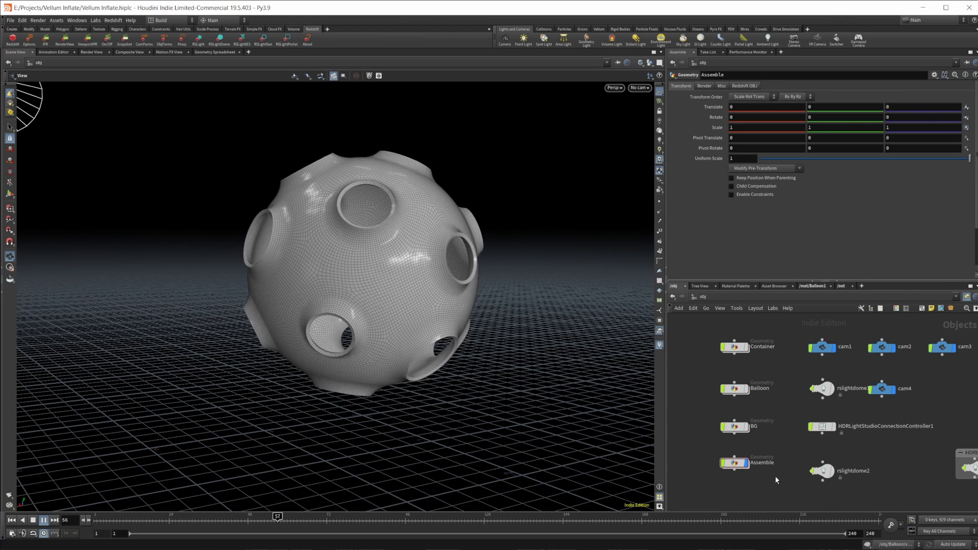
click(44, 519)
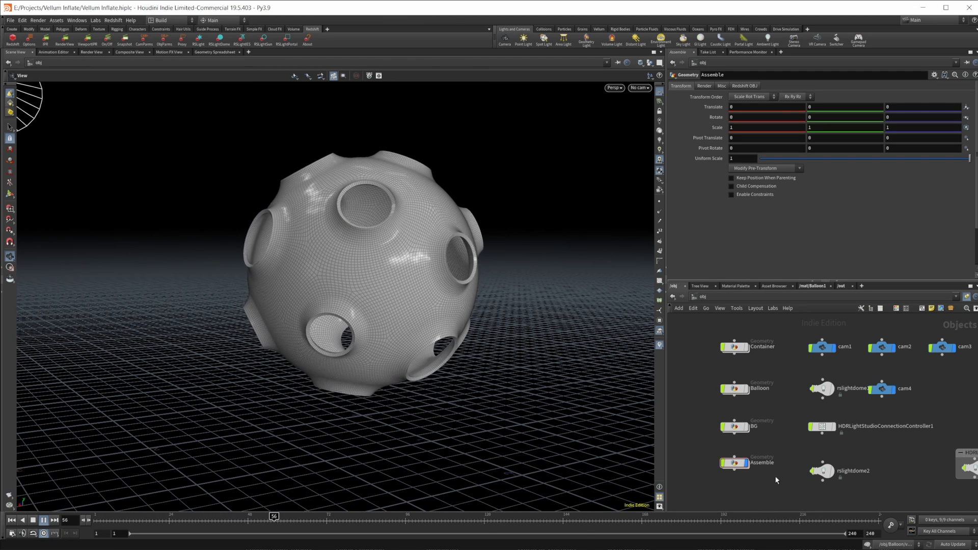
click(44, 521)
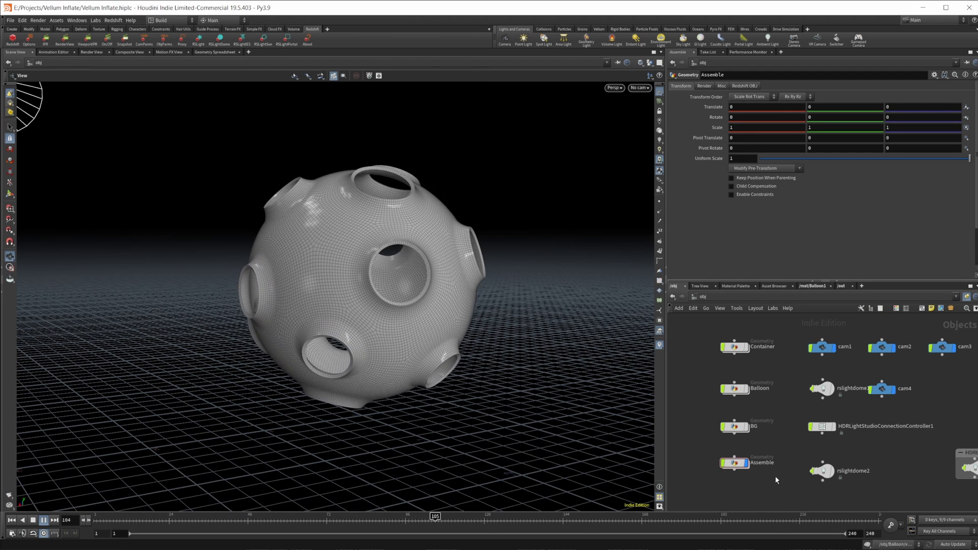